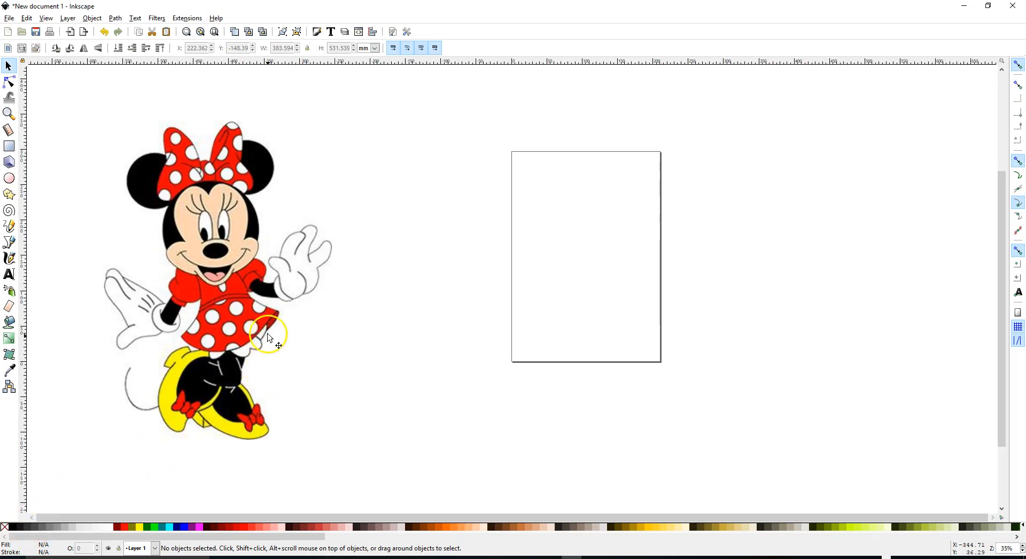
pyautogui.moveTo(275, 246)
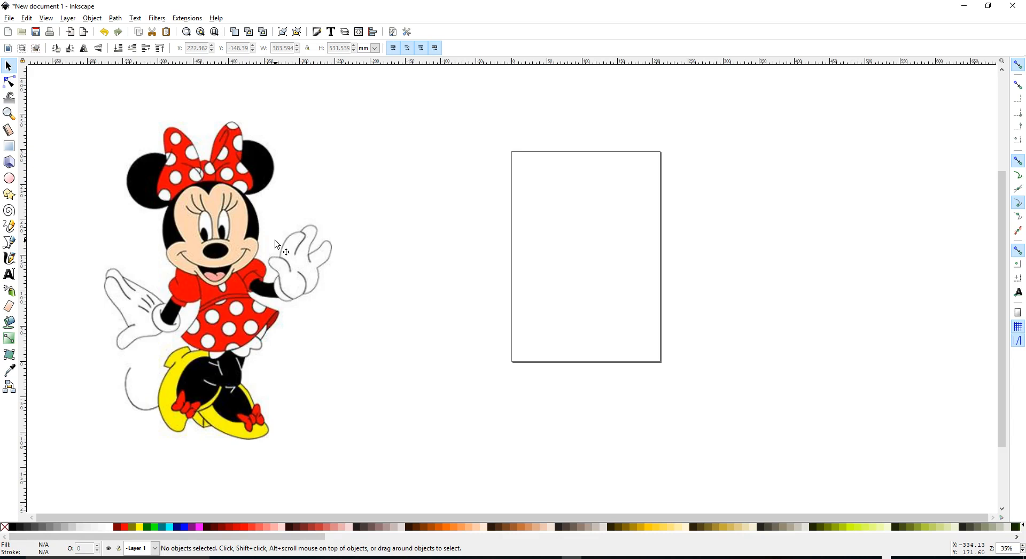
pyautogui.moveTo(241, 268)
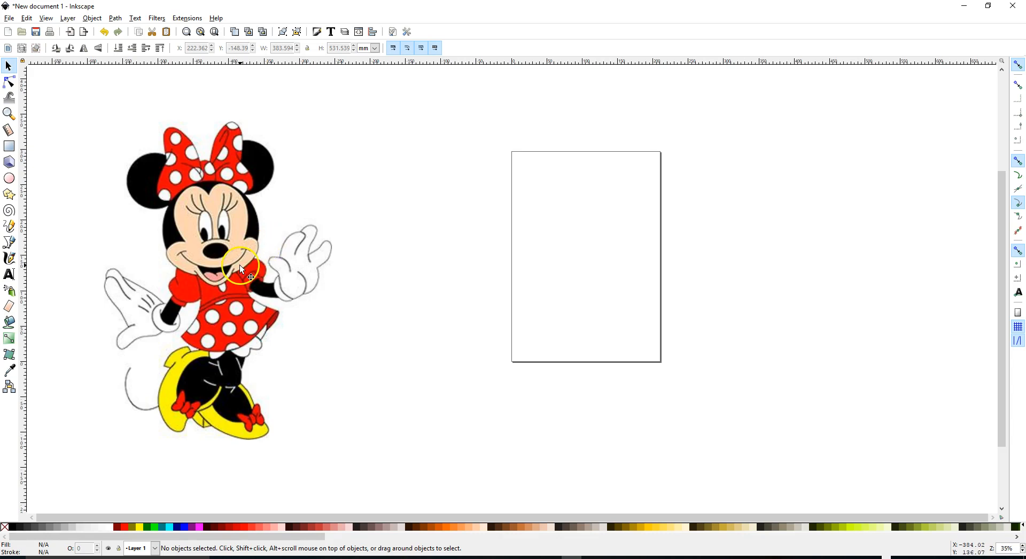
# Step: Select the Minnie picture and run a first brightness-cutoff trace from Path > Trace Bitmap
pyautogui.click(246, 270)
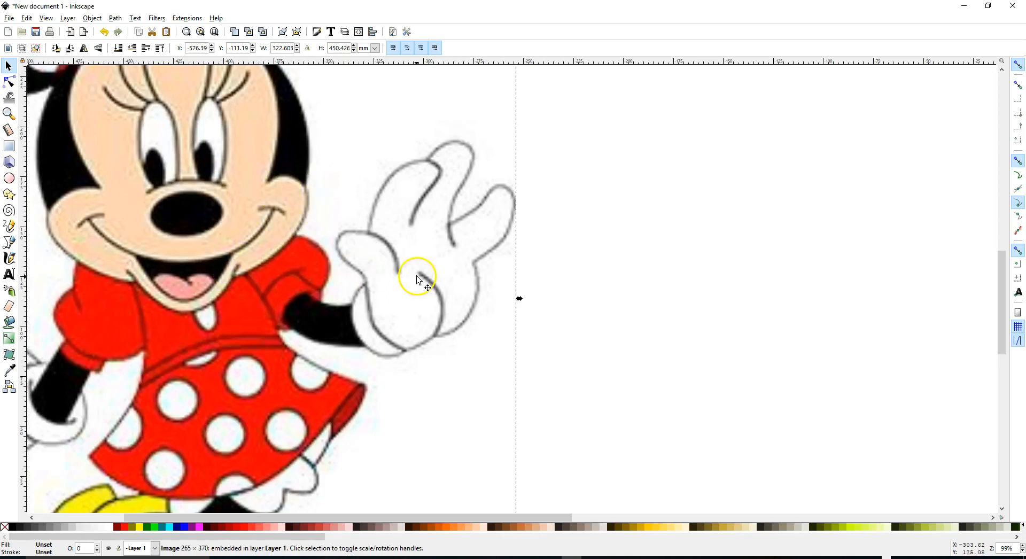
pyautogui.moveTo(372, 234)
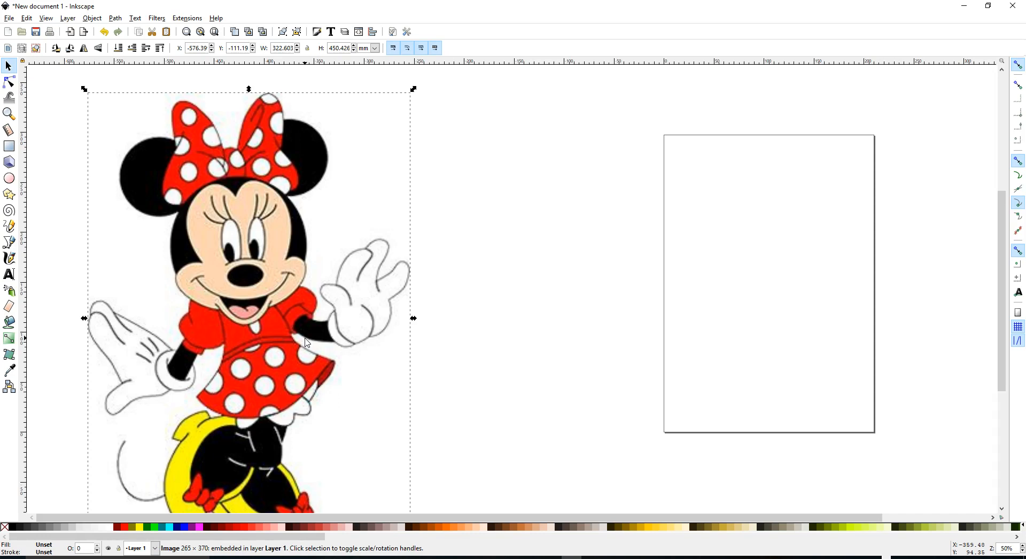
pyautogui.moveTo(302, 308)
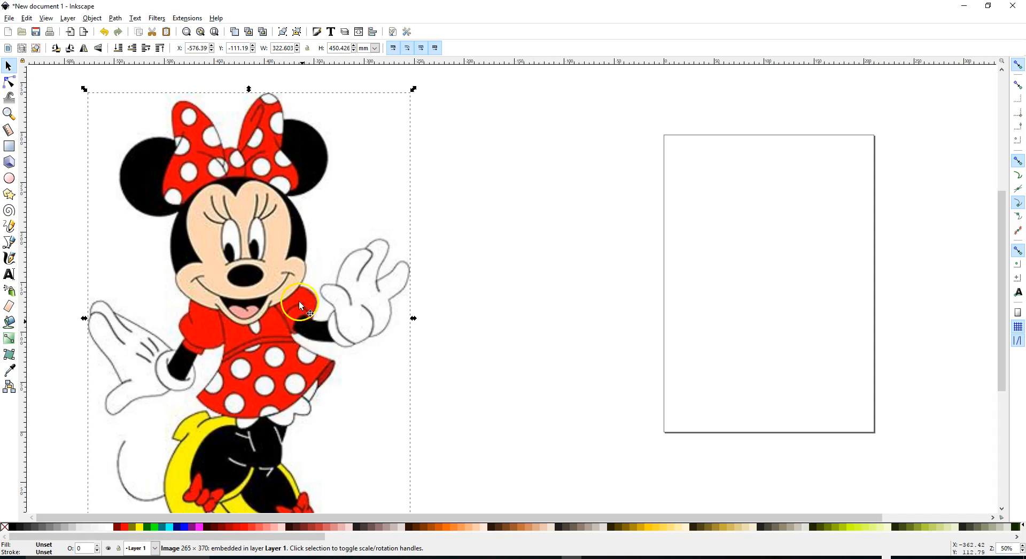
pyautogui.moveTo(363, 256)
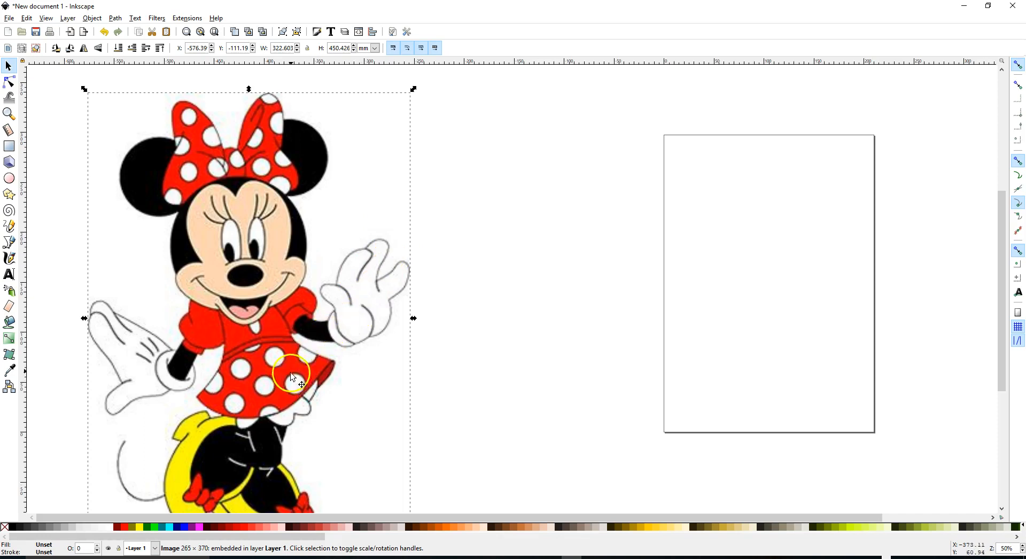
pyautogui.moveTo(392, 284)
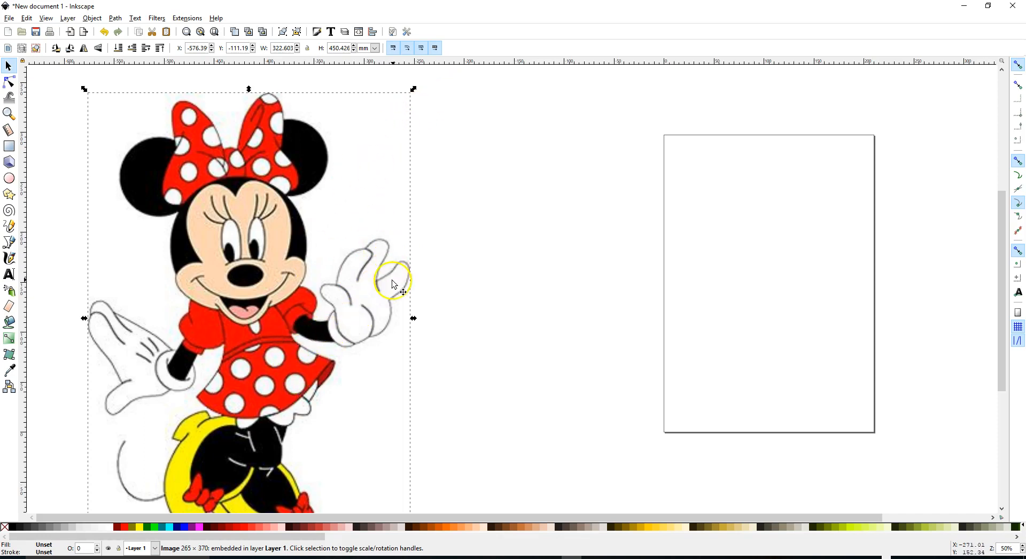
pyautogui.moveTo(378, 385)
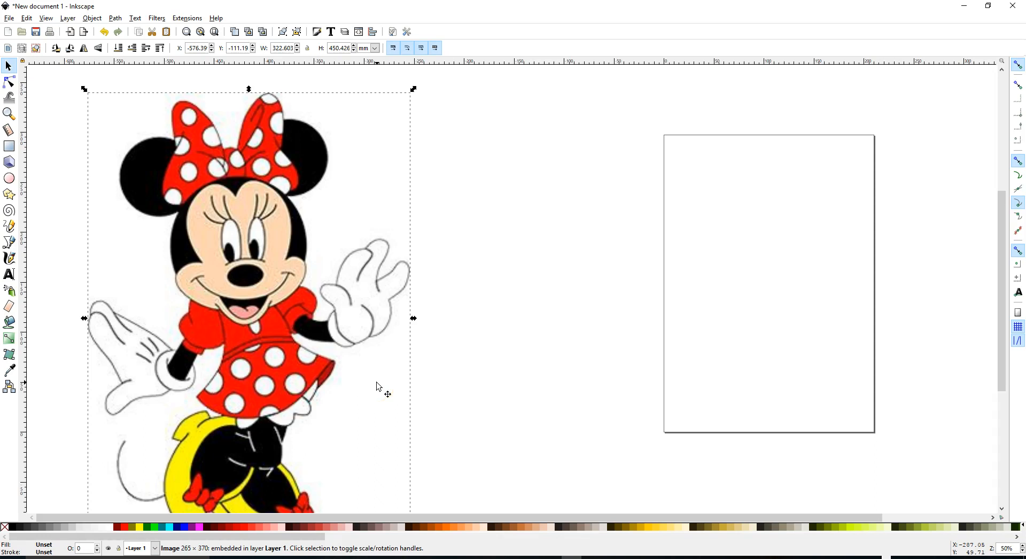
pyautogui.moveTo(361, 367)
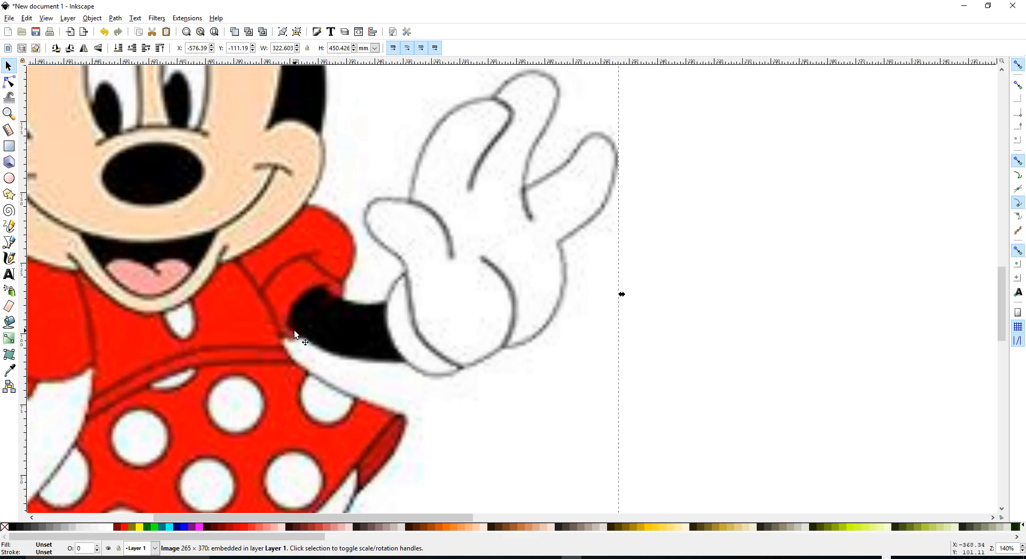
pyautogui.moveTo(275, 229)
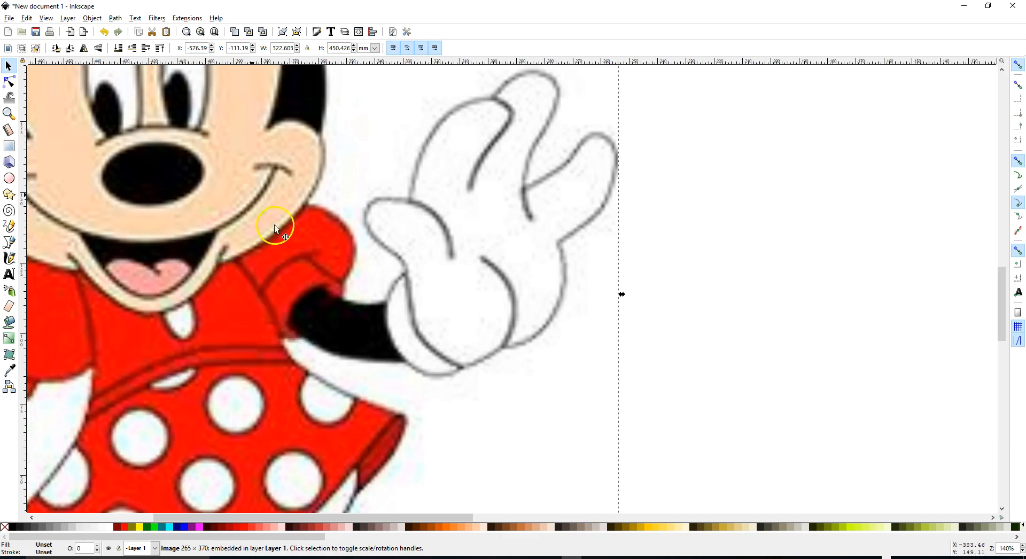
pyautogui.moveTo(238, 324)
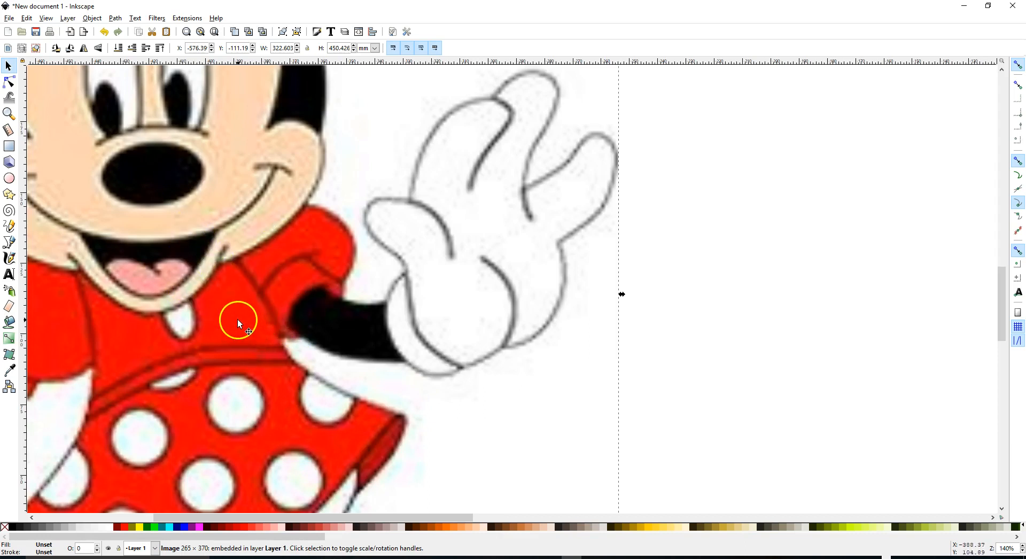
pyautogui.moveTo(238, 350)
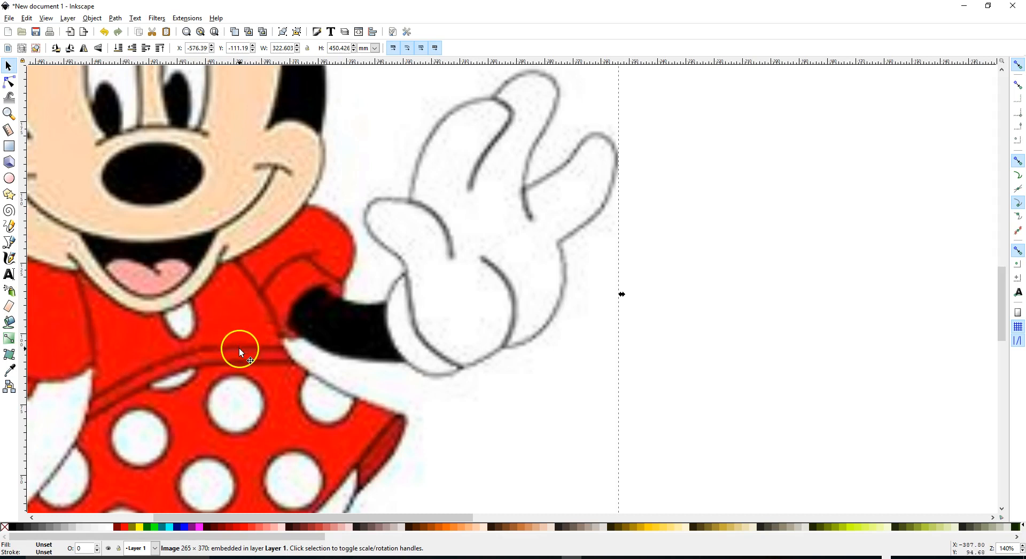
pyautogui.moveTo(245, 400)
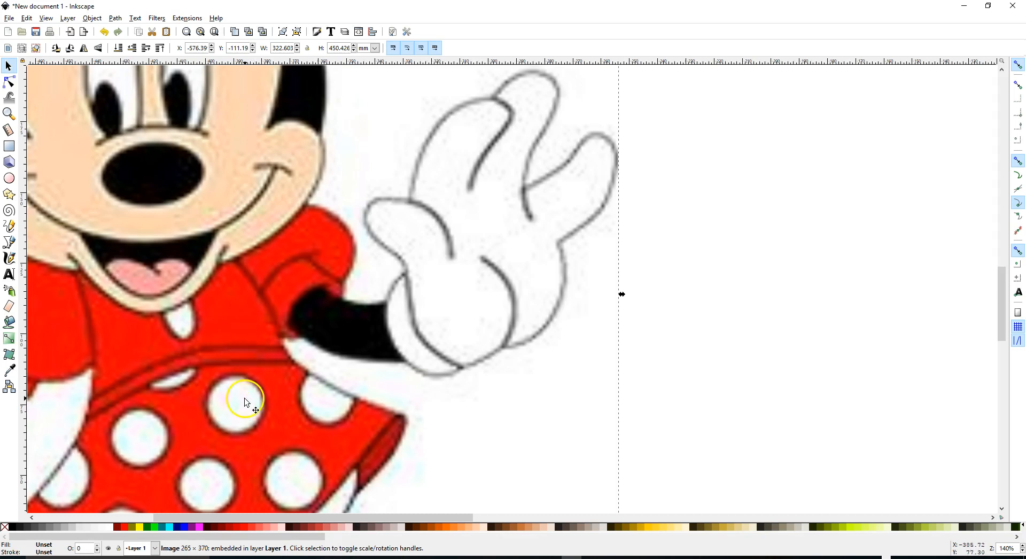
pyautogui.moveTo(274, 400)
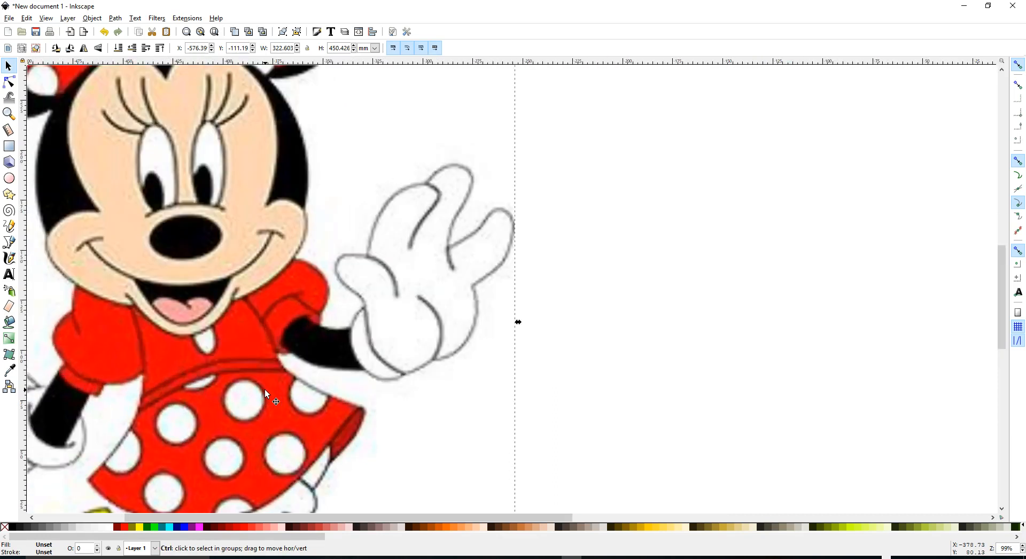
pyautogui.click(238, 92)
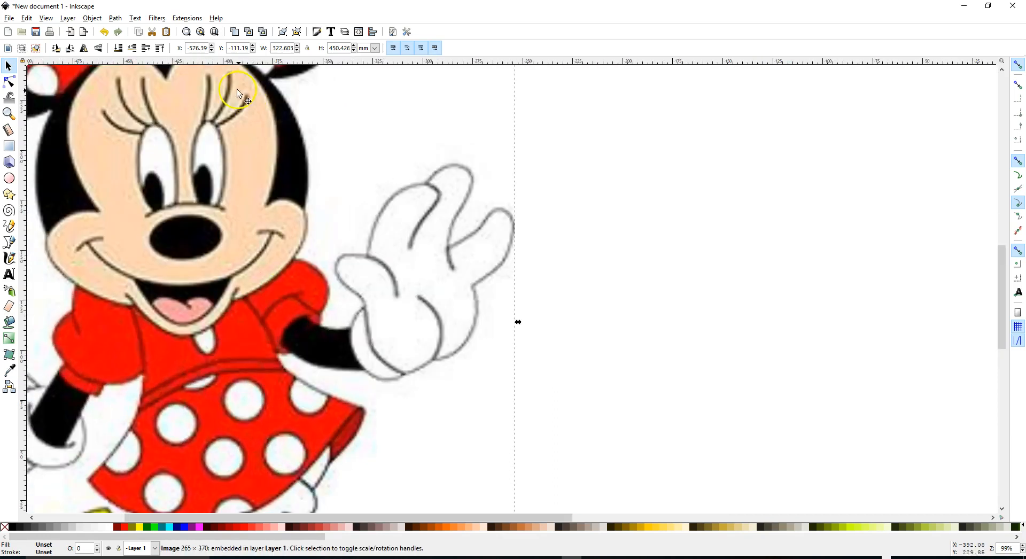
pyautogui.moveTo(240, 97)
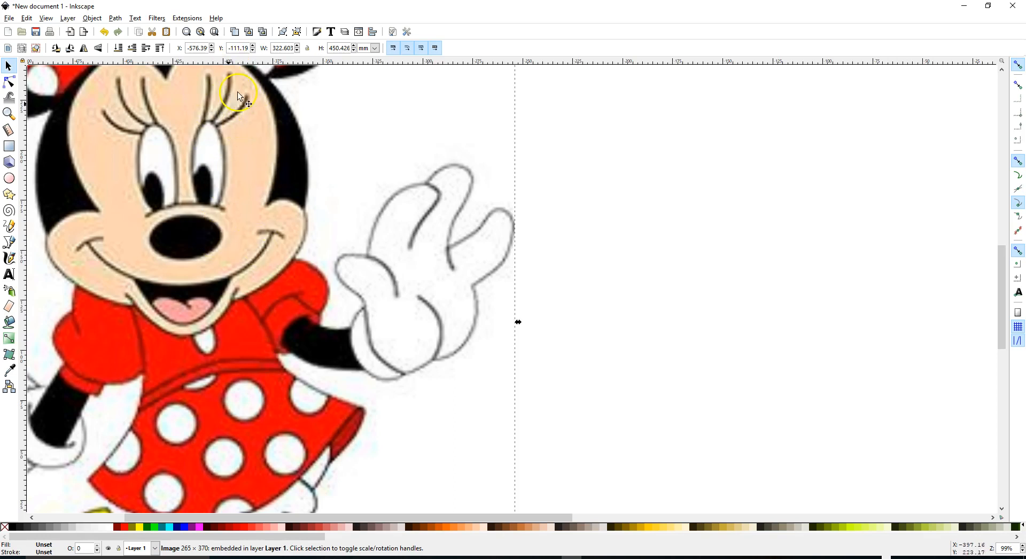
pyautogui.scroll(-3)
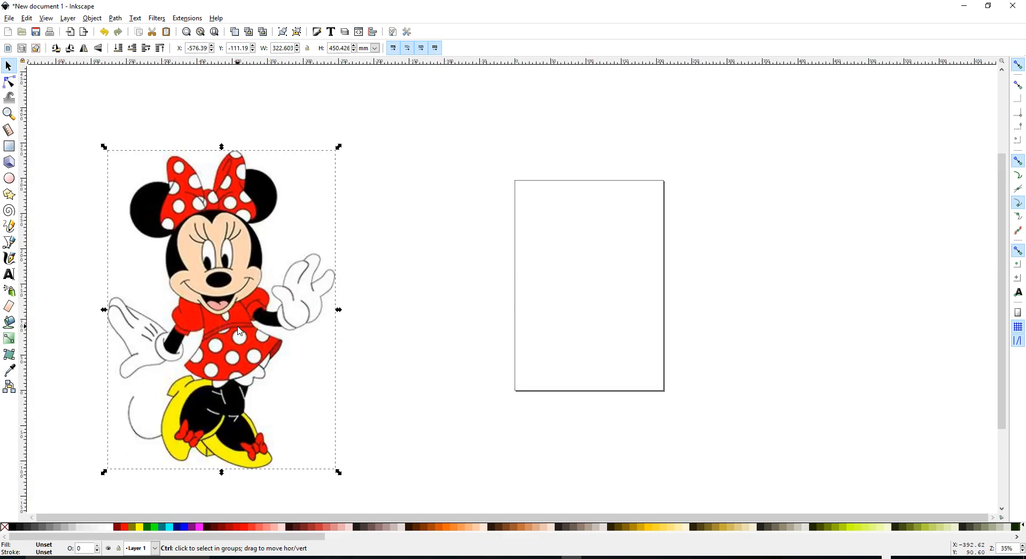
pyautogui.click(114, 18)
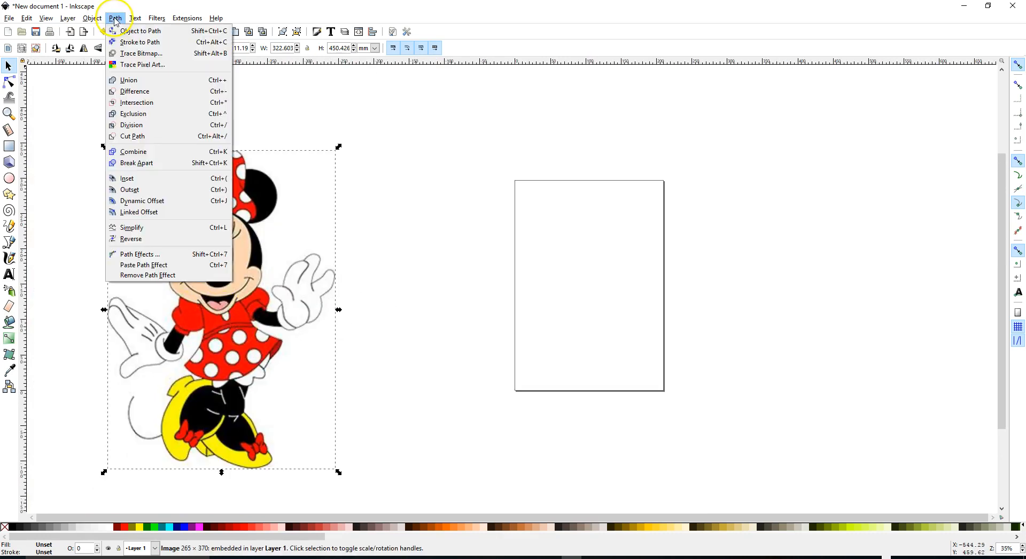
pyautogui.click(141, 54)
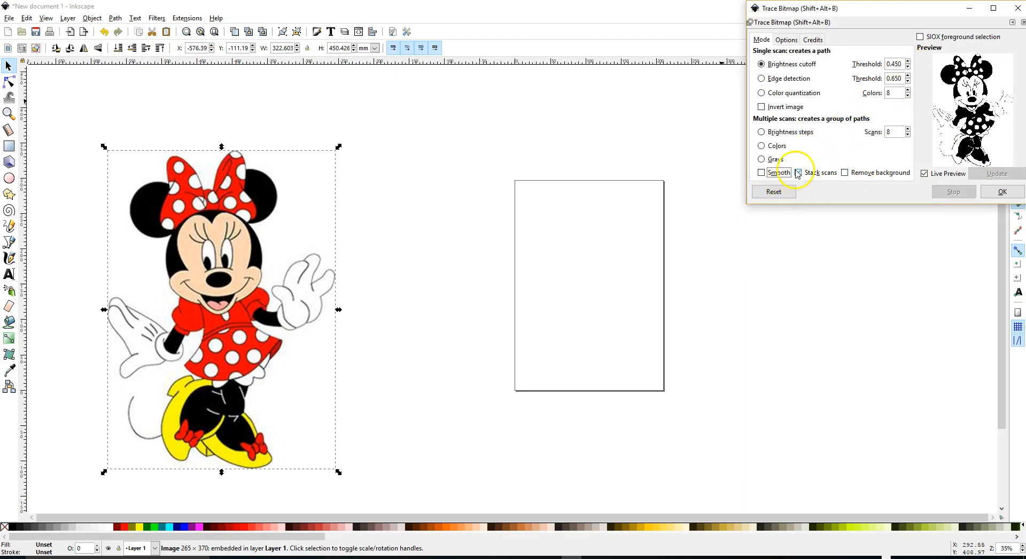
pyautogui.click(800, 172)
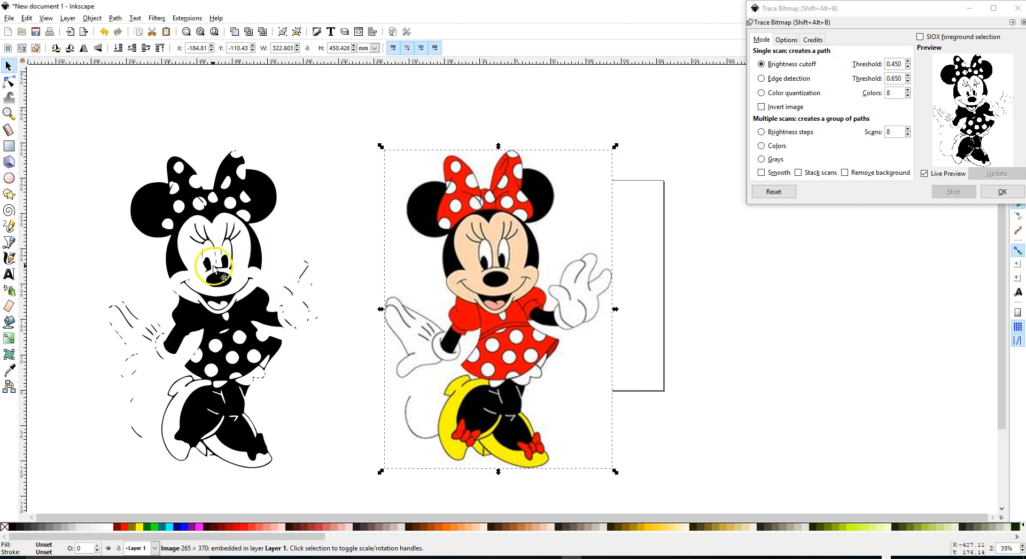
pyautogui.moveTo(139, 347)
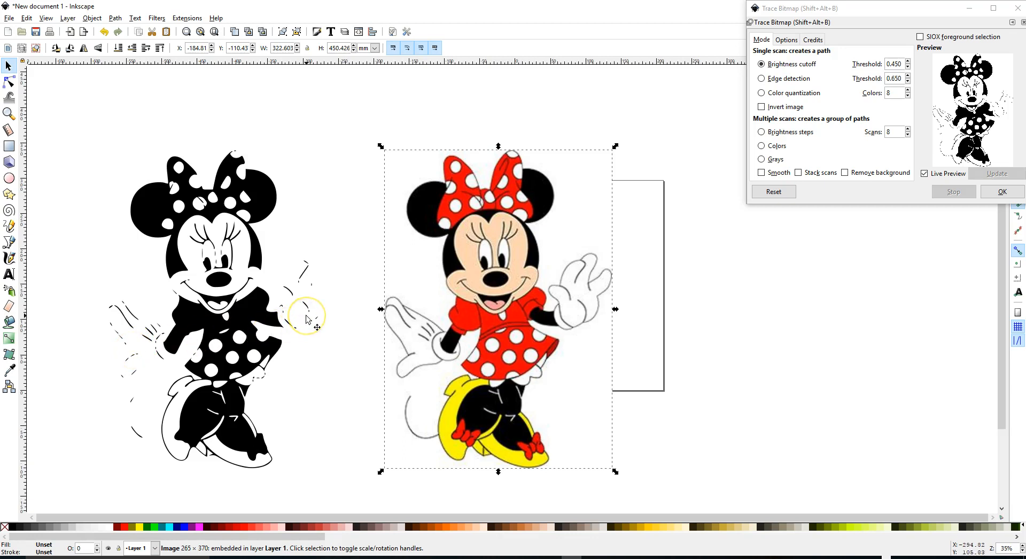
pyautogui.moveTo(314, 327)
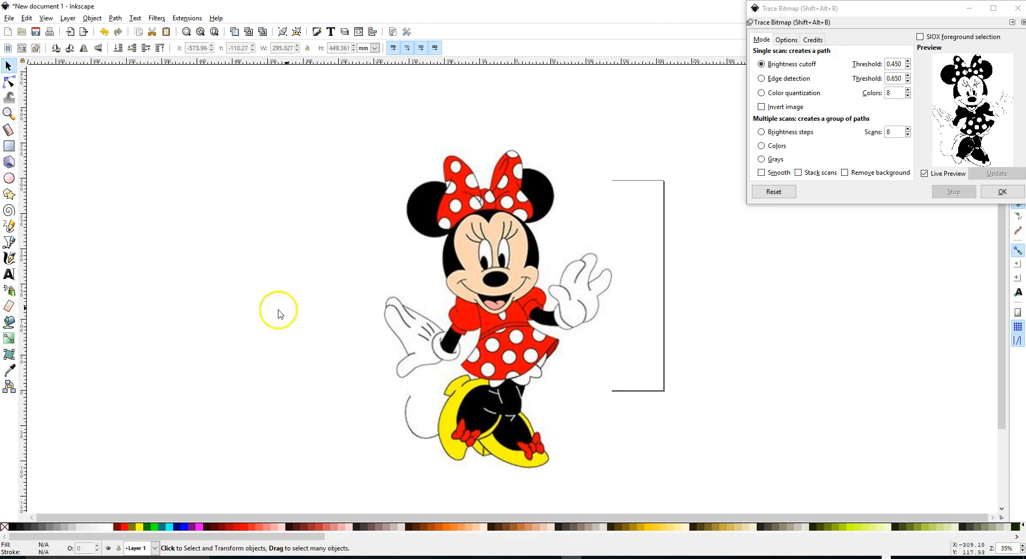
# Step: Reselect the bitmap and lower the trace Brightness cutoff threshold from 0.450 to 0.290
pyautogui.click(497, 308)
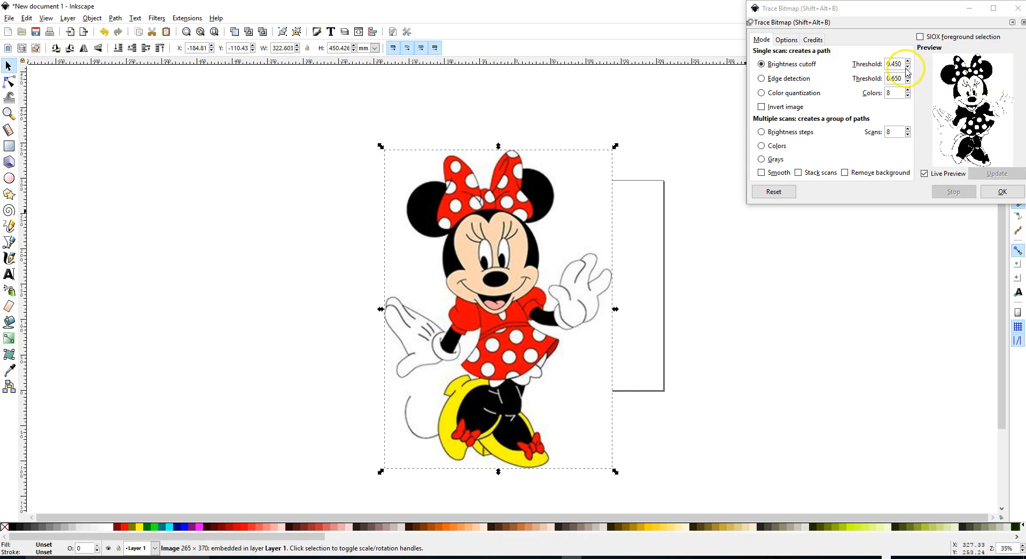
pyautogui.moveTo(906, 65)
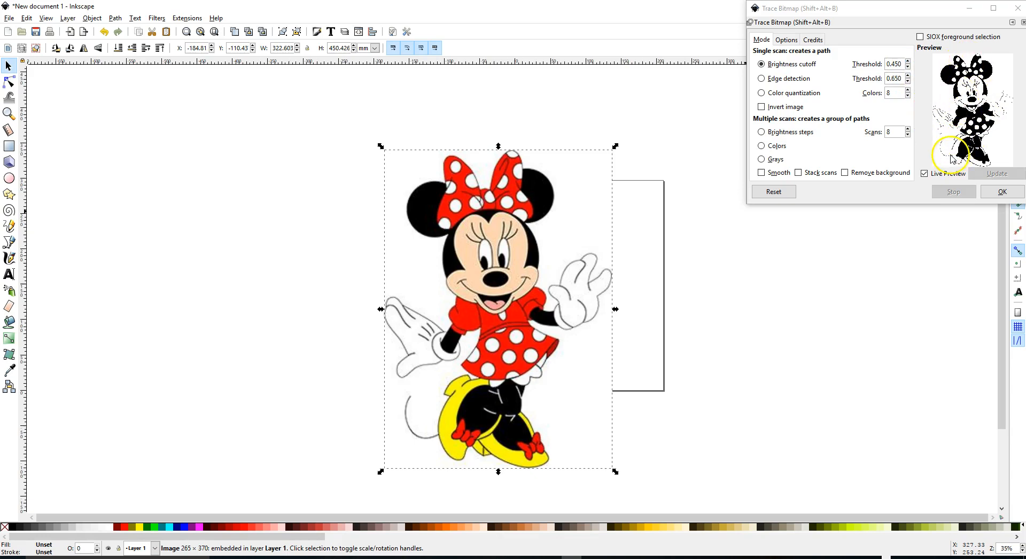
pyautogui.moveTo(543, 203)
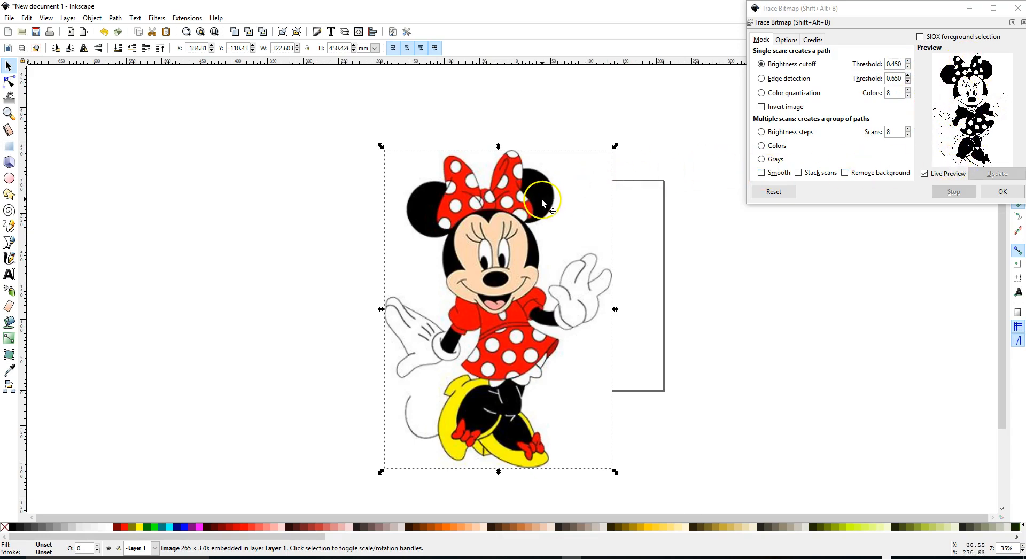
pyautogui.moveTo(661, 154)
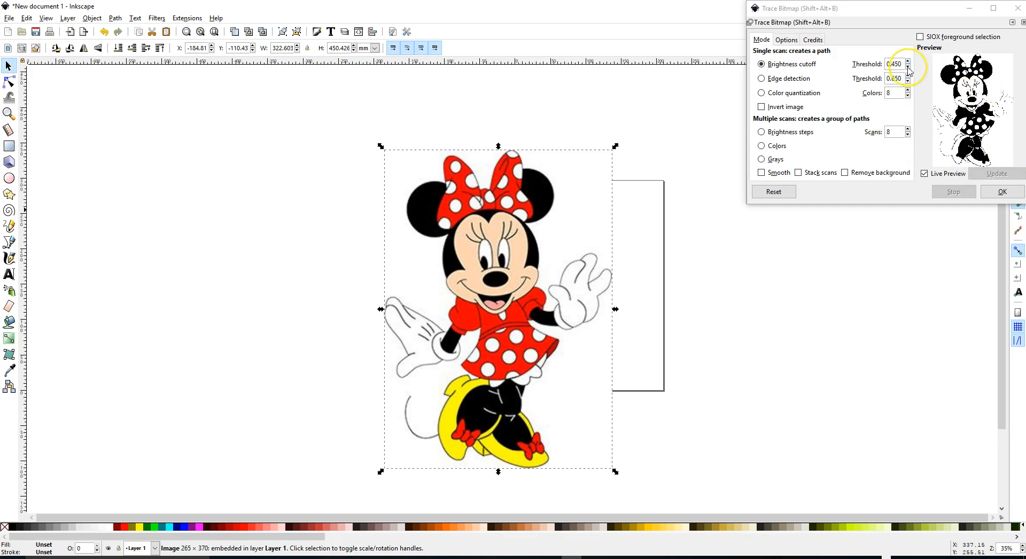
pyautogui.click(908, 66)
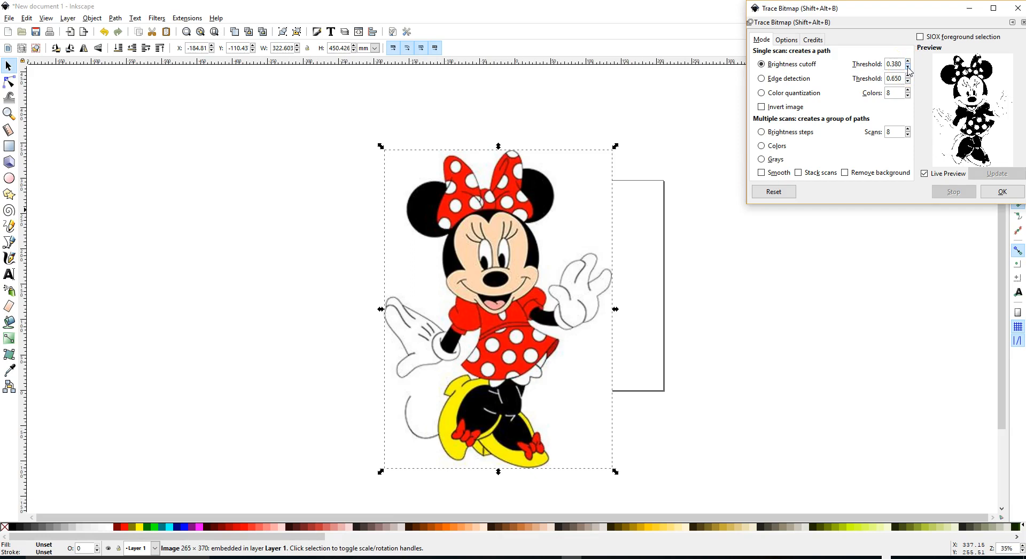
pyautogui.click(907, 67)
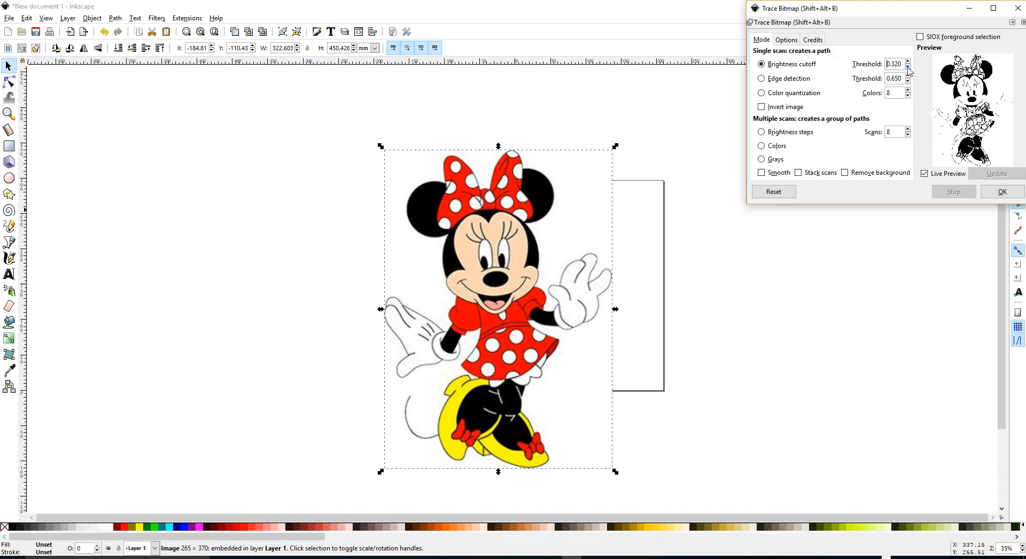
pyautogui.click(907, 65)
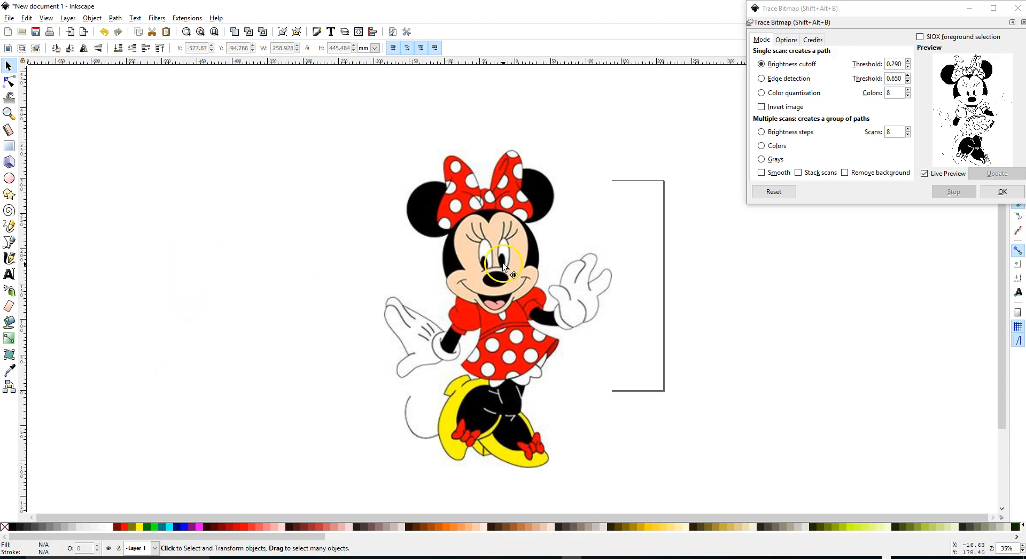
# Step: Raise the Brightness cutoff threshold step by step from 0.290 up to 0.740
pyautogui.click(504, 267)
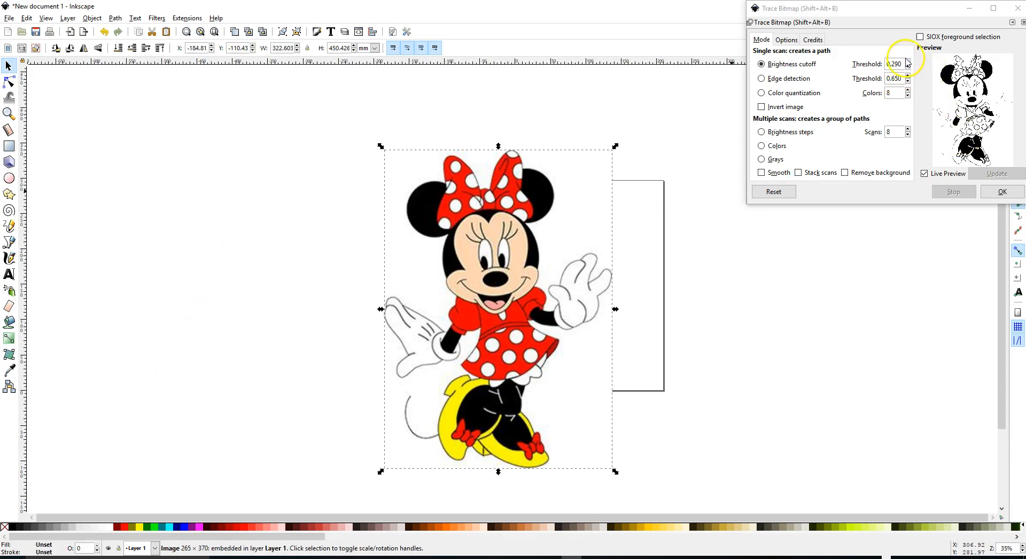
pyautogui.click(908, 62)
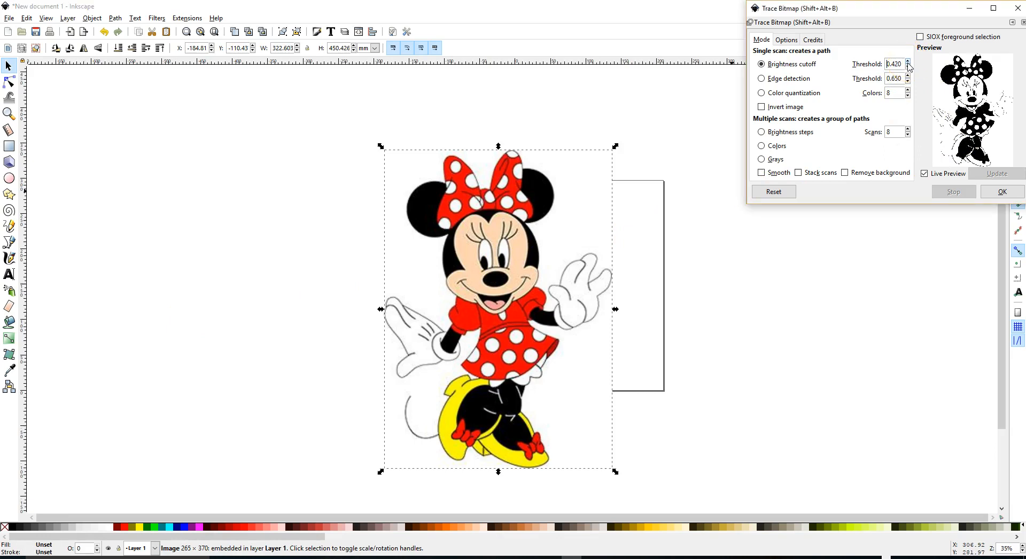
pyautogui.click(907, 62)
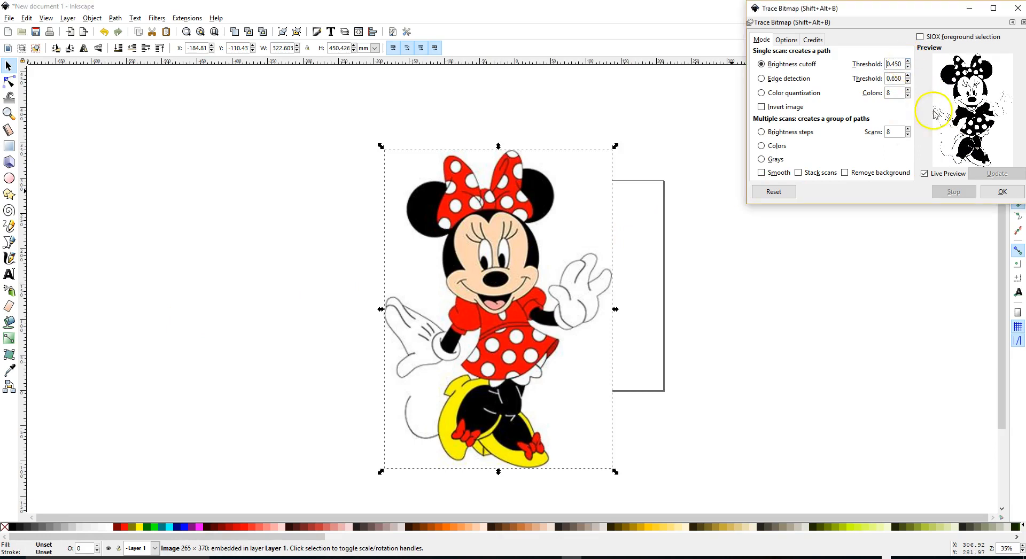
pyautogui.click(908, 62)
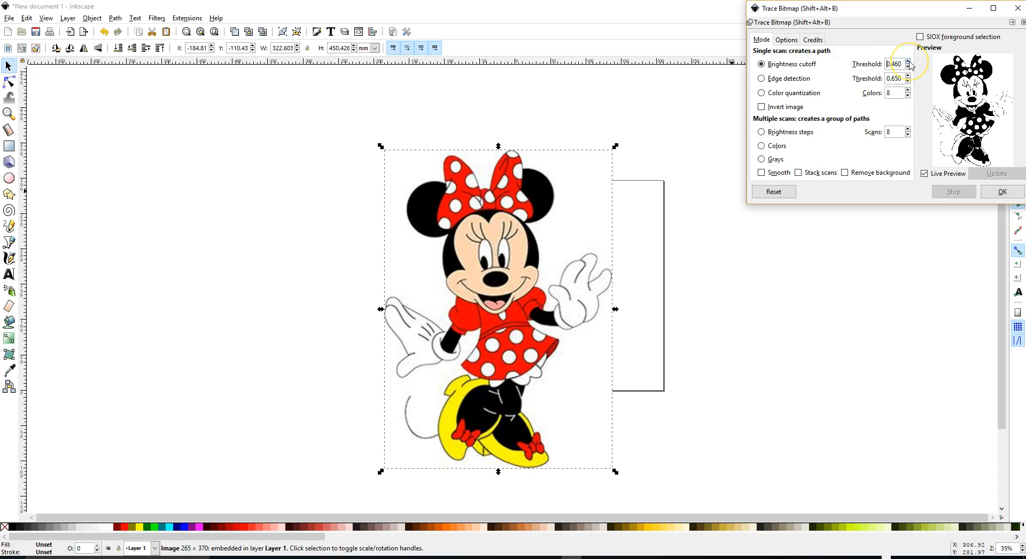
pyautogui.click(907, 66)
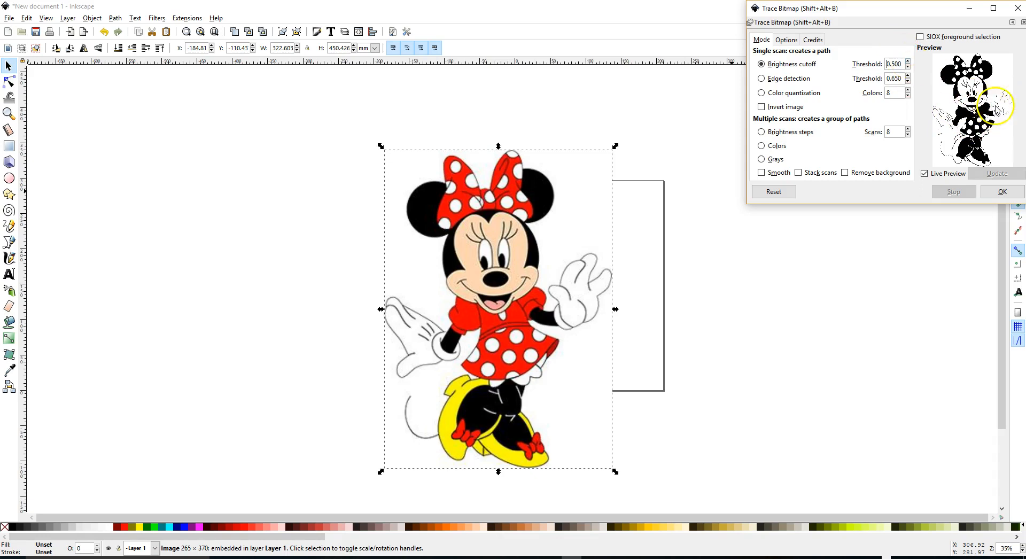
pyautogui.click(907, 61)
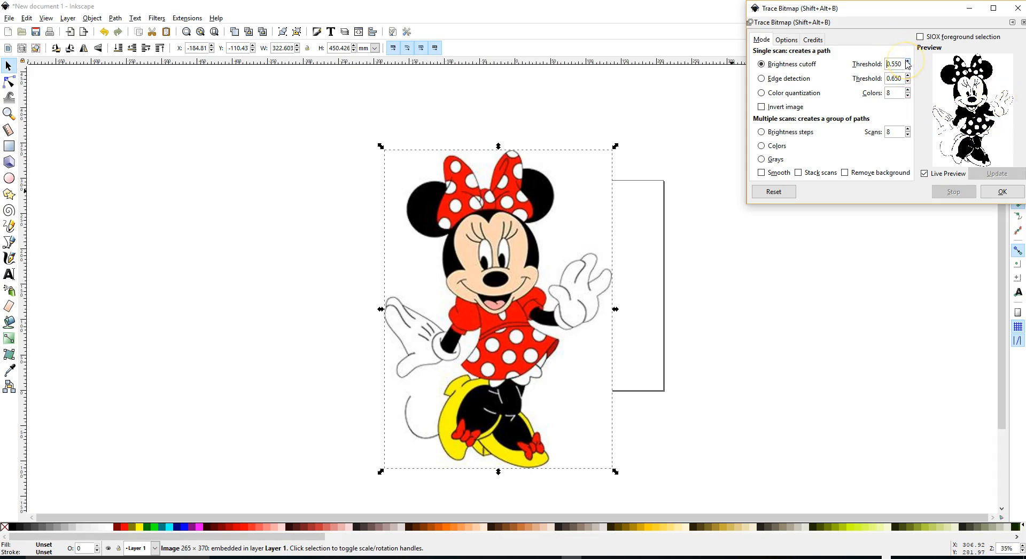
pyautogui.click(908, 62)
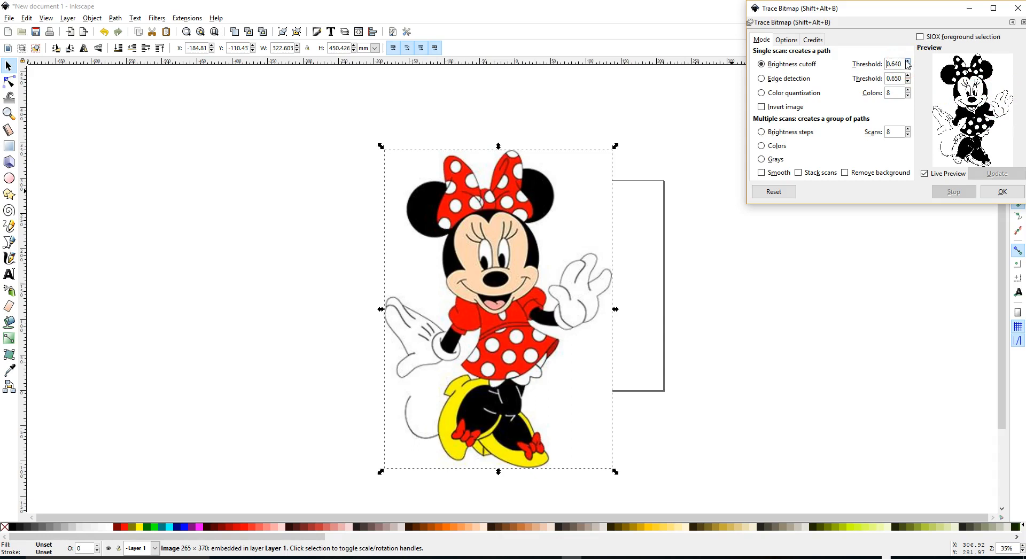
pyautogui.click(907, 62)
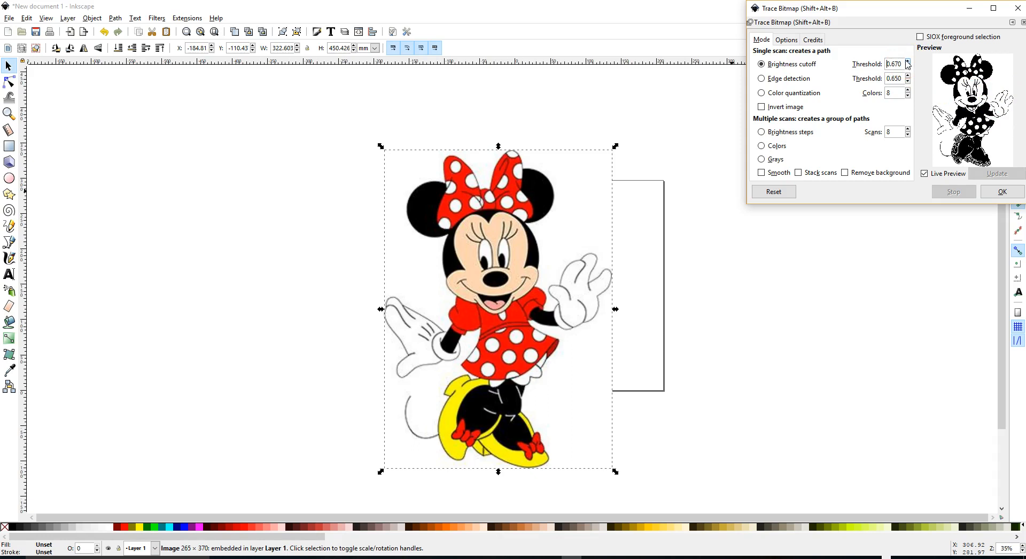
pyautogui.click(907, 62)
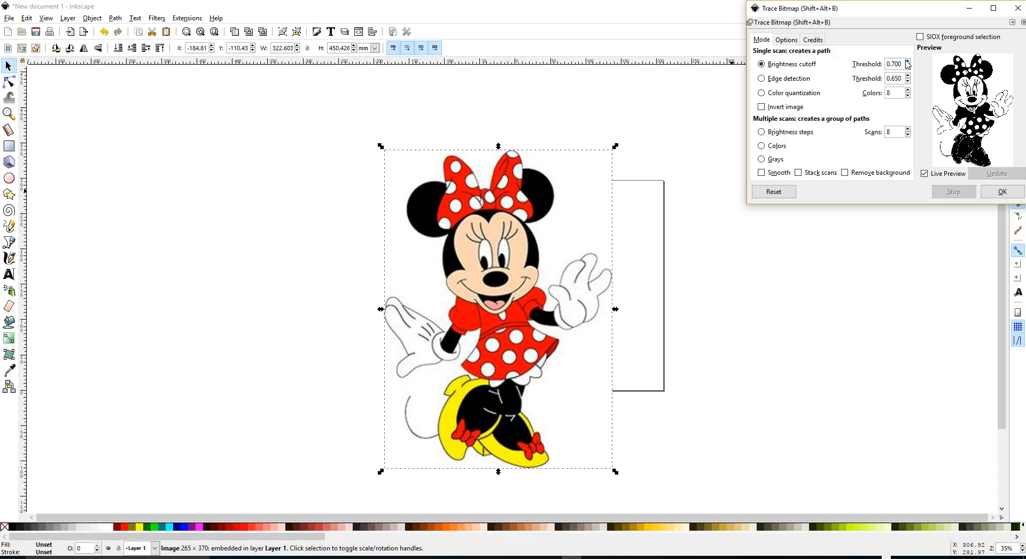
pyautogui.click(907, 62)
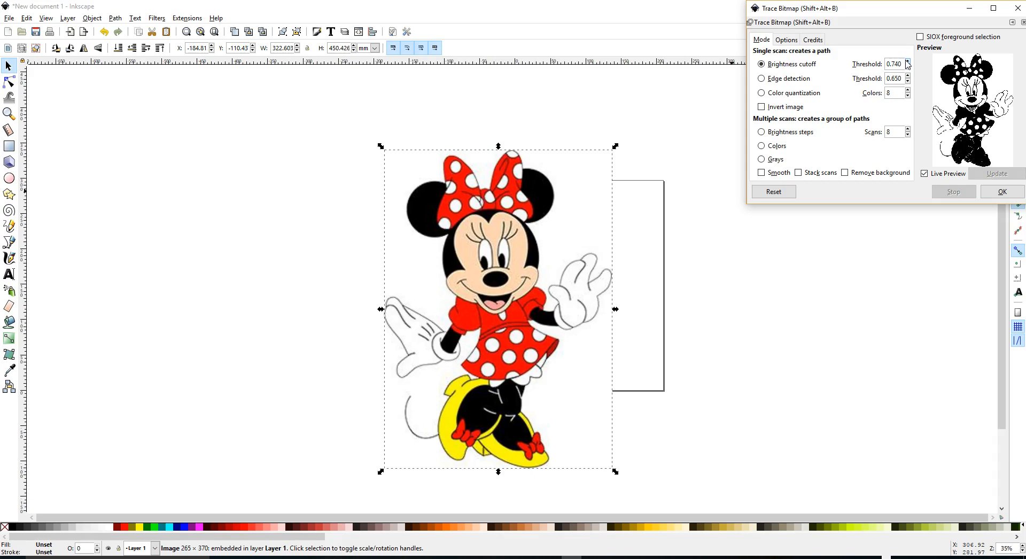
pyautogui.click(907, 66)
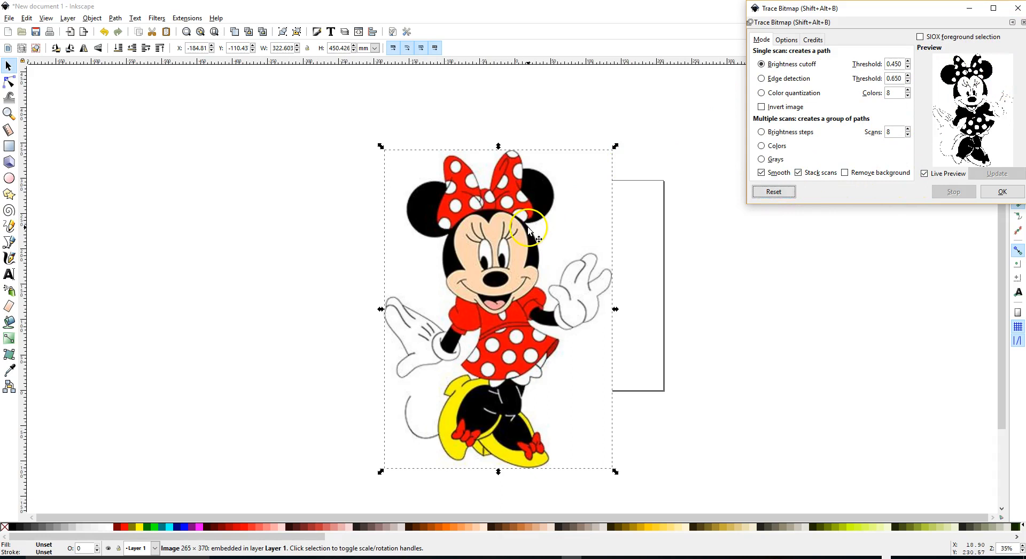
pyautogui.moveTo(521, 242)
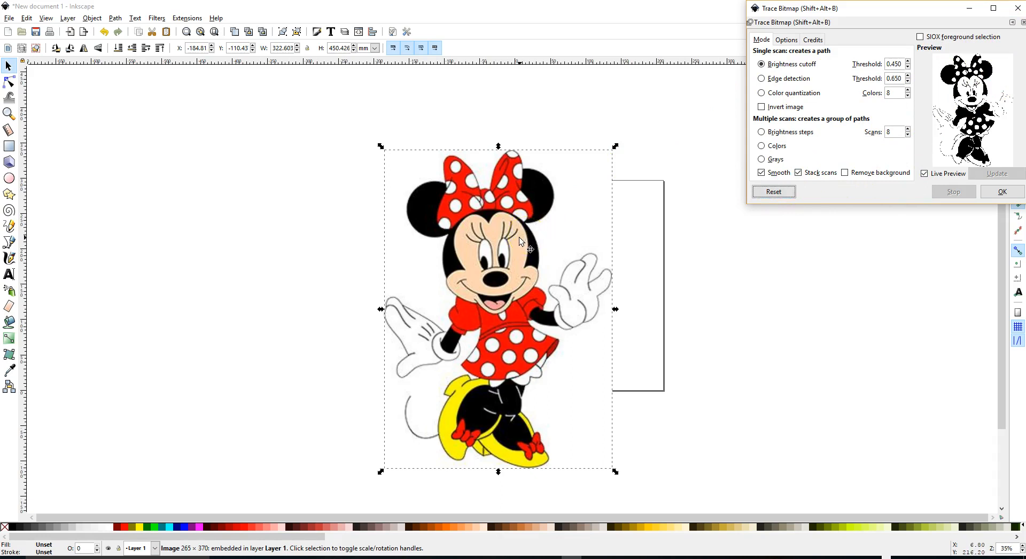
pyautogui.moveTo(462, 304)
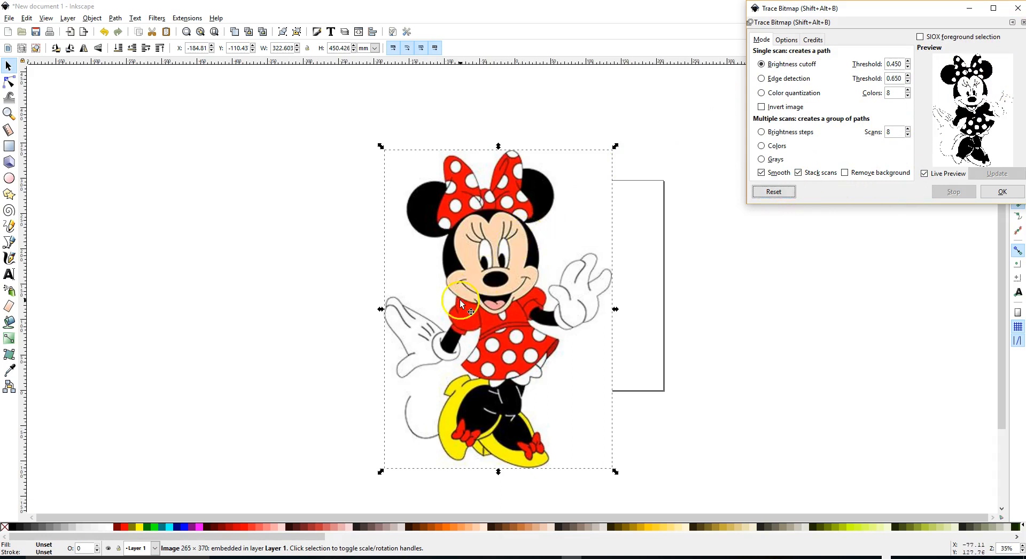
pyautogui.moveTo(564, 278)
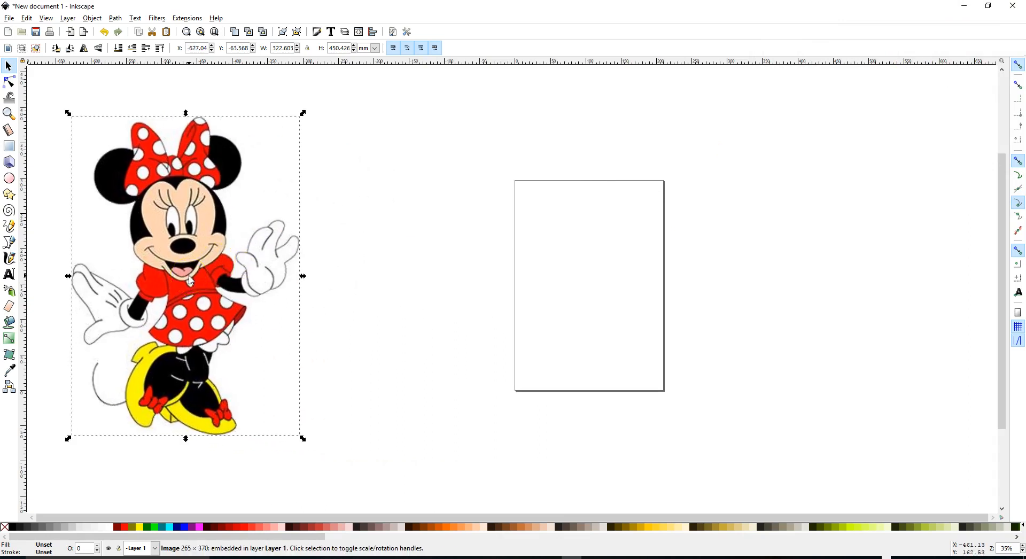
pyautogui.moveTo(299, 272)
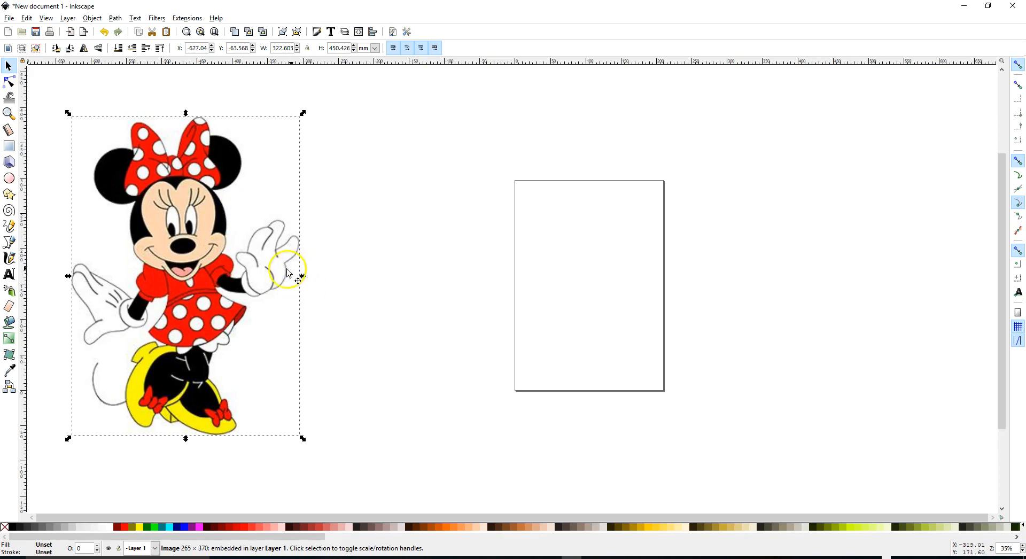
pyautogui.moveTo(345, 305)
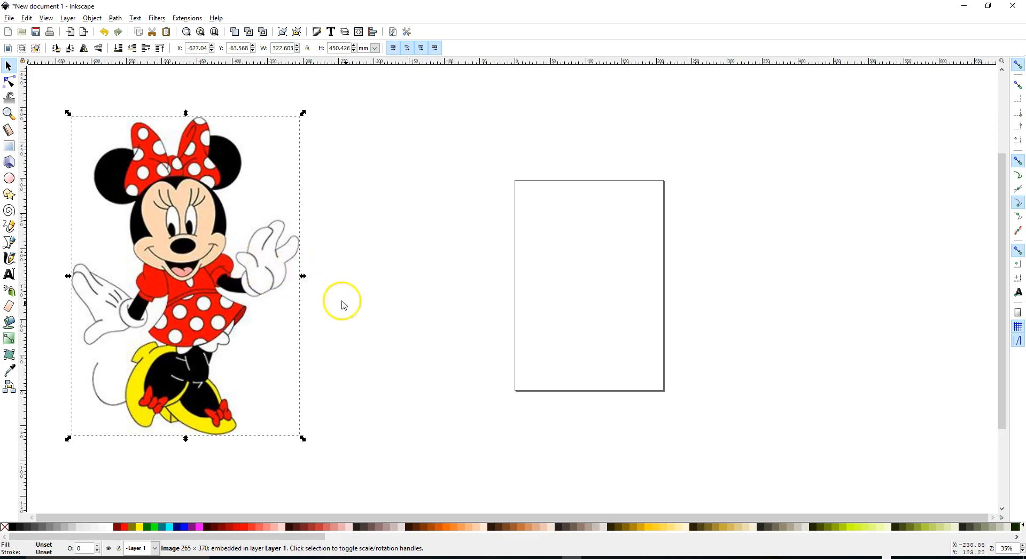
pyautogui.moveTo(358, 315)
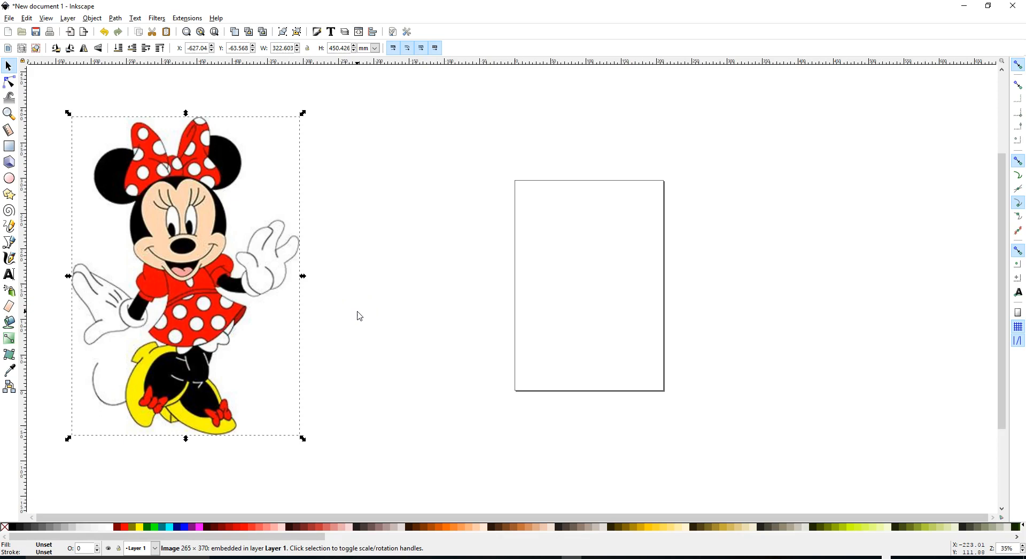
pyautogui.moveTo(265, 255)
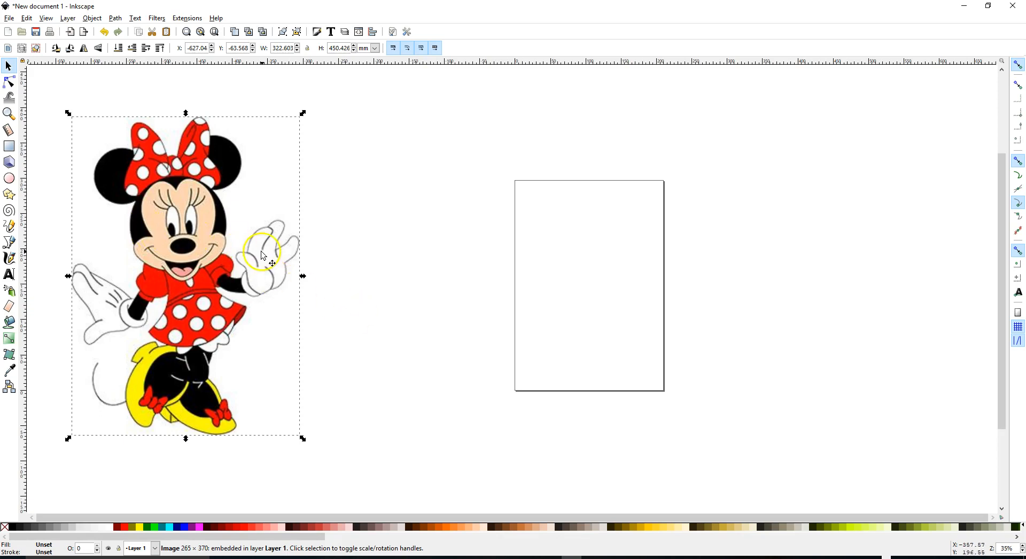
pyautogui.moveTo(301, 291)
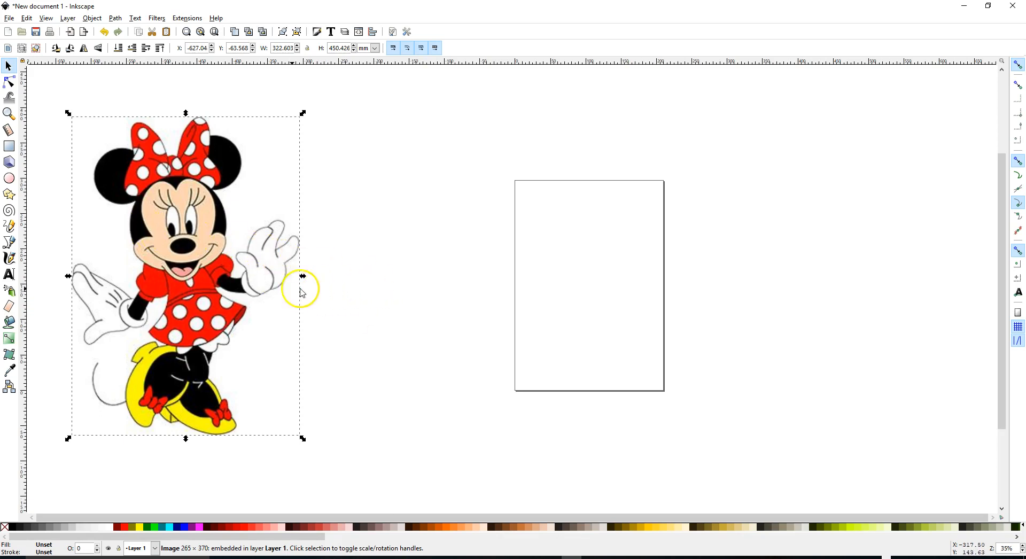
pyautogui.moveTo(216, 307)
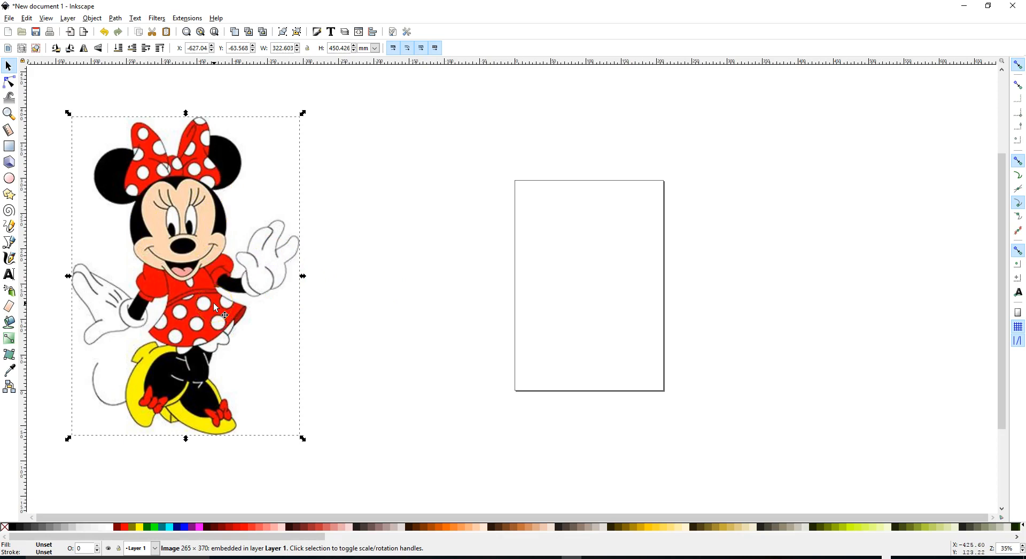
pyautogui.moveTo(232, 261)
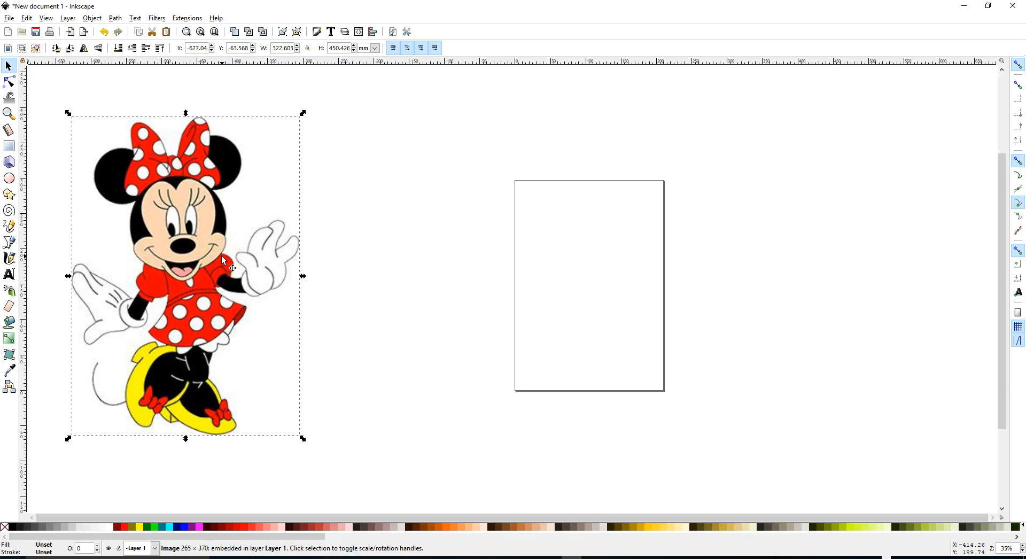
# Step: Clear the selection by clicking empty canvas beside the Minnie bitmap
pyautogui.click(422, 372)
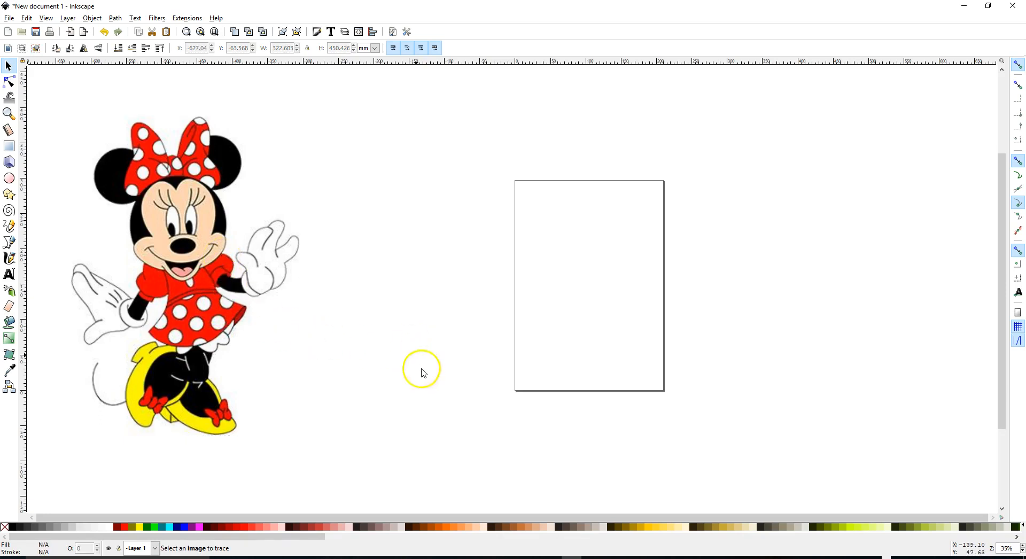
pyautogui.moveTo(437, 418)
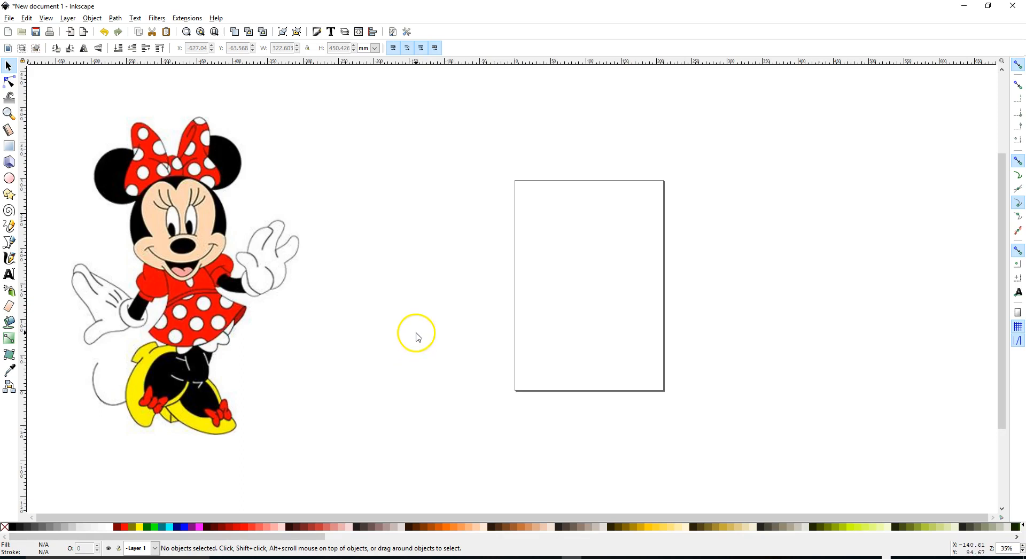
pyautogui.moveTo(659, 520)
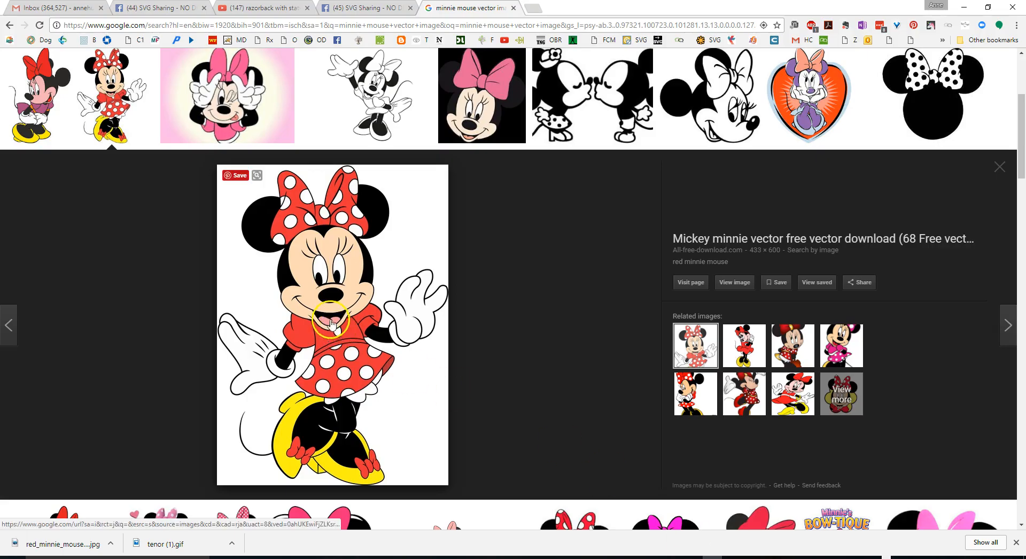
pyautogui.moveTo(369, 305)
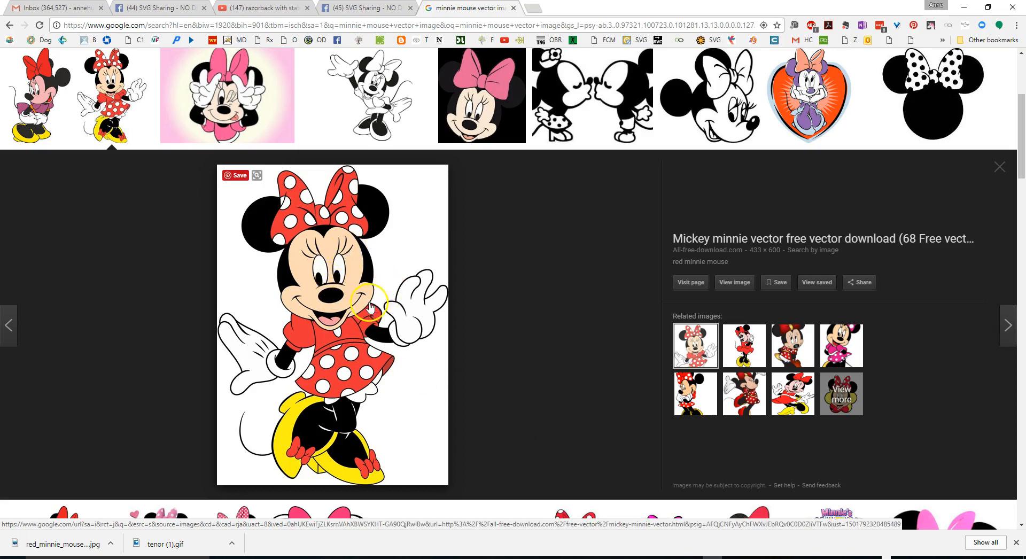
pyautogui.moveTo(366, 349)
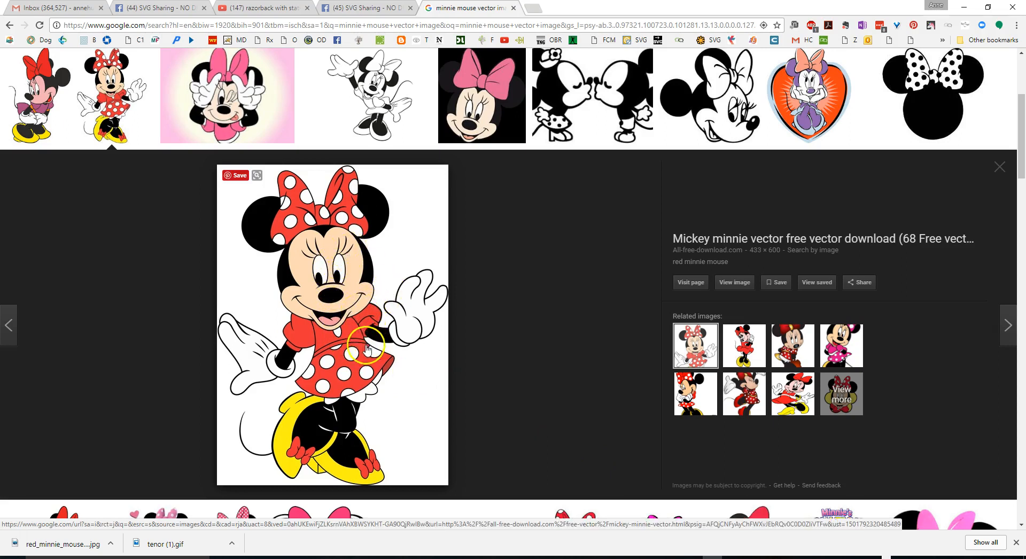
pyautogui.moveTo(419, 284)
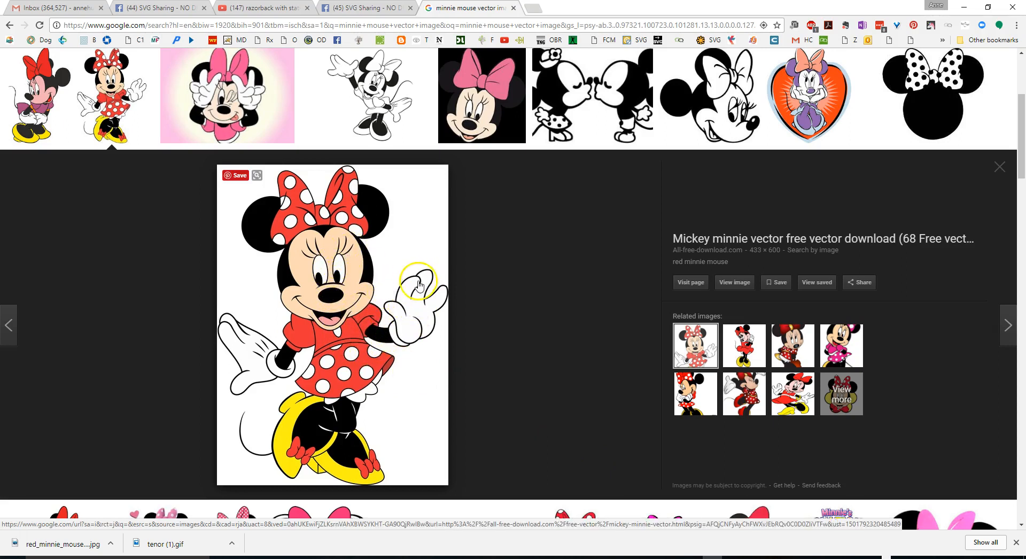
pyautogui.moveTo(320, 256)
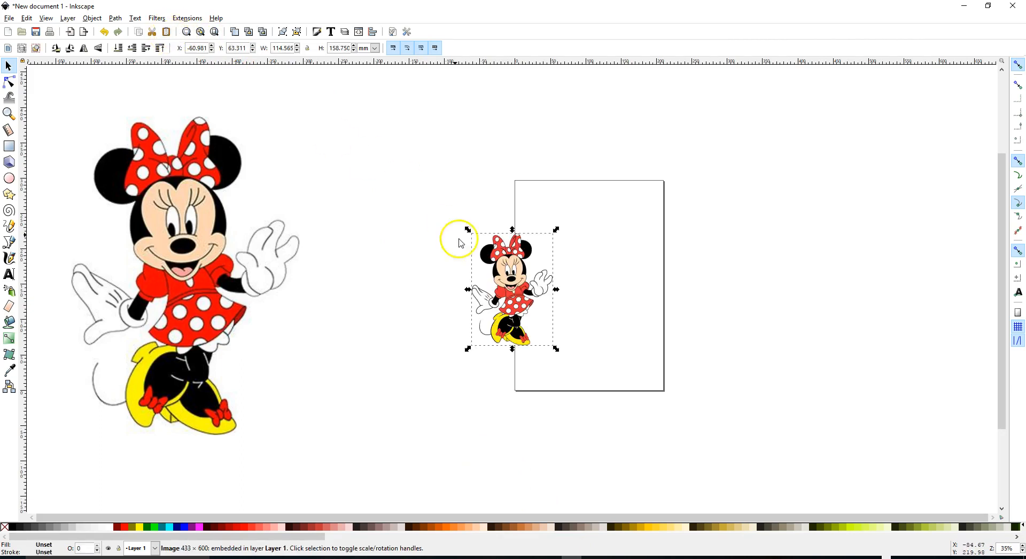
# Step: Enlarge the pasted Minnie picture to match the size of the first one
pyautogui.moveTo(512, 288); pyautogui.dragTo(370, 190)
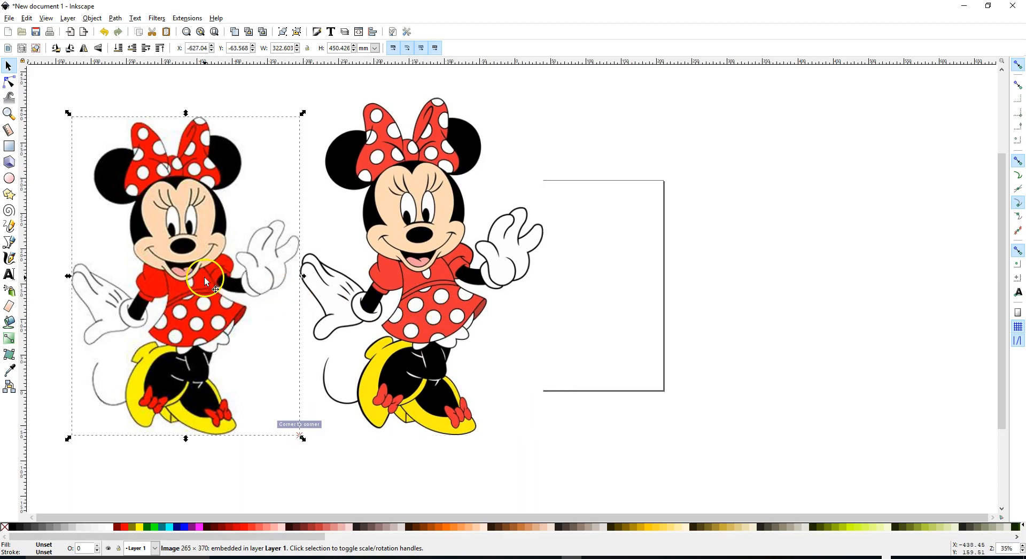
pyautogui.moveTo(260, 237)
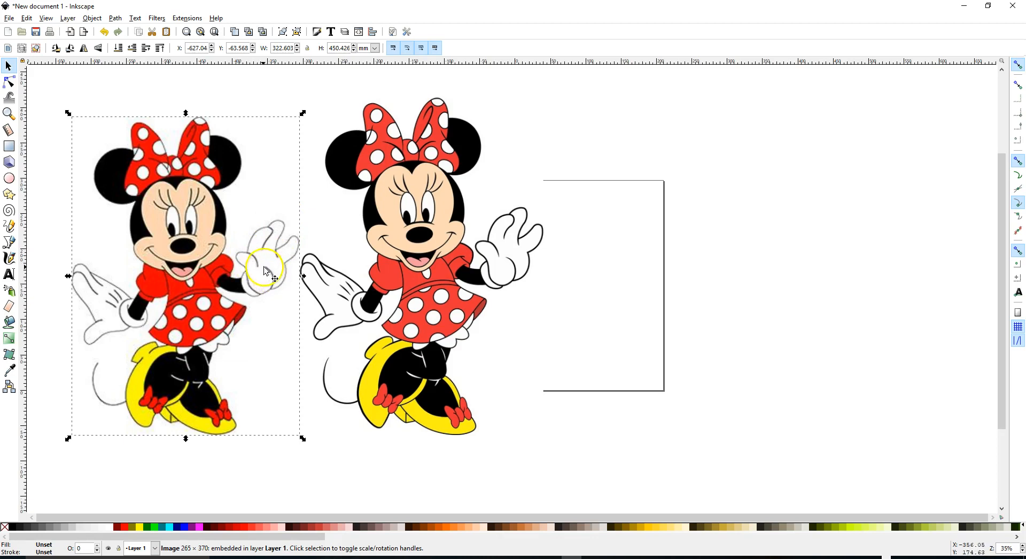
pyautogui.moveTo(500, 271)
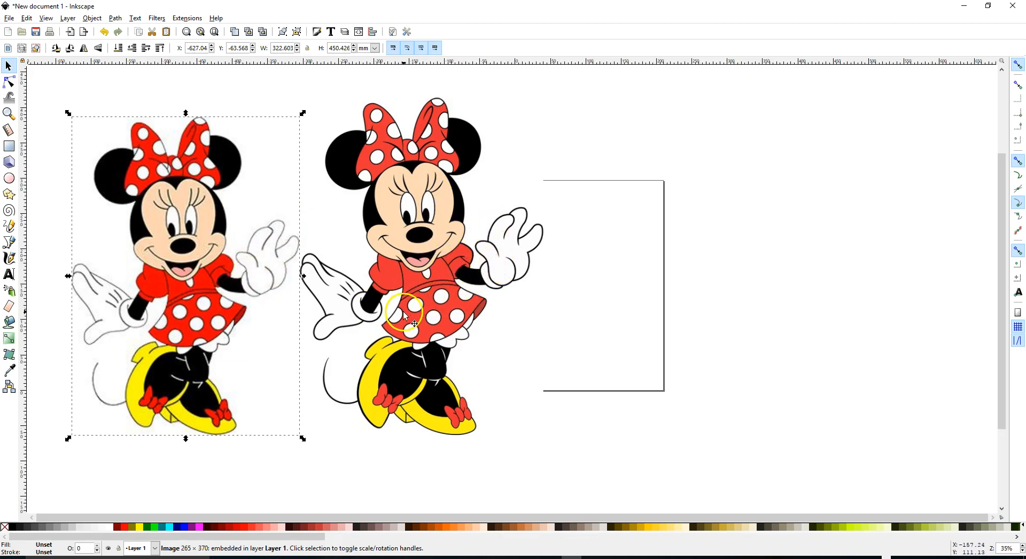
pyautogui.moveTo(441, 148)
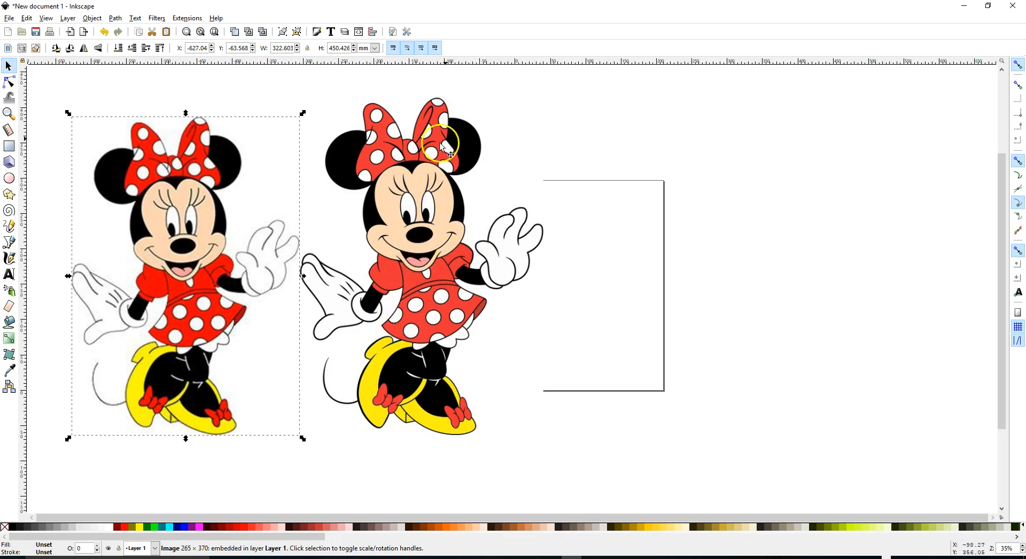
pyautogui.moveTo(500, 254)
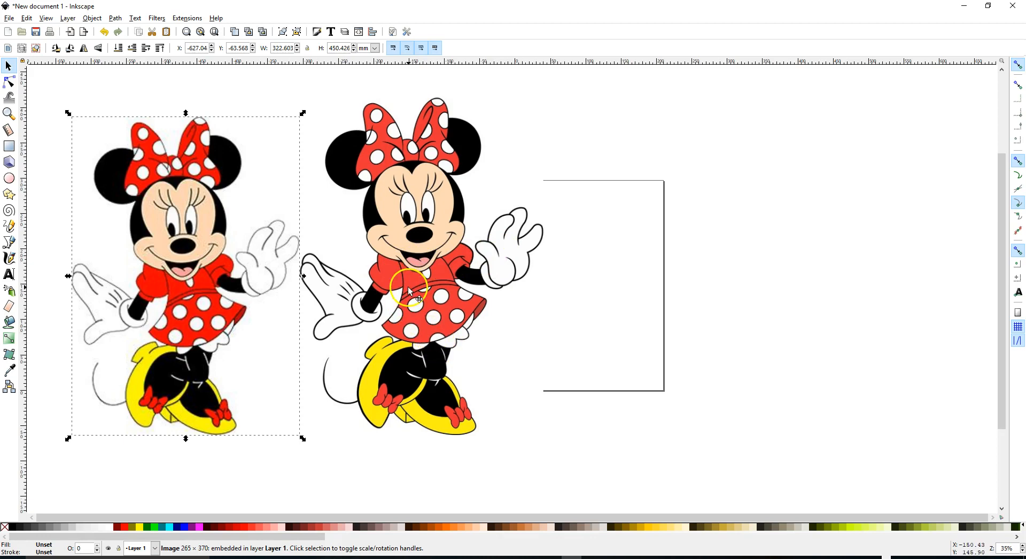
# Step: Set up a Trace Bitmap of the colour Minnie with Brightness cutoff lowered to 0.410
pyautogui.click(115, 18)
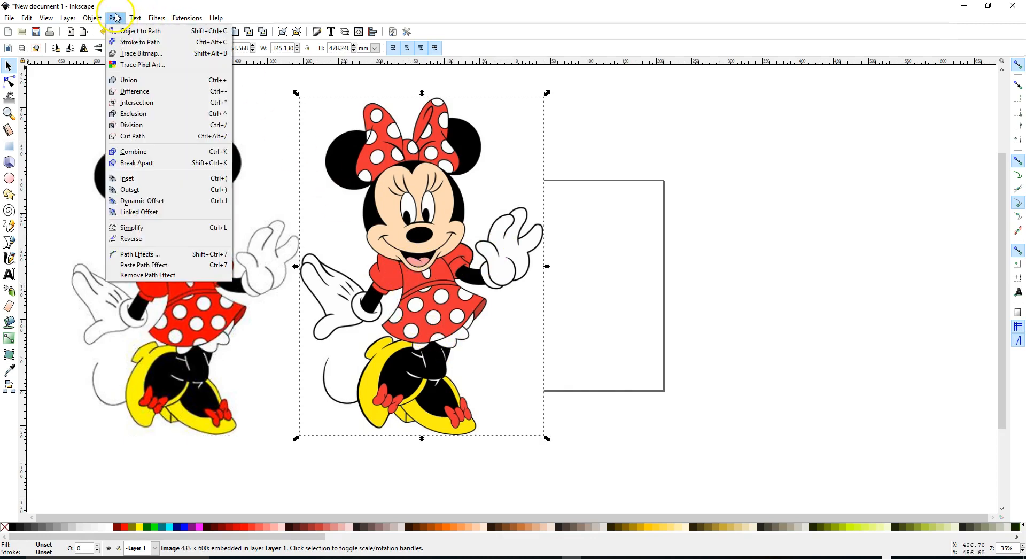
pyautogui.click(140, 54)
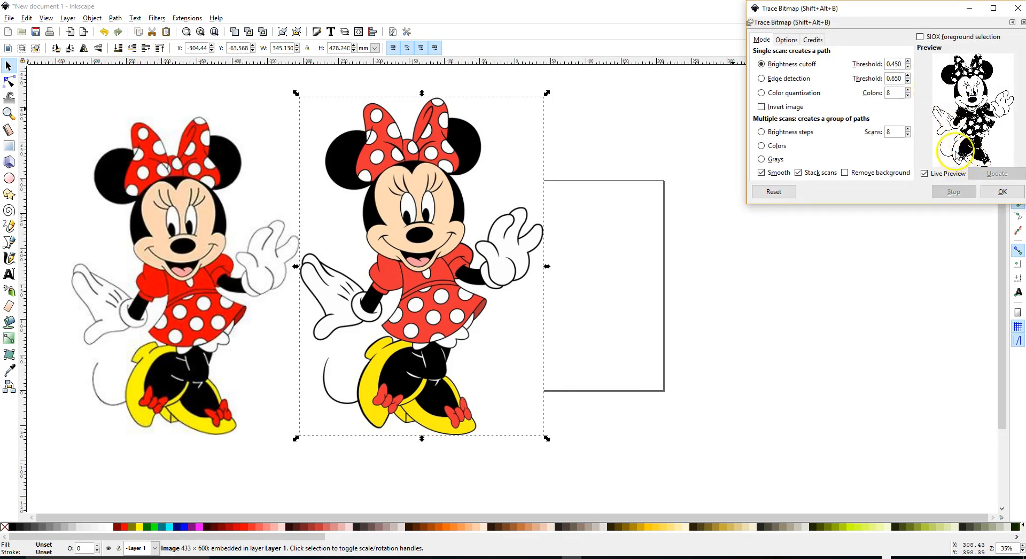
pyautogui.click(908, 66)
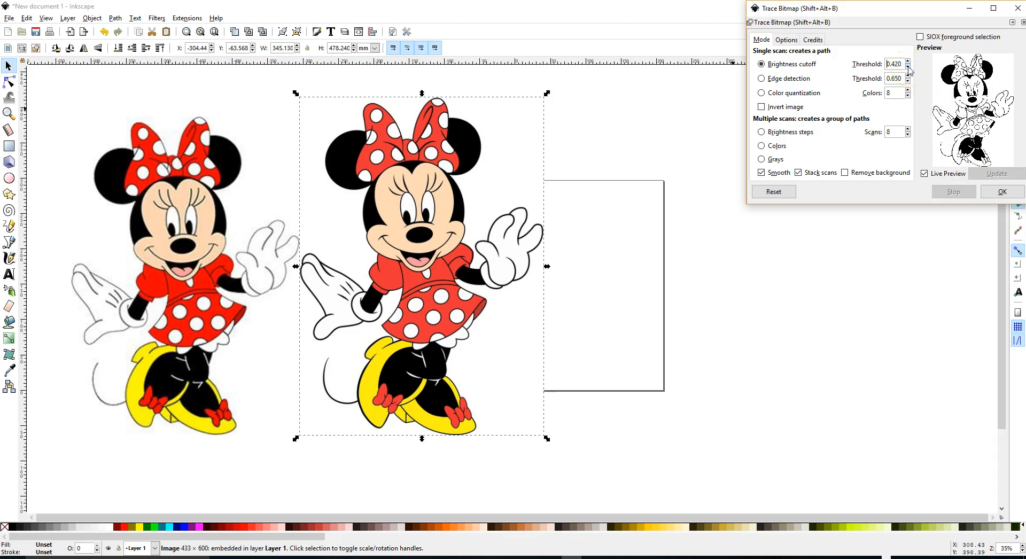
pyautogui.click(907, 67)
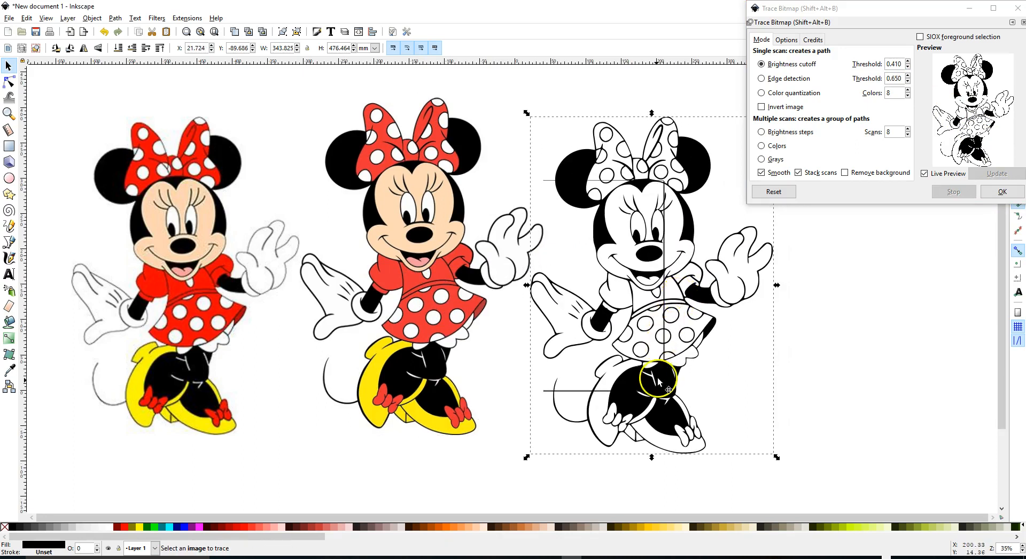
pyautogui.moveTo(691, 209)
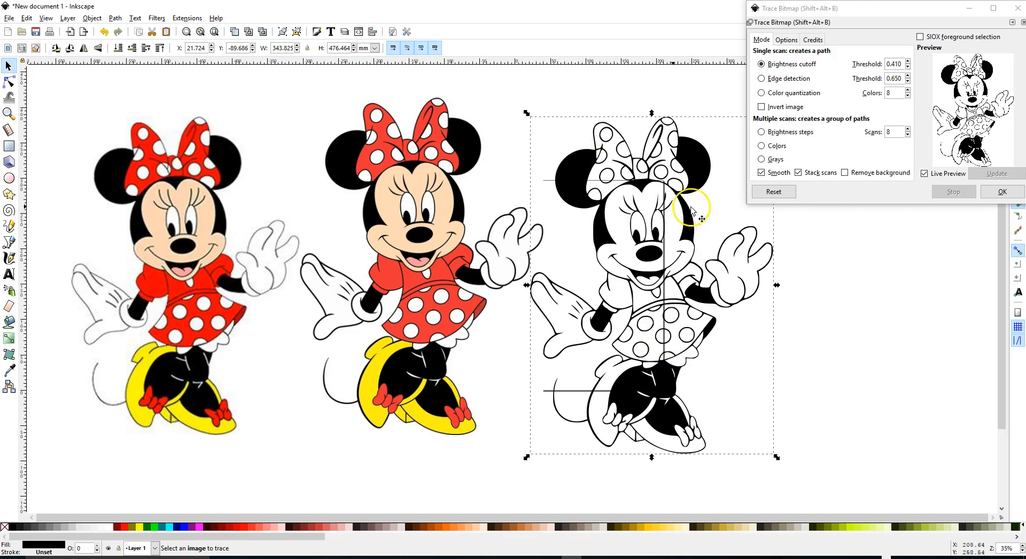
pyautogui.moveTo(711, 327)
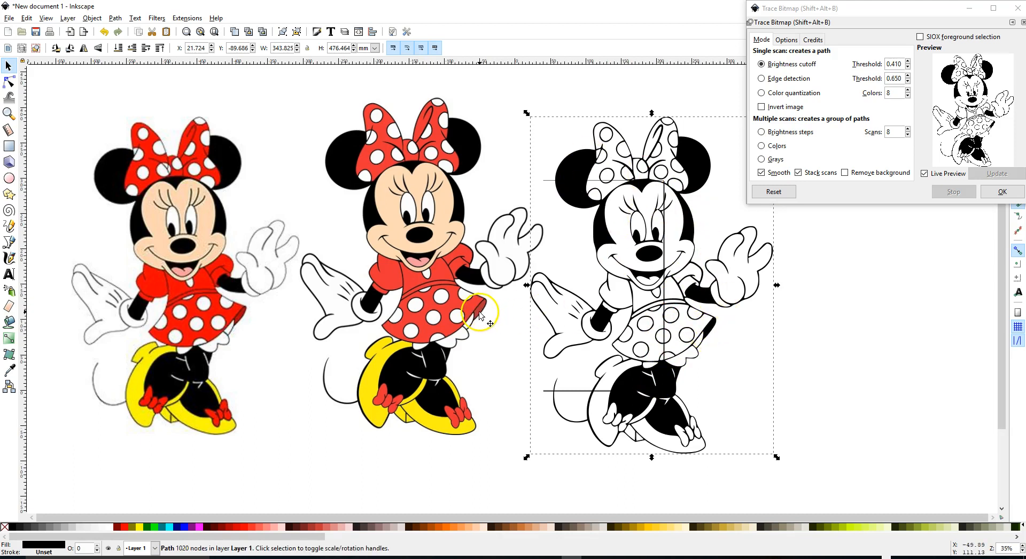
pyautogui.moveTo(667, 274)
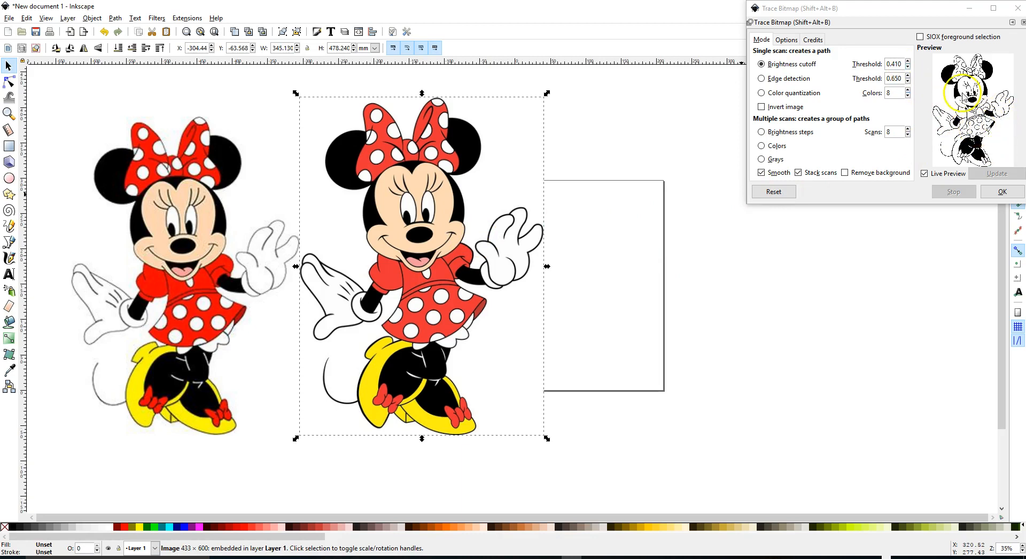
# Step: Lower the Brightness cutoff threshold from 0.410 down to 0.360 for the retrace
pyautogui.click(907, 66)
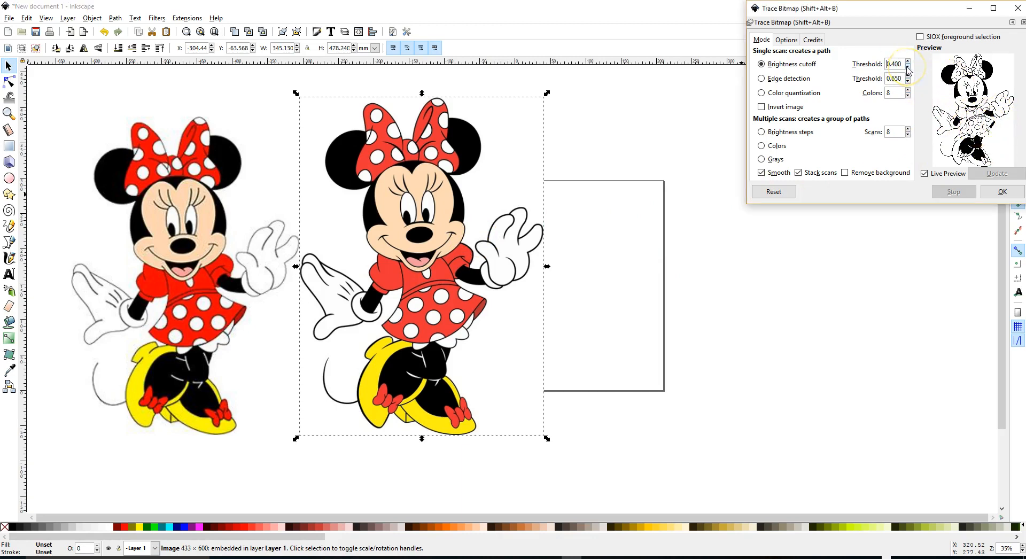
pyautogui.click(908, 67)
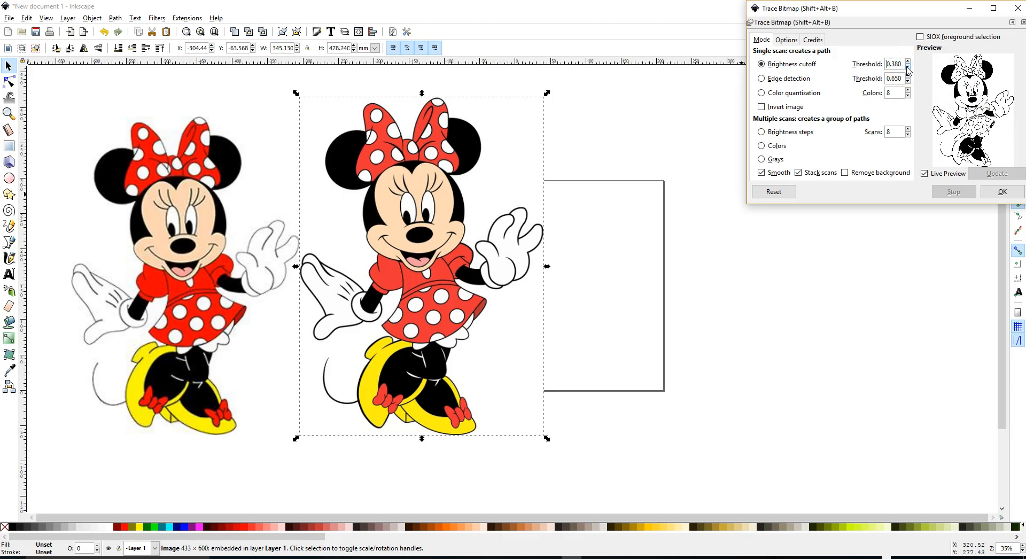
pyautogui.click(907, 67)
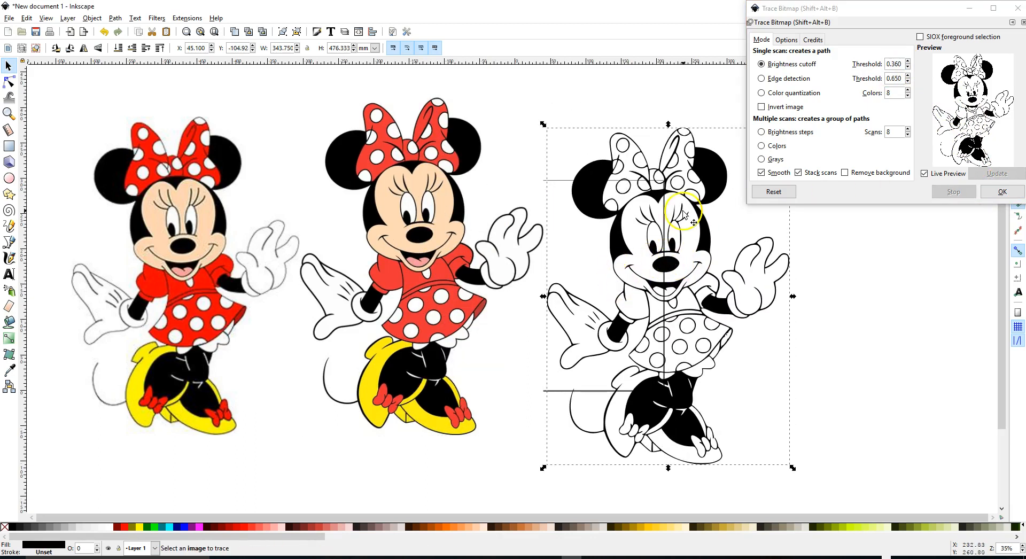
pyautogui.moveTo(788, 274)
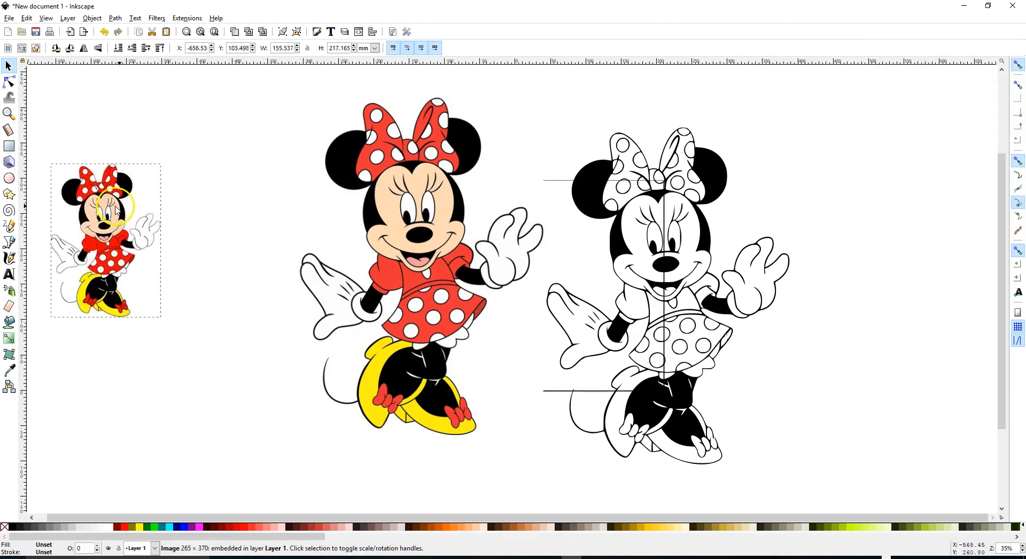
# Step: Move the colour Minnie to the lower left and Break Apart the traced outline into separate pieces
pyautogui.click(391, 275)
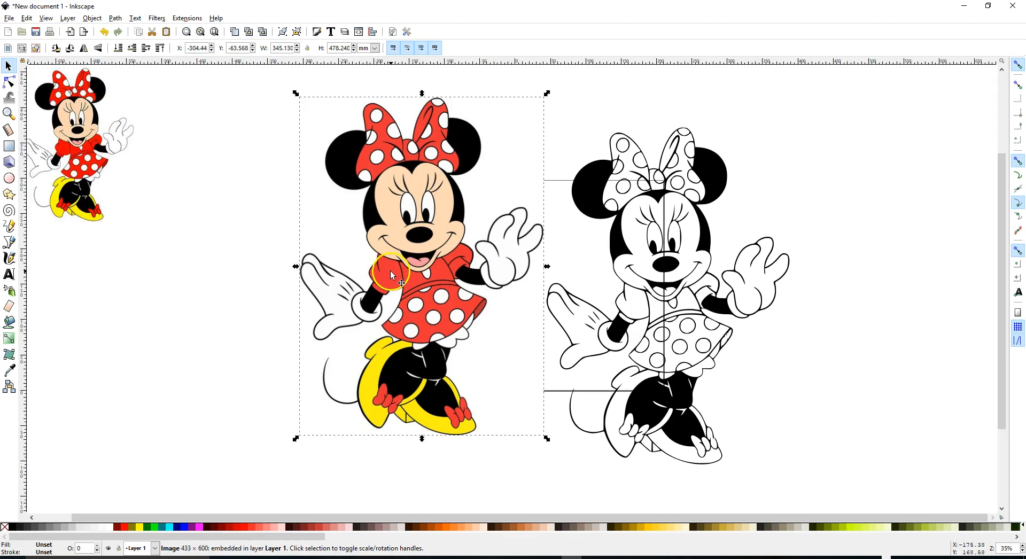
pyautogui.moveTo(391, 275); pyautogui.dragTo(195, 340)
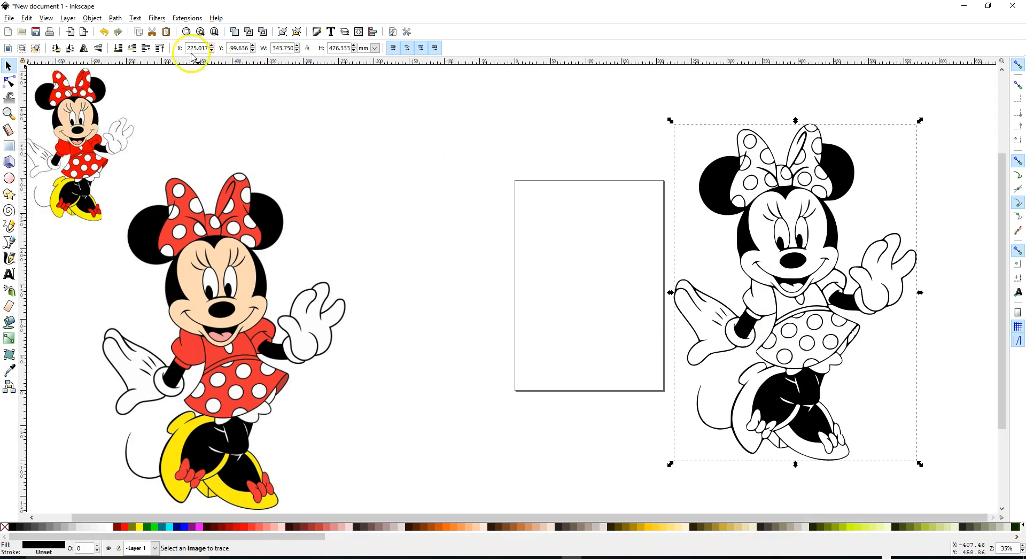
pyautogui.click(114, 18)
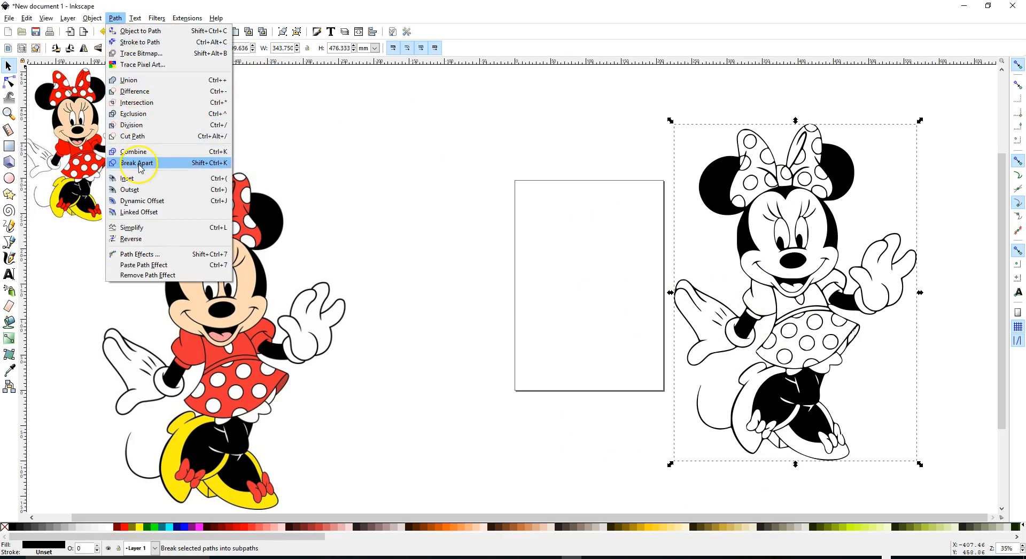
pyautogui.click(138, 162)
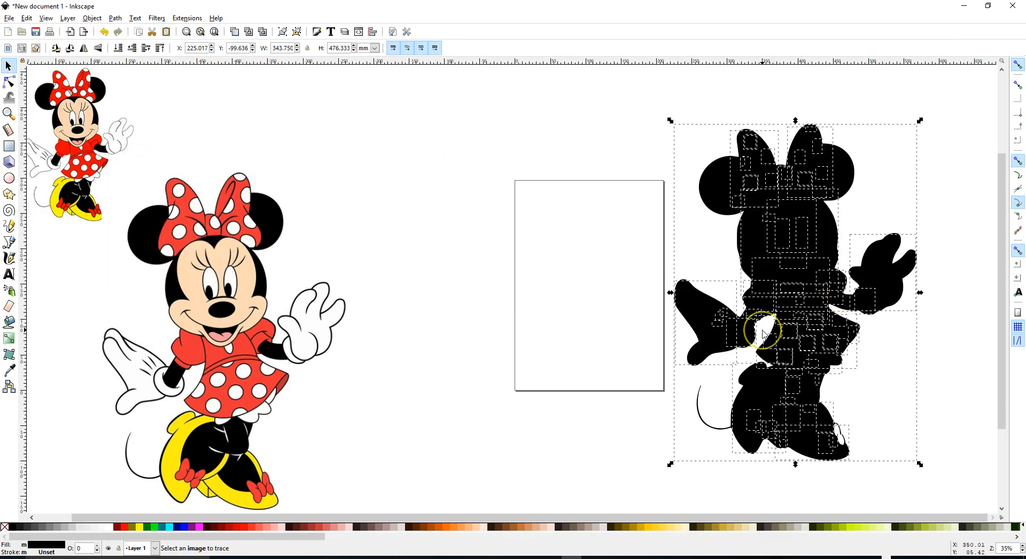
pyautogui.moveTo(490, 309)
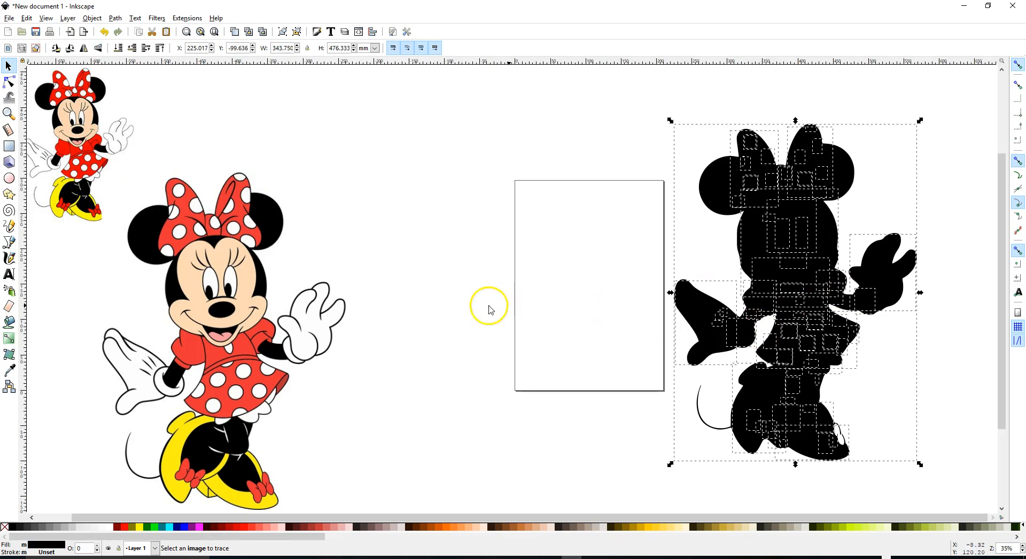
pyautogui.moveTo(740, 154)
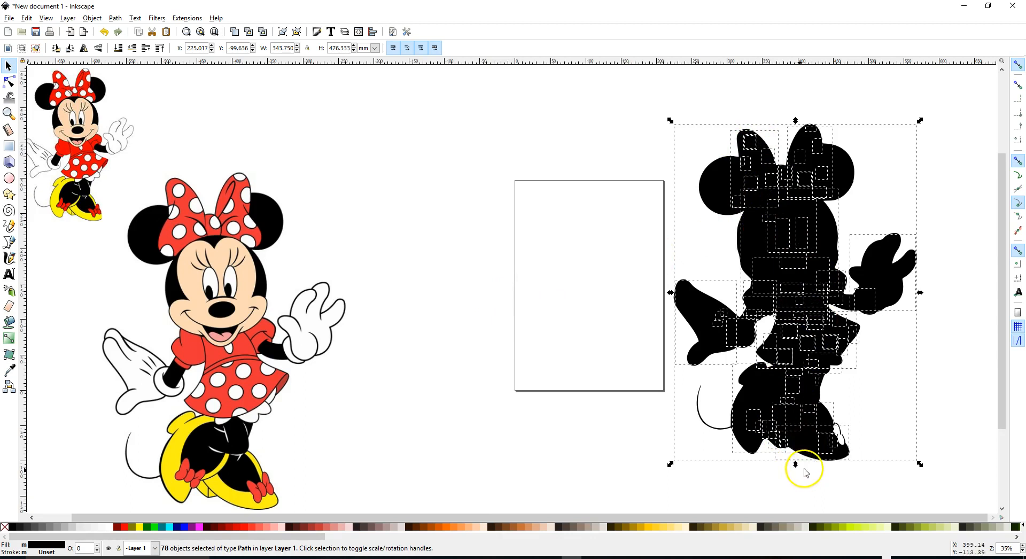
pyautogui.moveTo(475, 322)
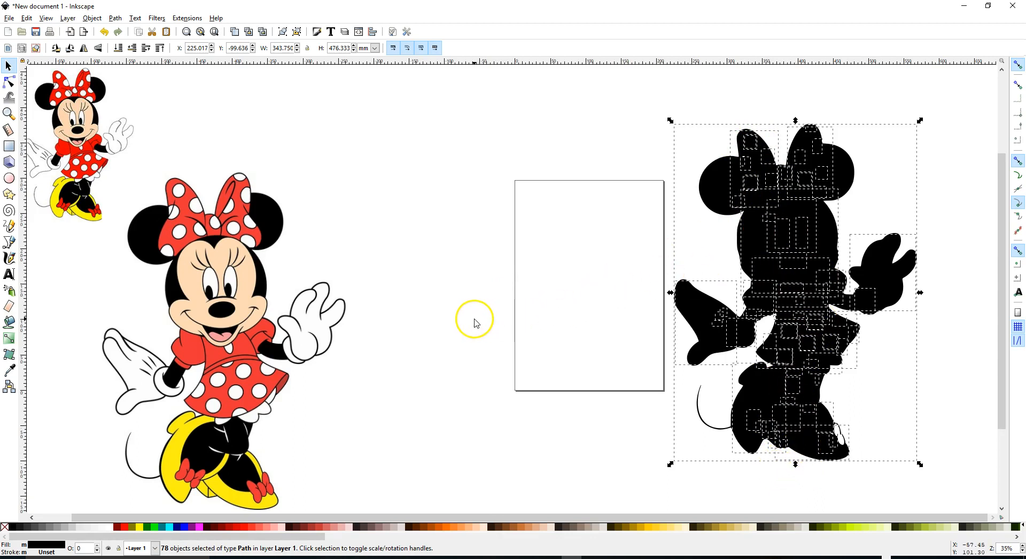
pyautogui.moveTo(449, 345)
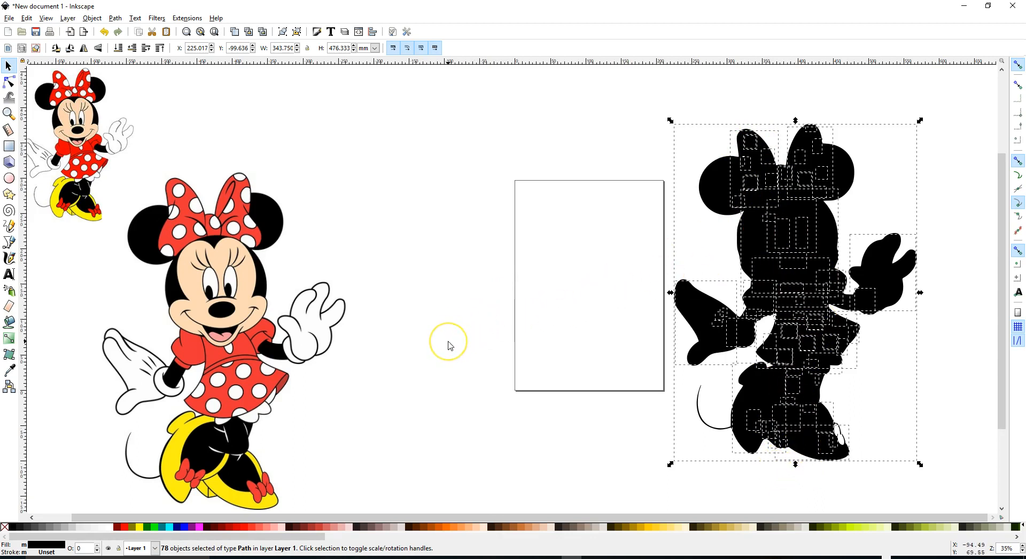
pyautogui.moveTo(448, 346)
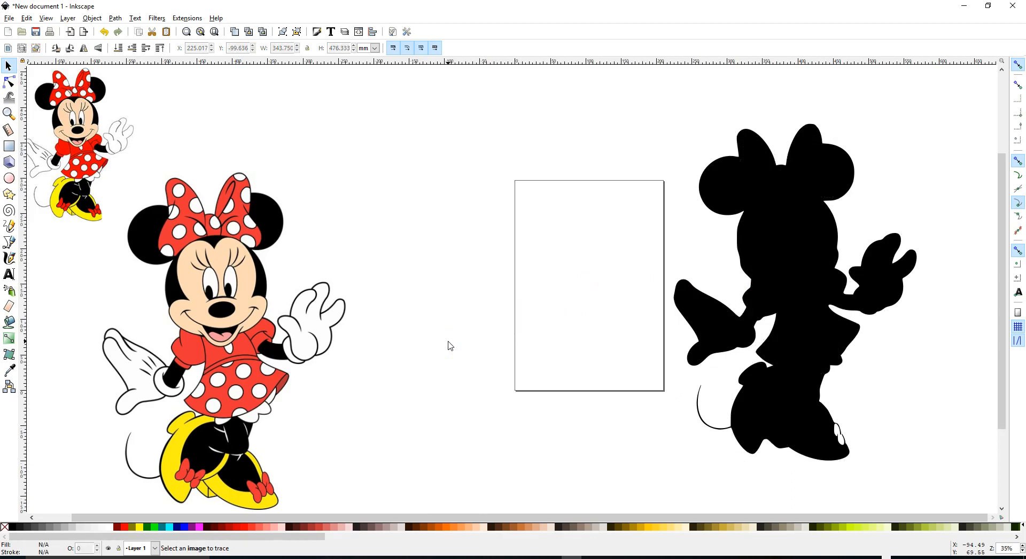
pyautogui.moveTo(77, 446)
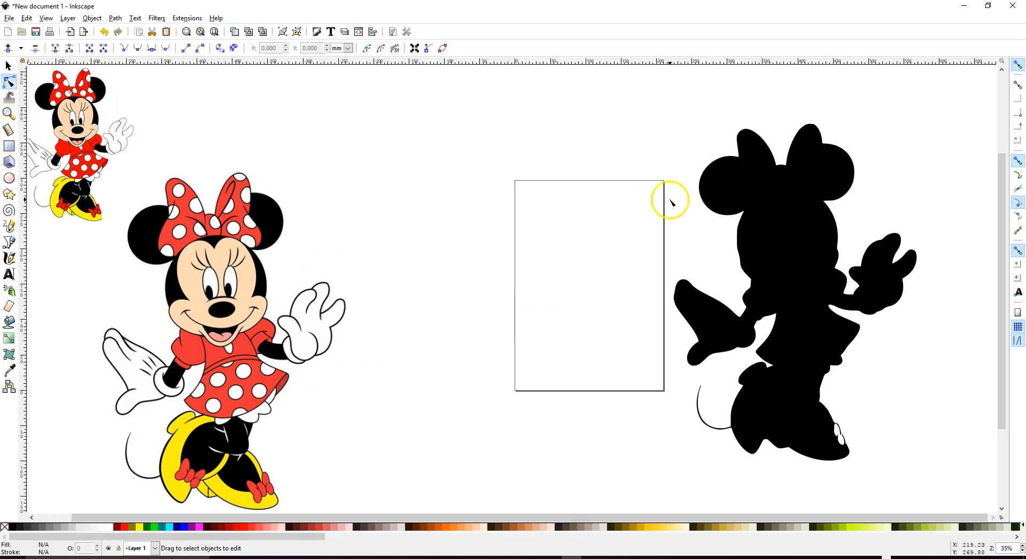
pyautogui.moveTo(764, 216)
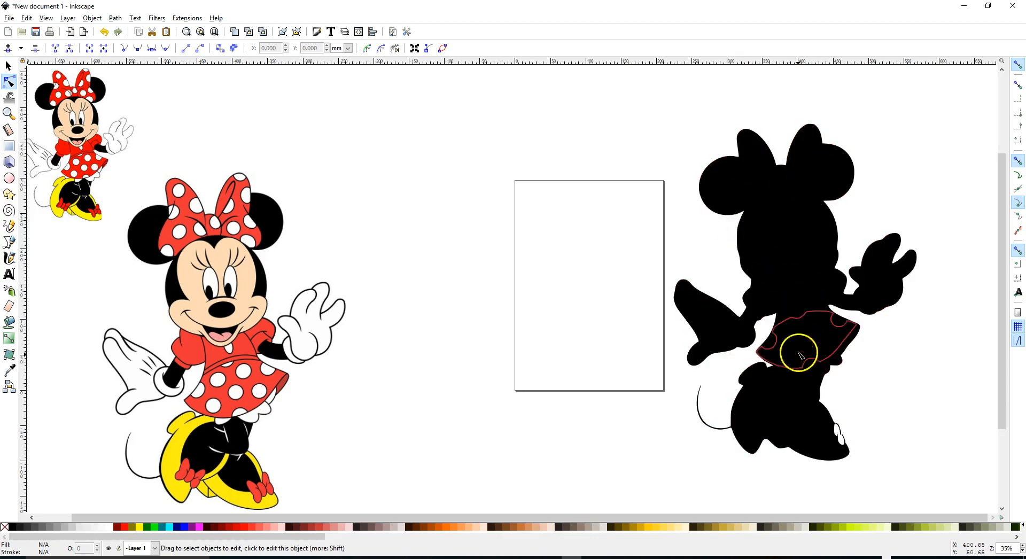
# Step: Fill the silhouette's skirt piece red from the palette
pyautogui.click(798, 356)
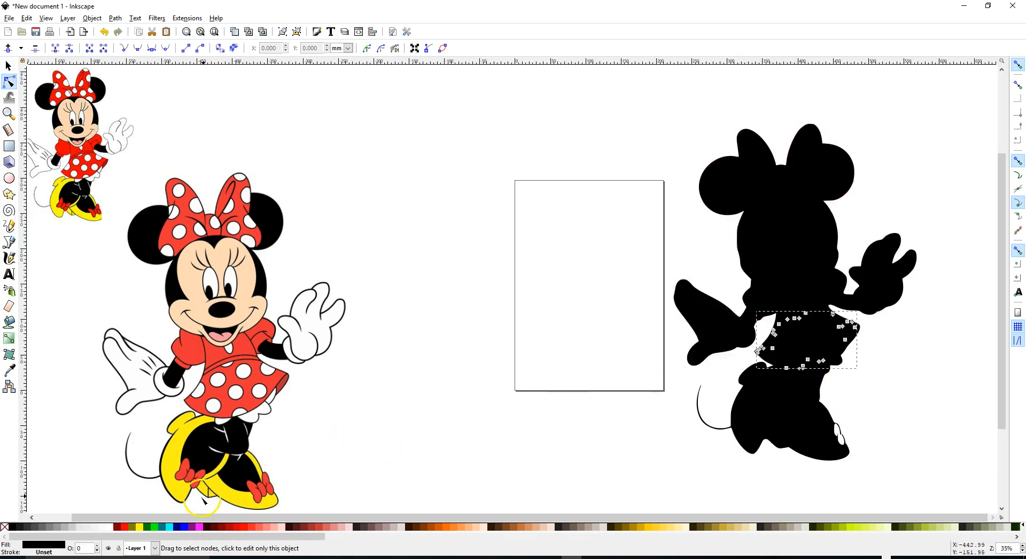
pyautogui.click(138, 528)
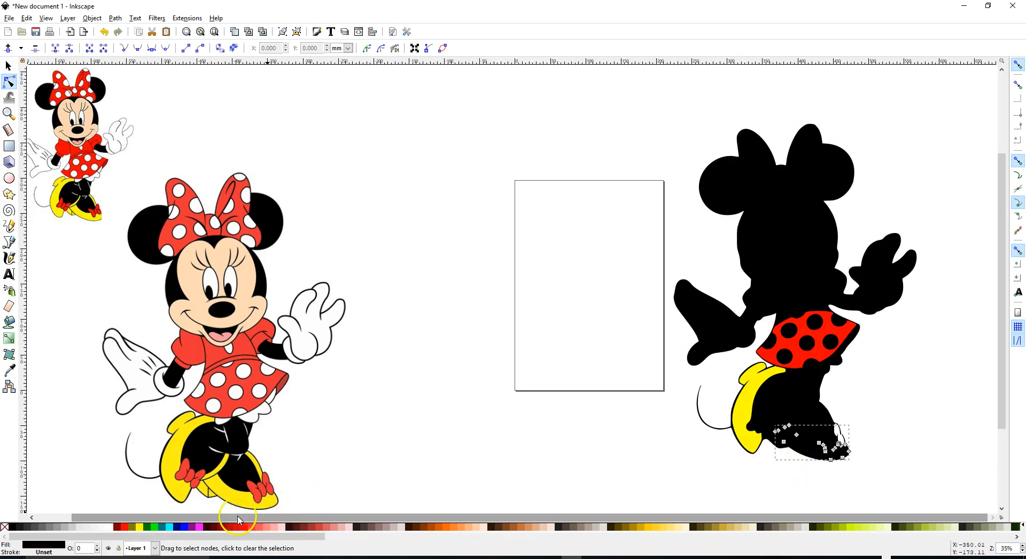
pyautogui.moveTo(139, 538)
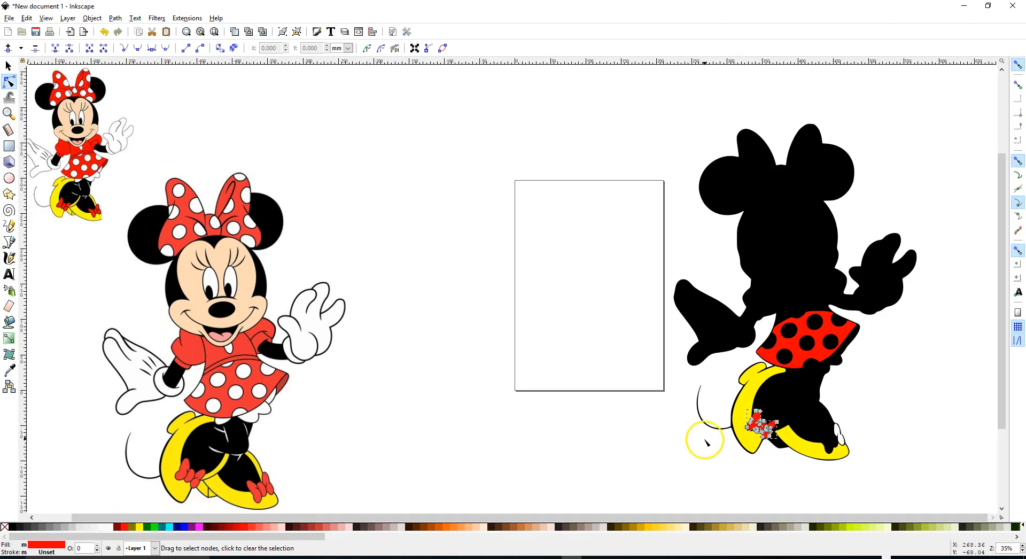
pyautogui.scroll(3)
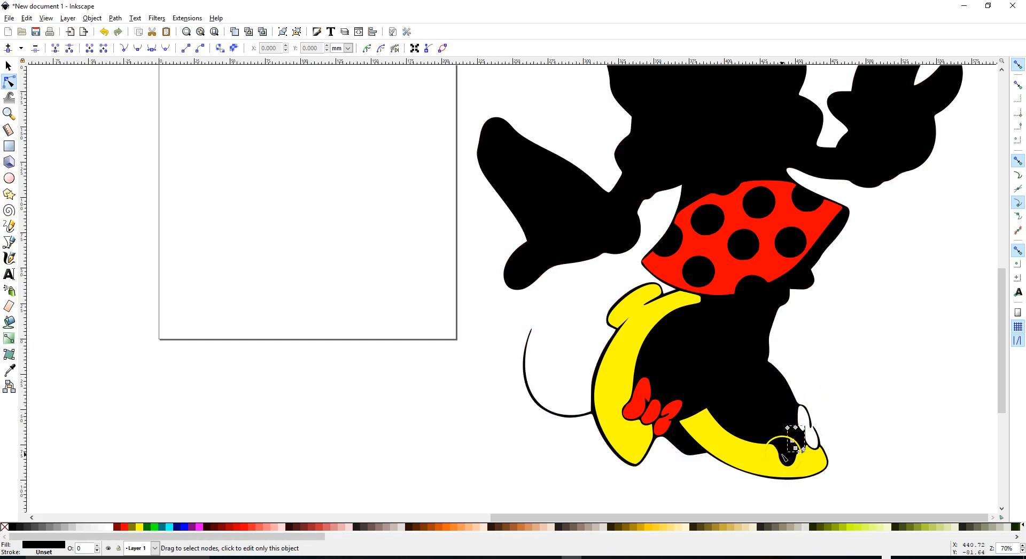
pyautogui.moveTo(124, 527)
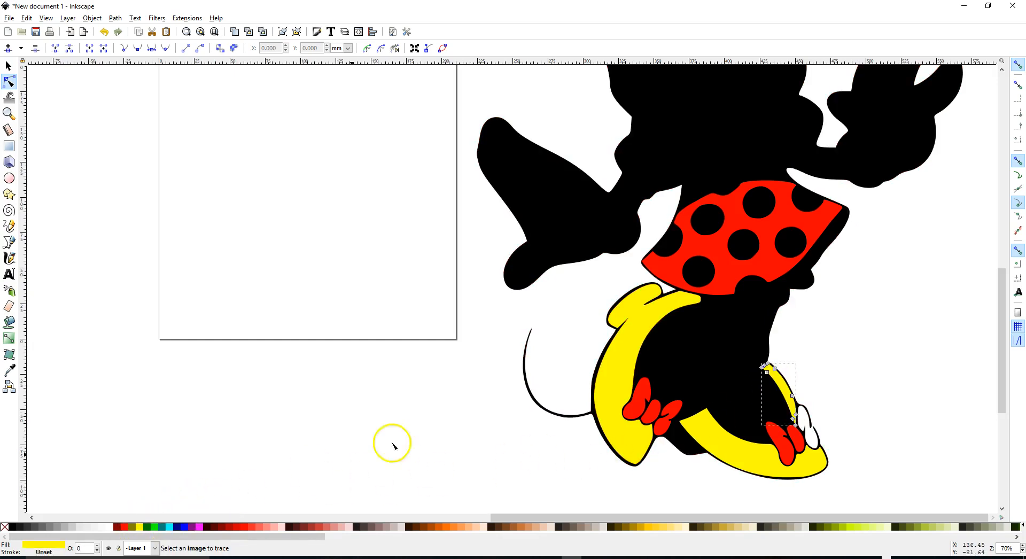
pyautogui.moveTo(675, 404)
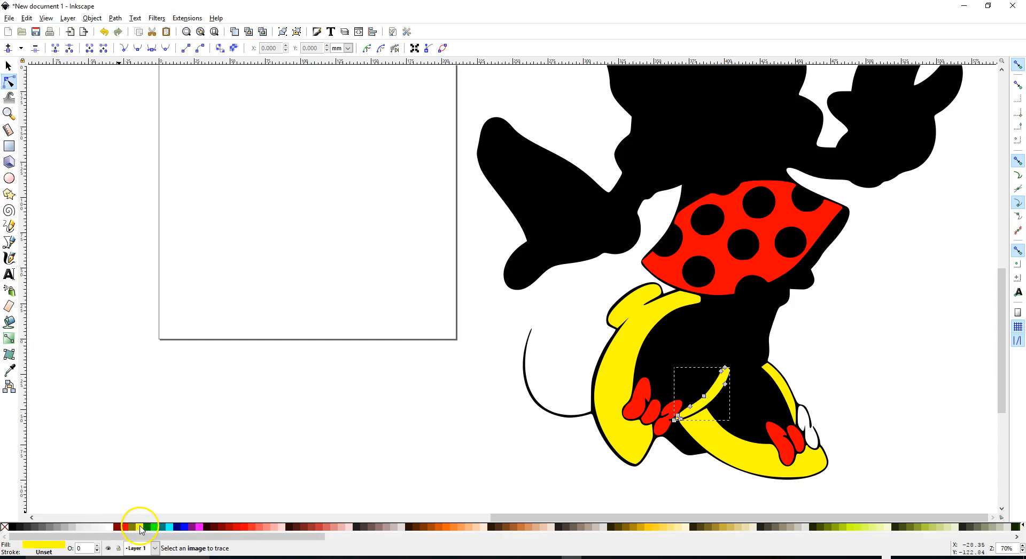
pyautogui.moveTo(684, 449)
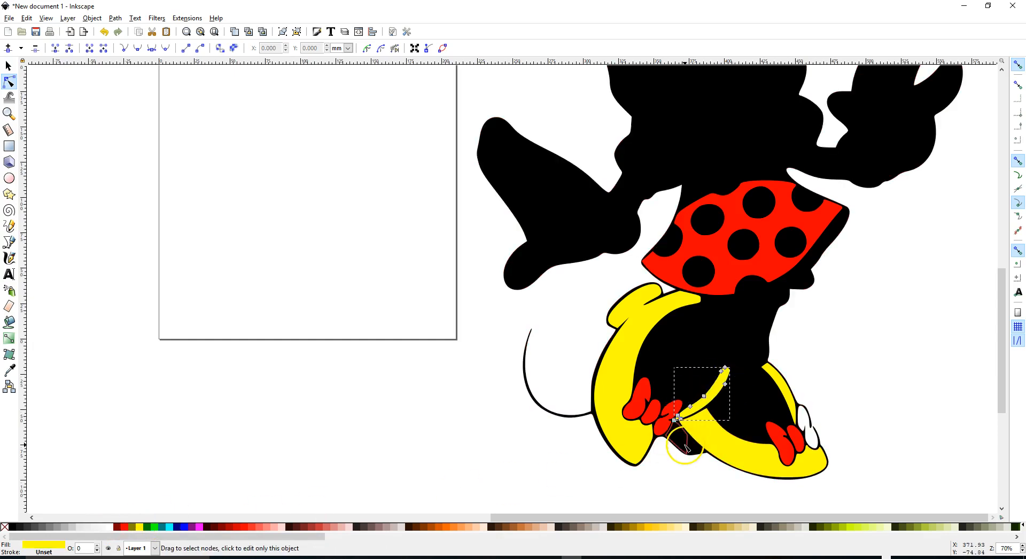
pyautogui.moveTo(138, 527)
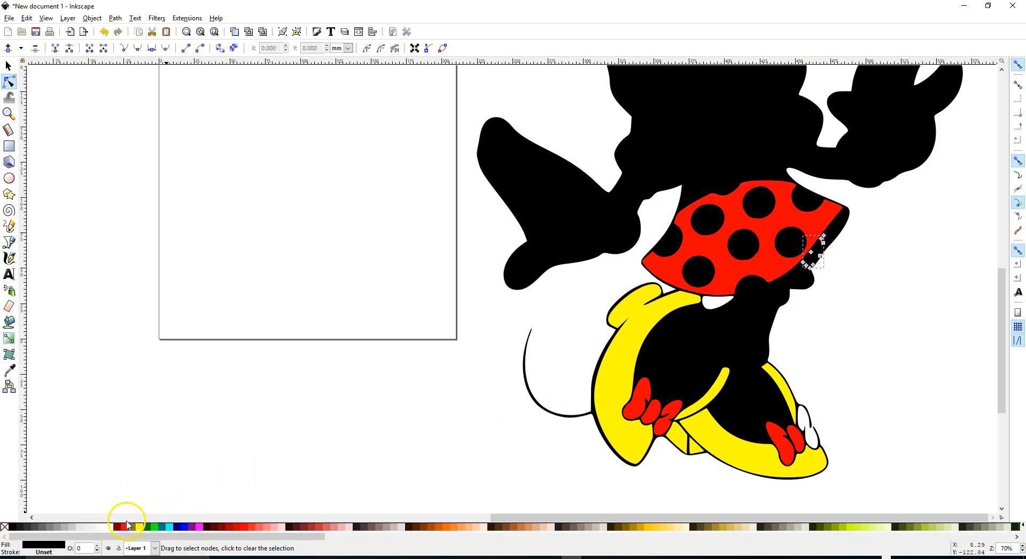
pyautogui.moveTo(831, 235)
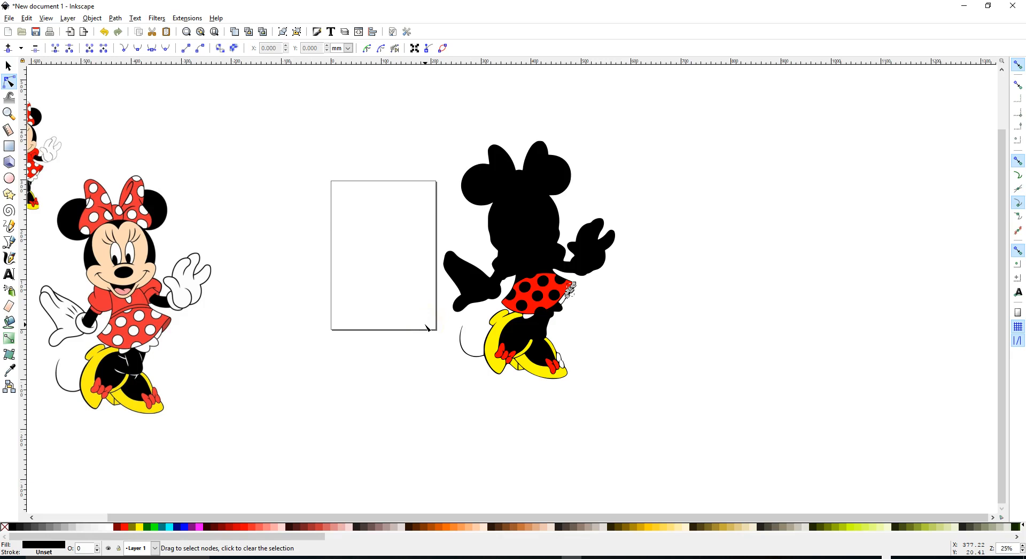
pyautogui.moveTo(450, 345)
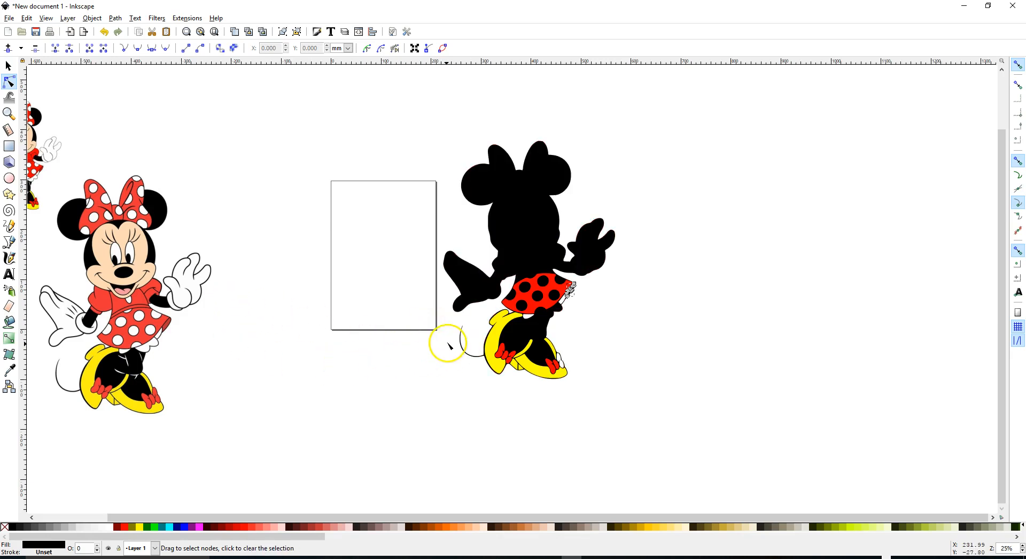
pyautogui.moveTo(137, 504)
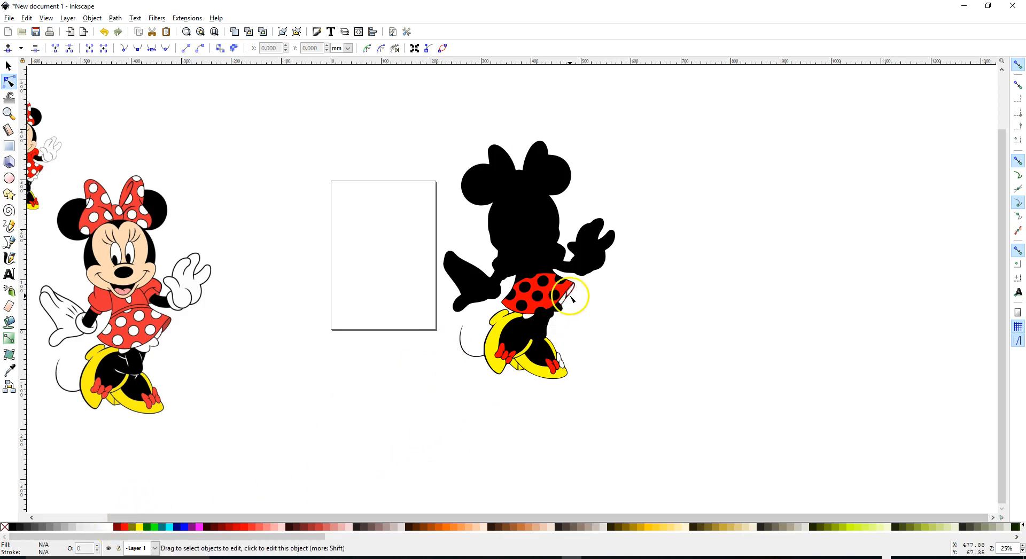
pyautogui.moveTo(552, 314)
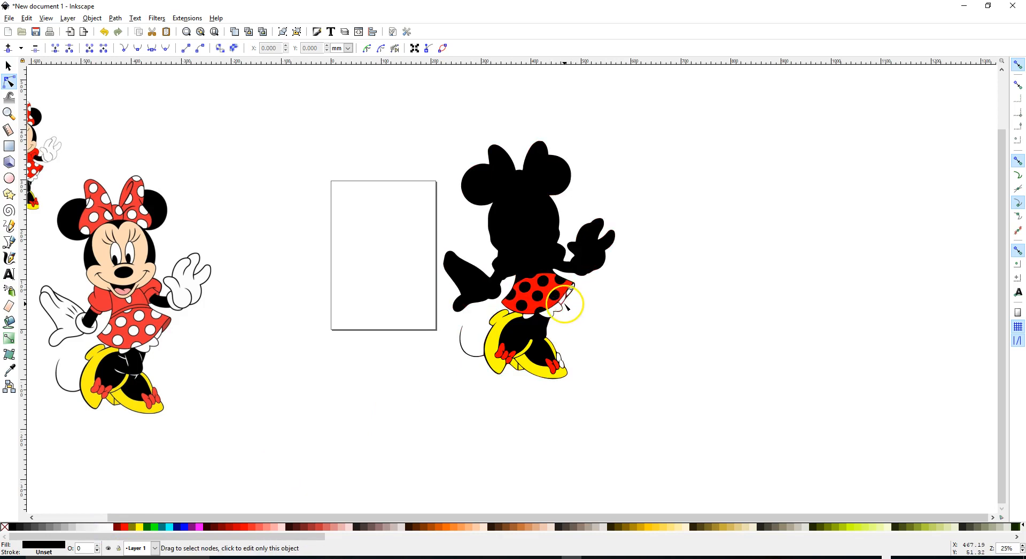
# Step: Select the thin piece along the skirt's right edge with the Selector tool
pyautogui.click(9, 66)
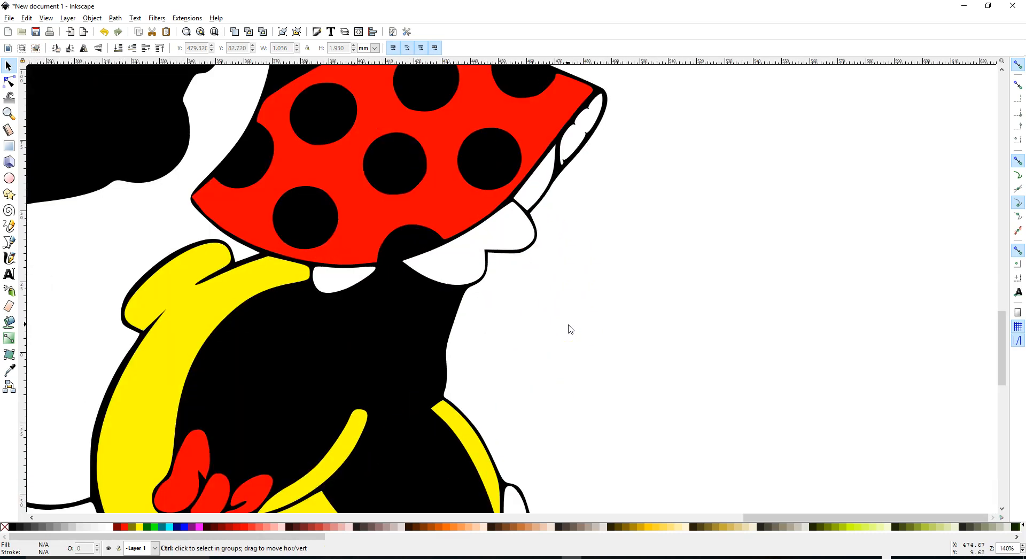
pyautogui.moveTo(571, 147)
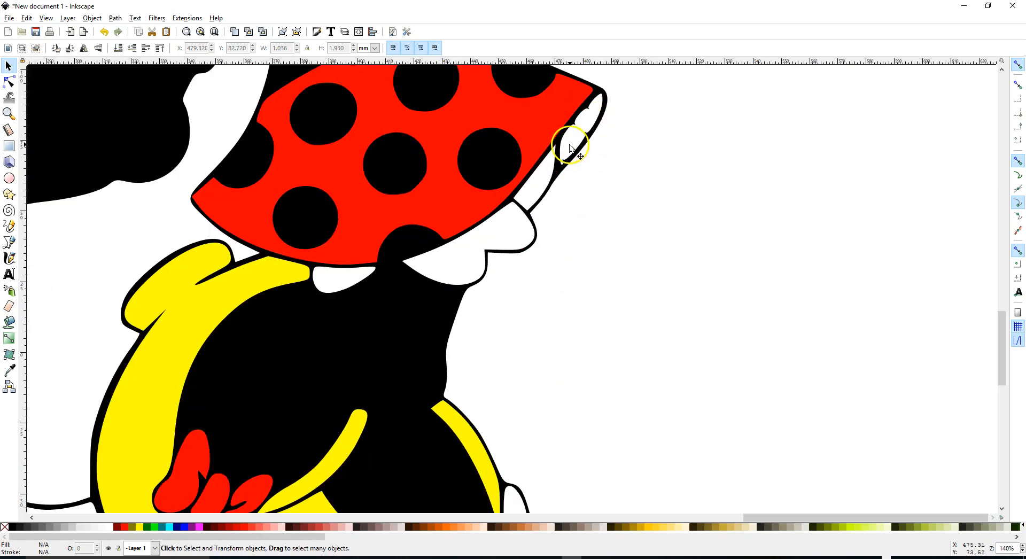
pyautogui.click(572, 144)
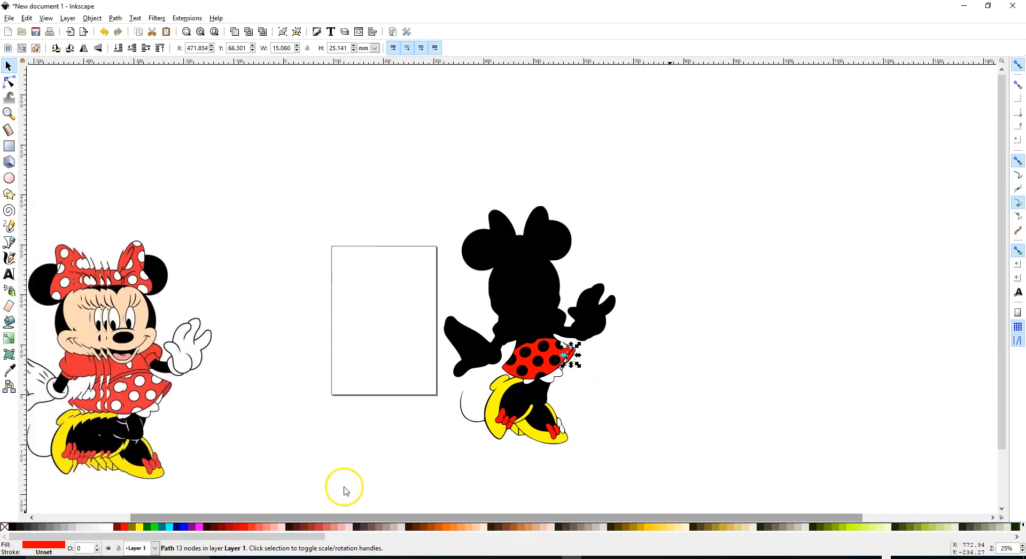
# Step: Sample the original's skin tone with the Dropper (F7) onto the traced face paths
pyautogui.click(10, 83)
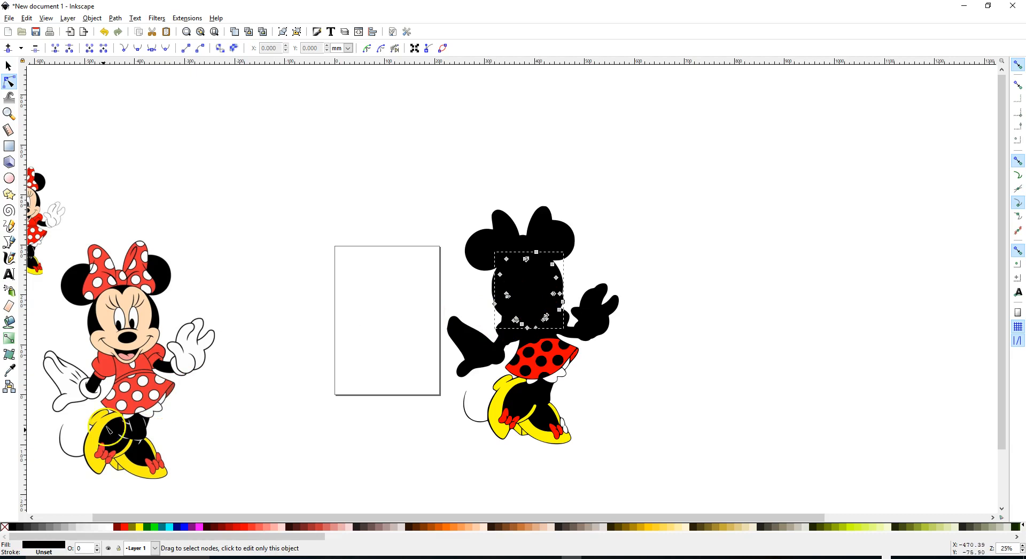
pyautogui.click(10, 371)
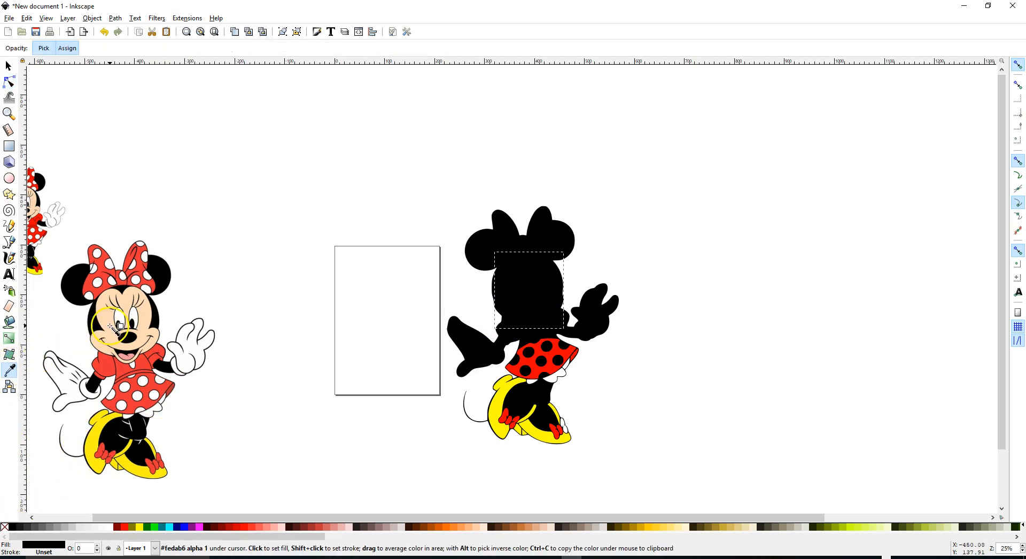
pyautogui.click(524, 292)
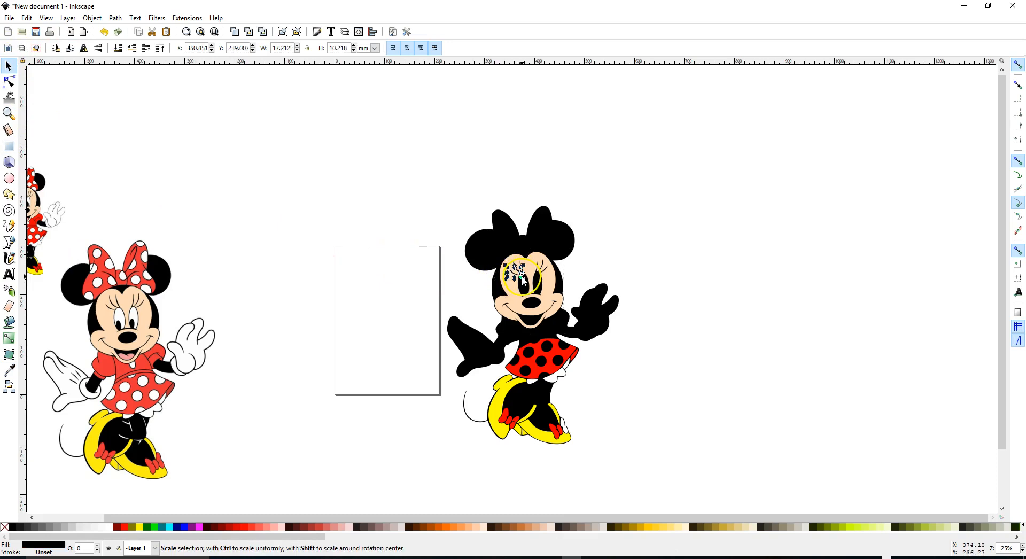
pyautogui.click(521, 278)
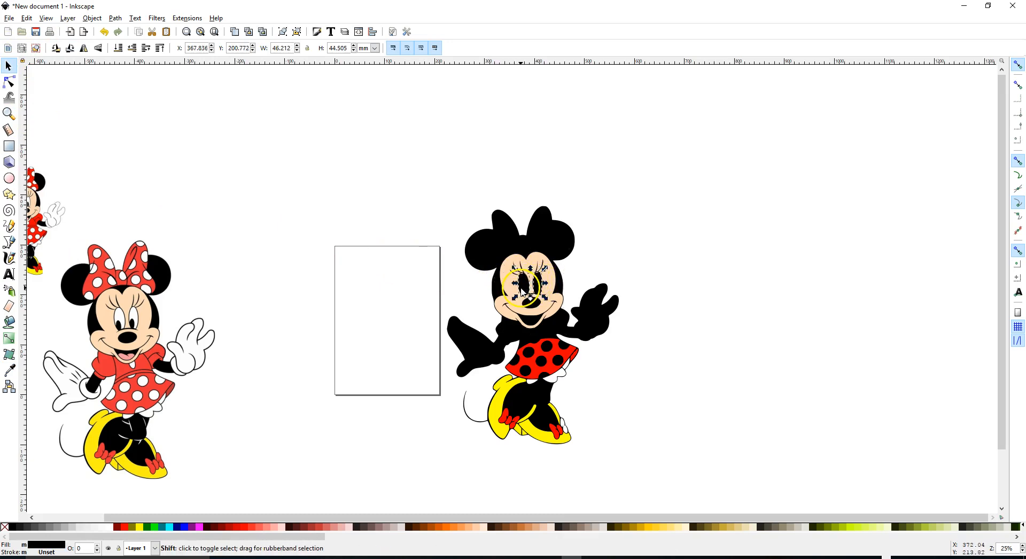
pyautogui.moveTo(109, 527)
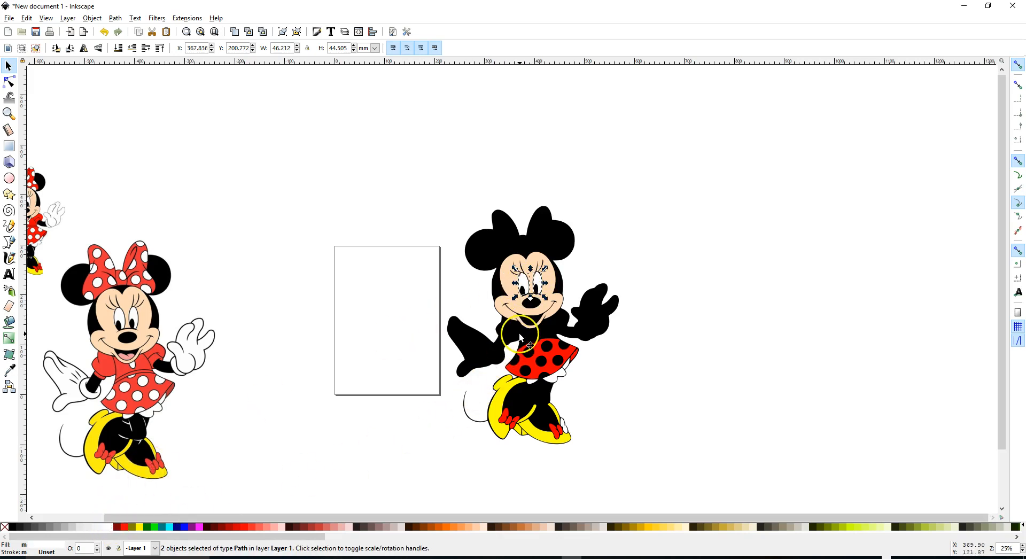
pyautogui.moveTo(456, 363)
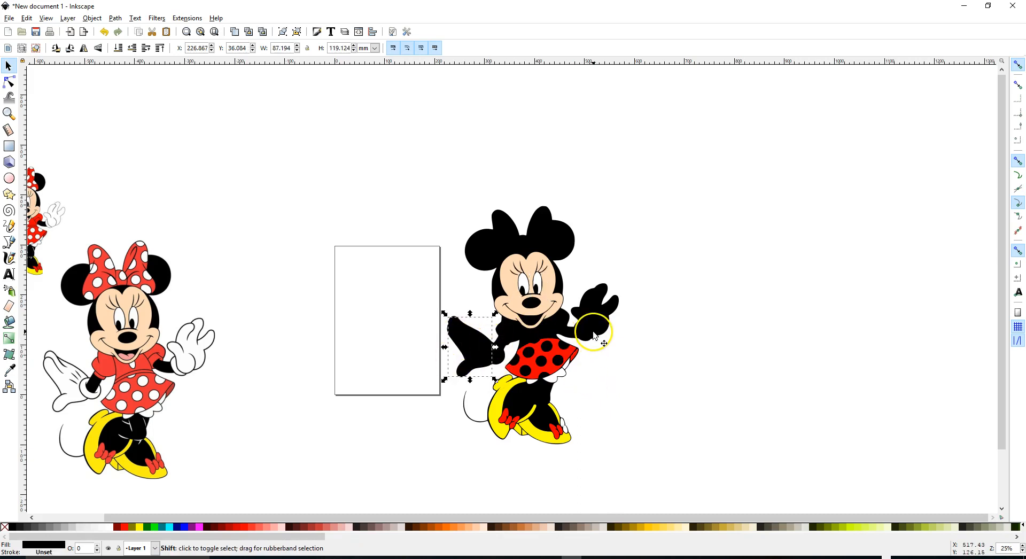
# Step: Fill both traced glove paths with white from the palette
pyautogui.click(592, 333)
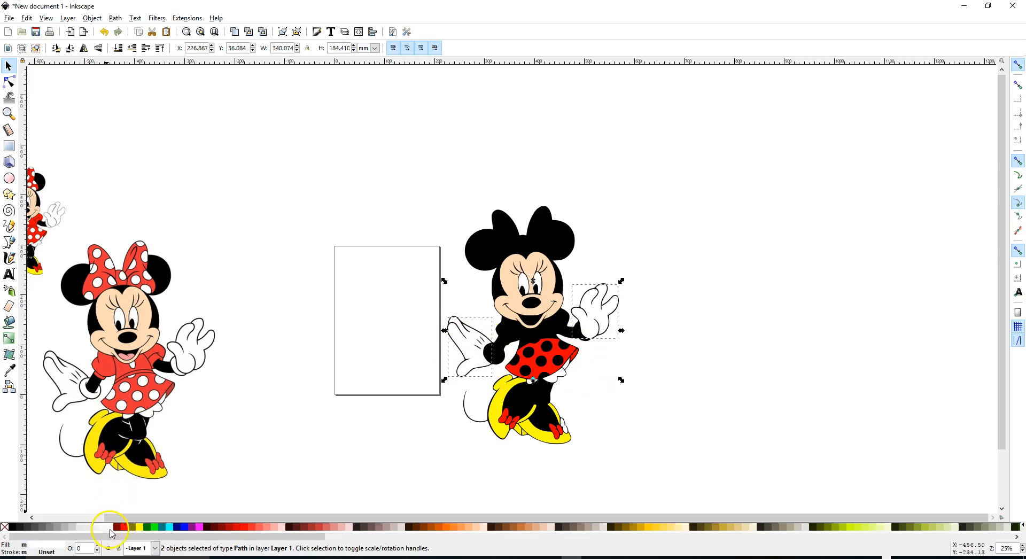
pyautogui.click(502, 360)
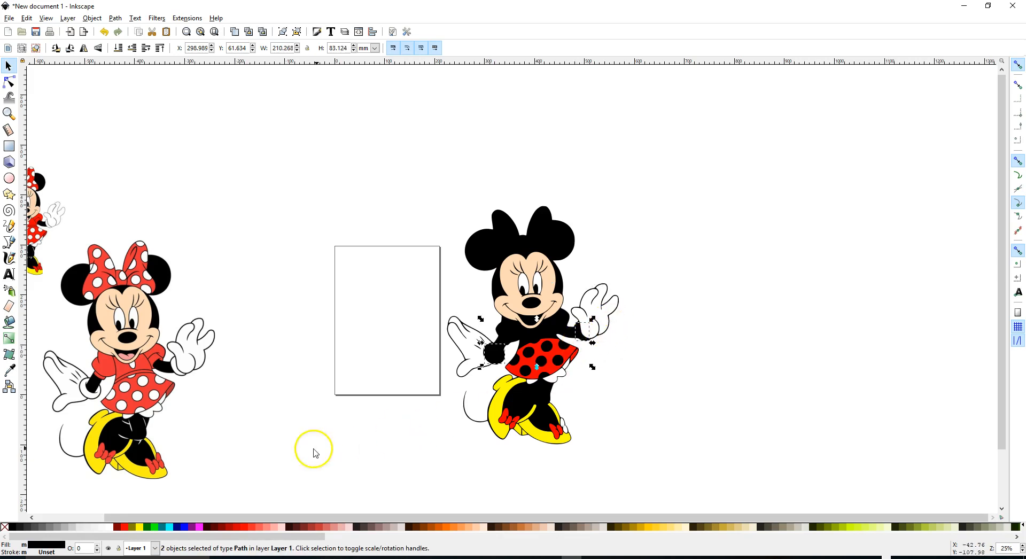
pyautogui.moveTo(321, 489)
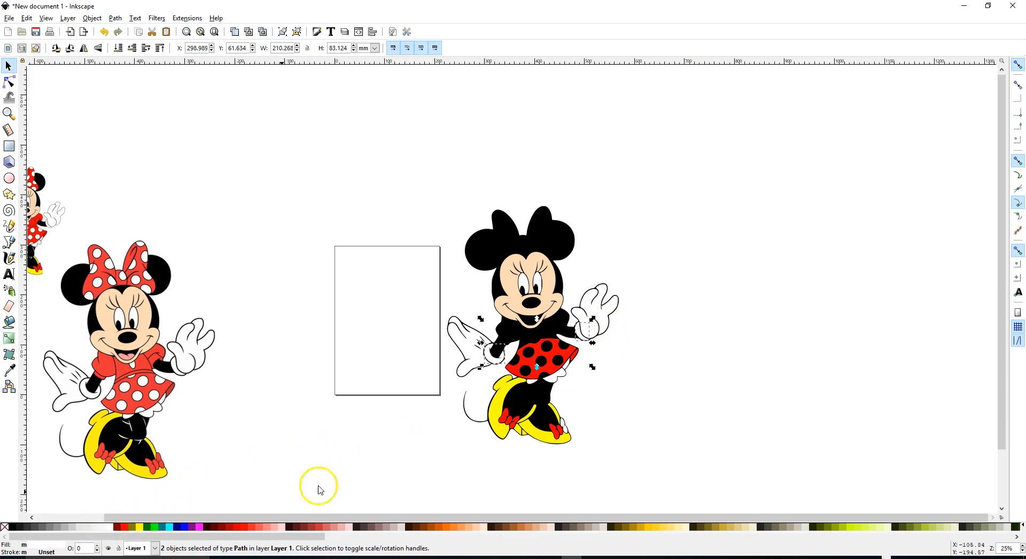
pyautogui.moveTo(555, 406)
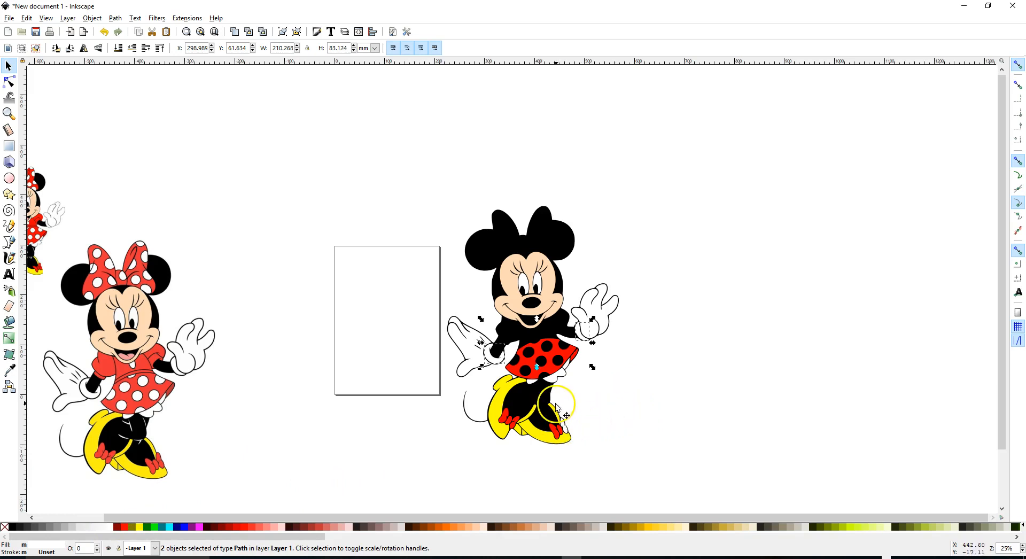
pyautogui.moveTo(563, 255)
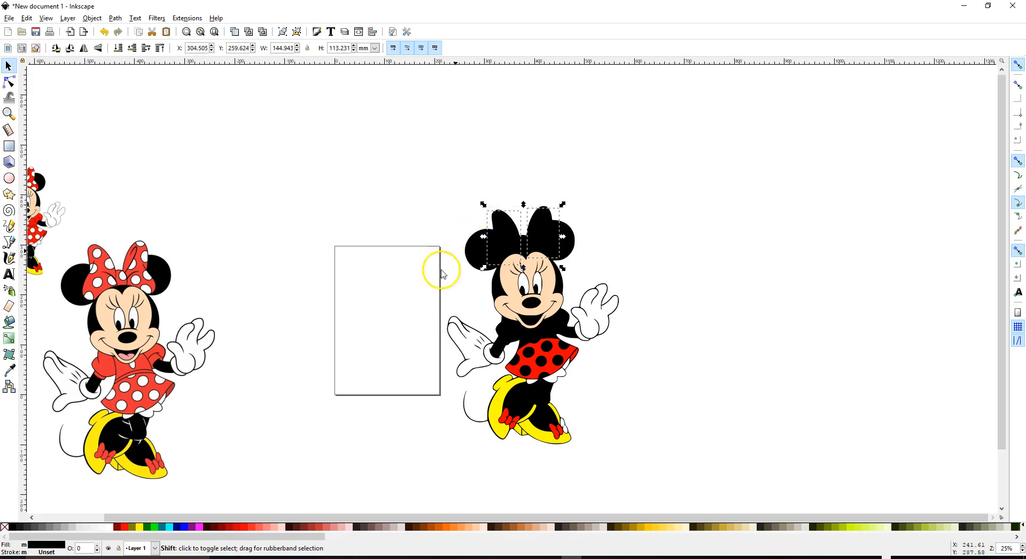
pyautogui.moveTo(121, 527)
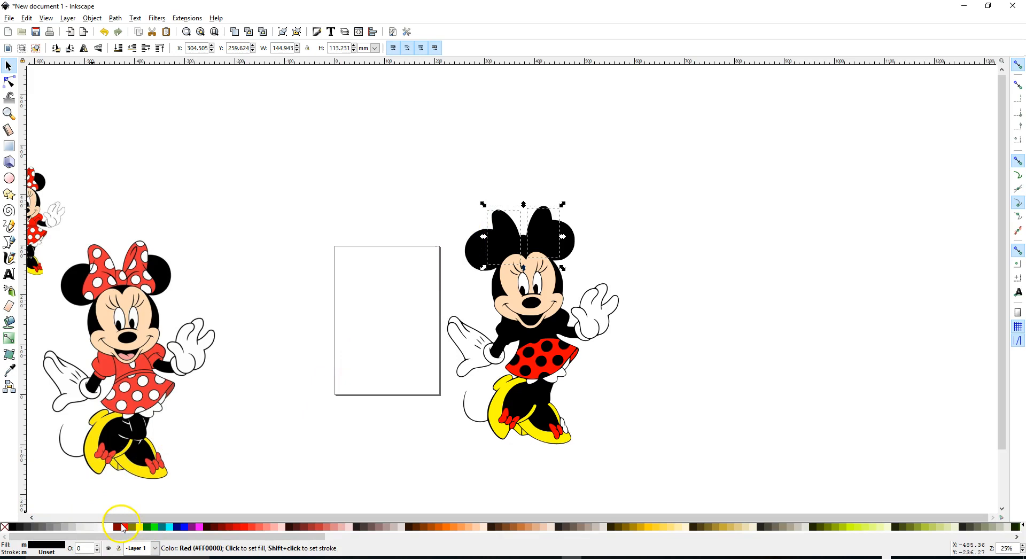
# Step: Fill both selected bow paths with the red palette swatch
pyautogui.click(120, 528)
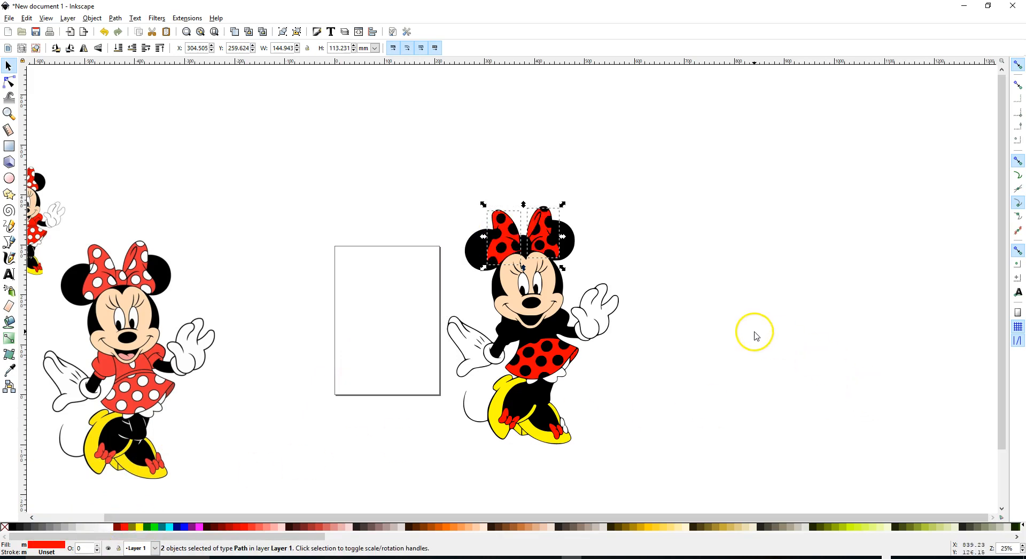
pyautogui.moveTo(641, 330)
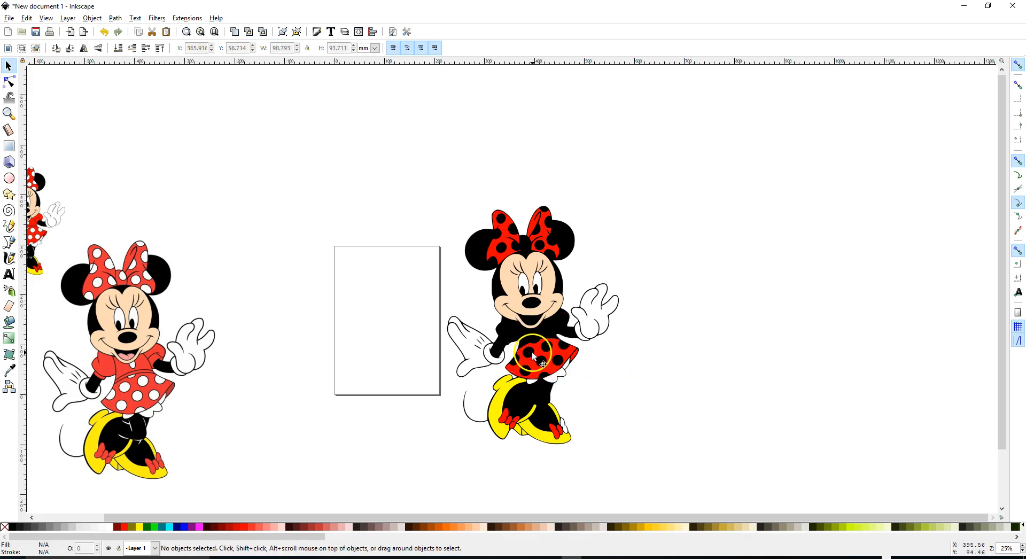
# Step: Select the black skirt polka dots and fill them white from the palette
pyautogui.scroll(3)
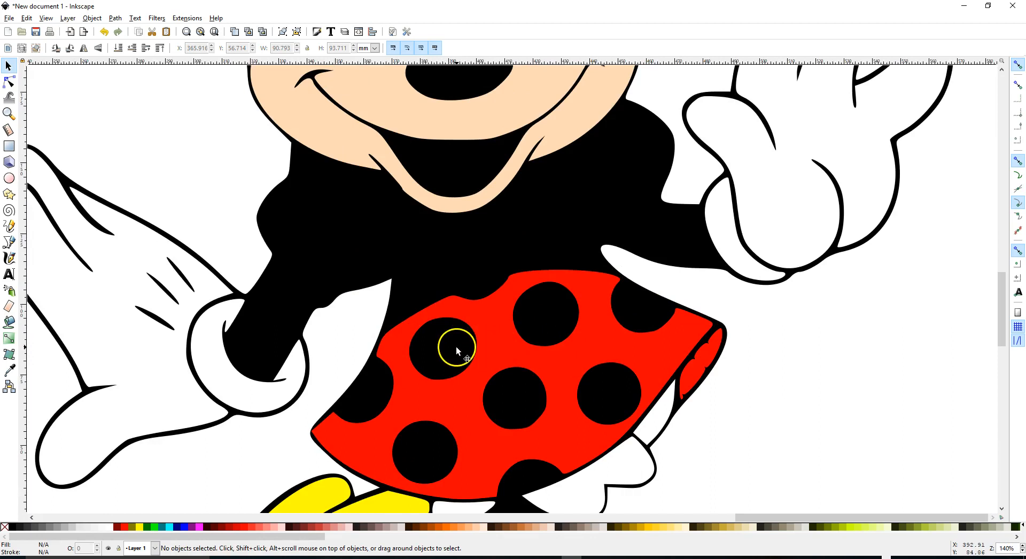
pyautogui.click(445, 351)
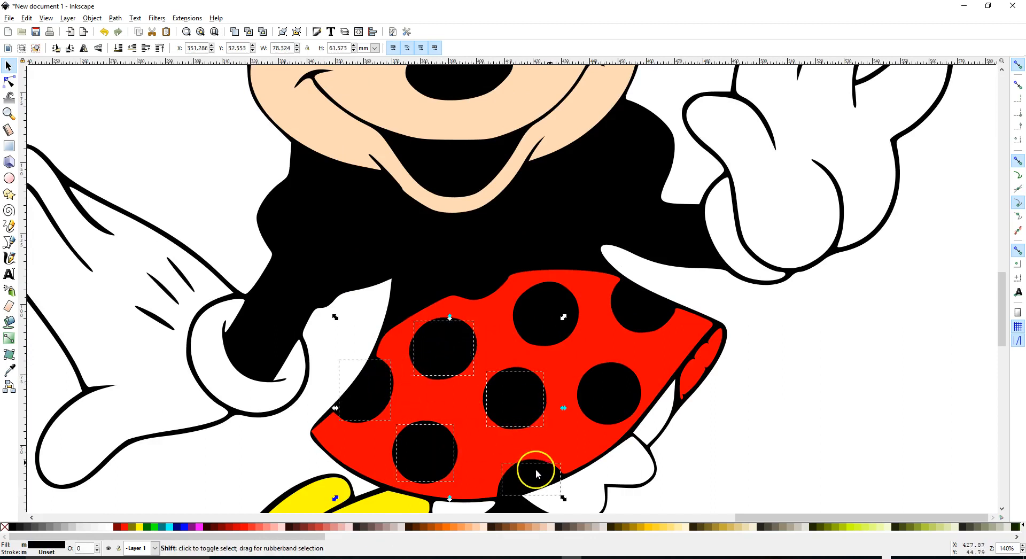
pyautogui.click(536, 311)
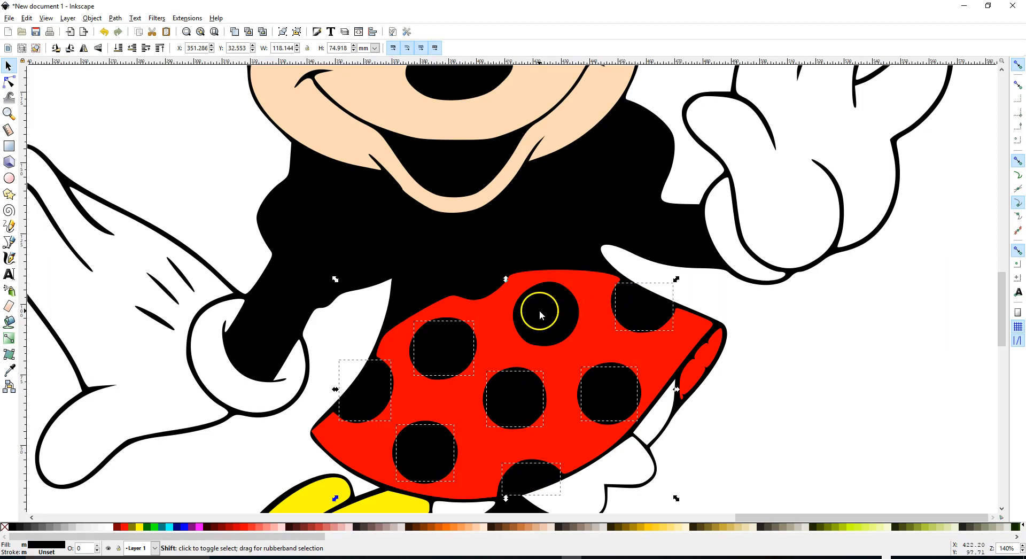
pyautogui.moveTo(109, 529)
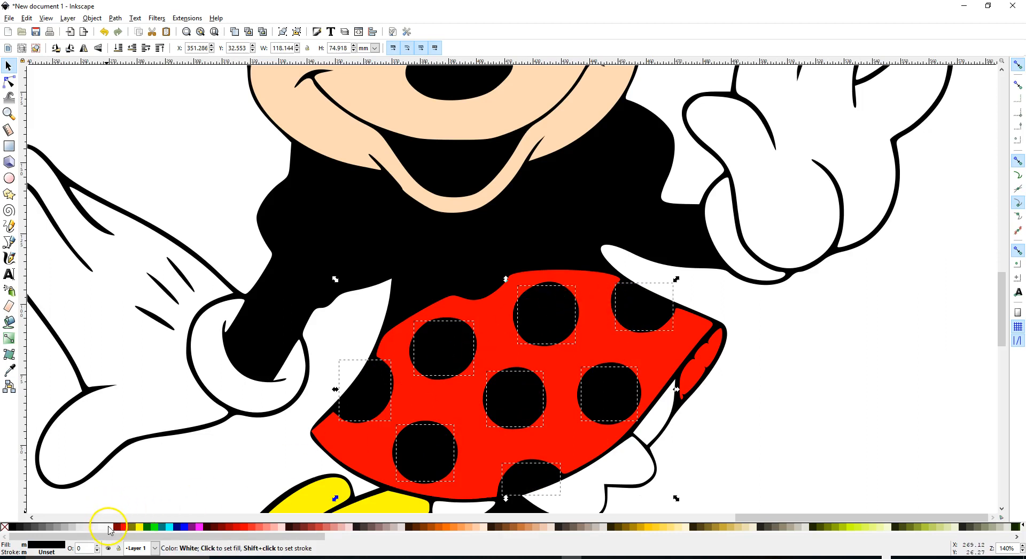
pyautogui.click(110, 530)
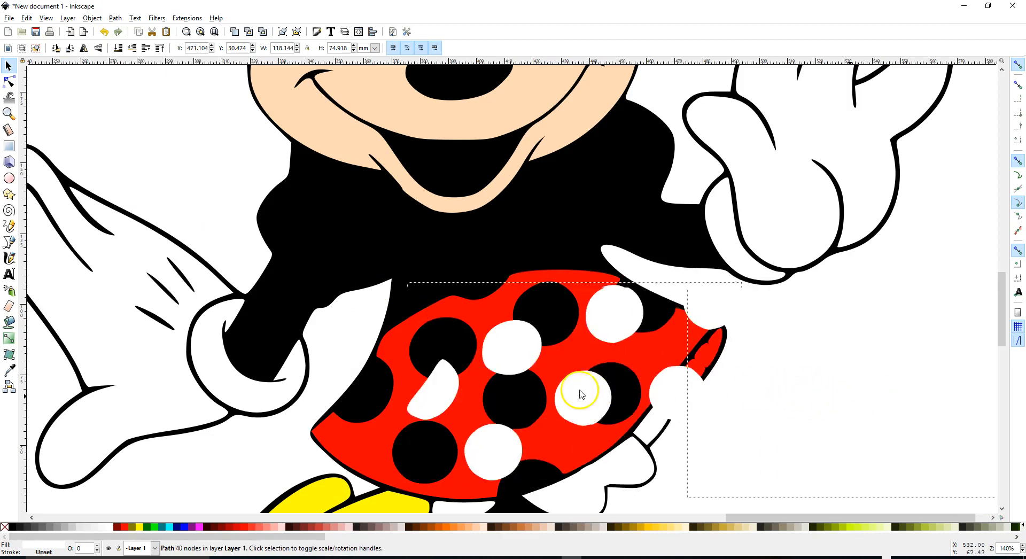
pyautogui.click(101, 31)
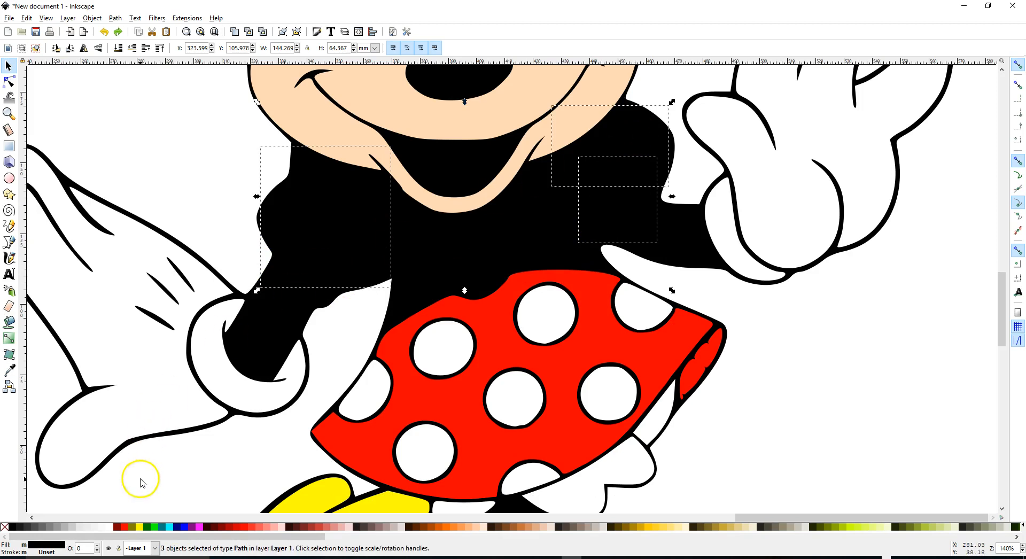
pyautogui.click(119, 528)
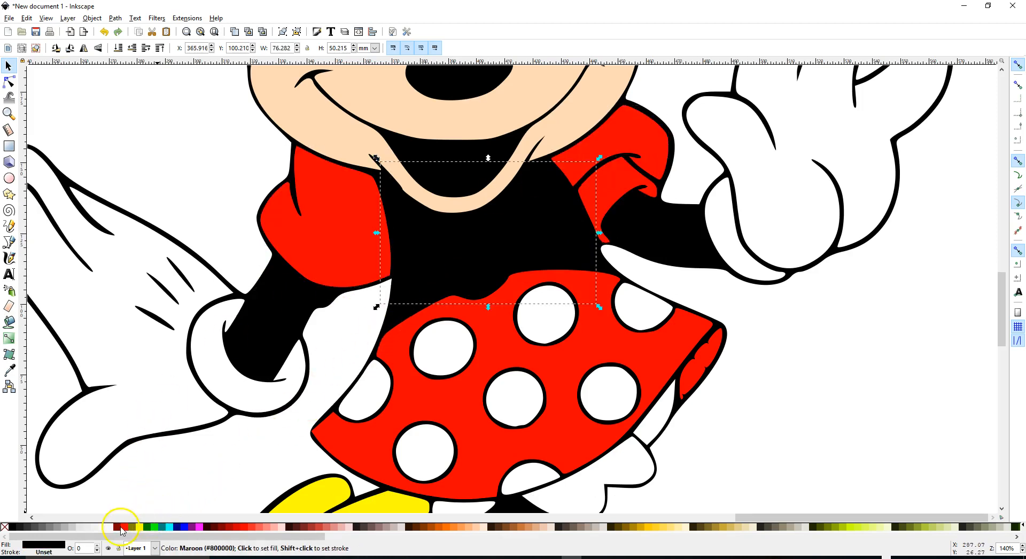
pyautogui.click(121, 528)
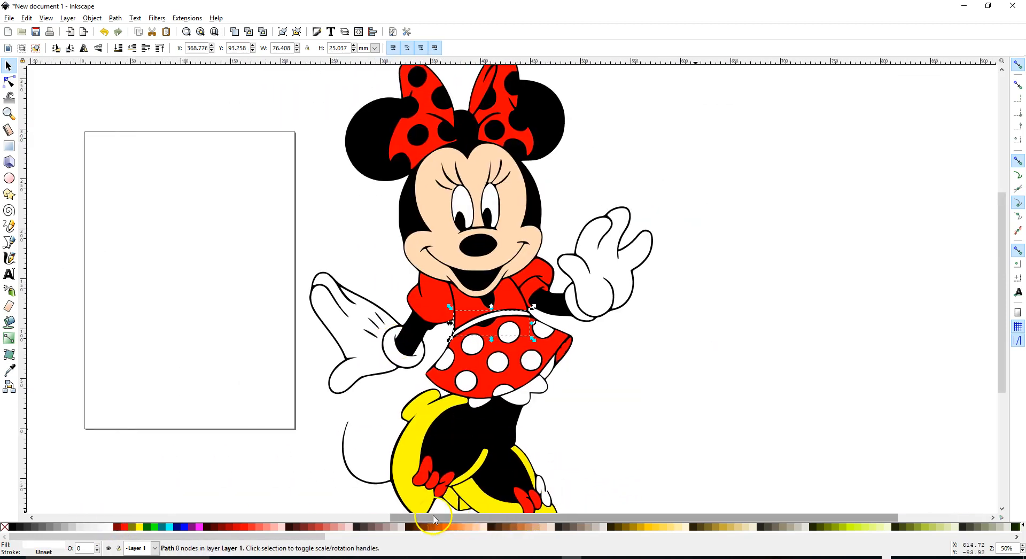
# Step: Drag the original bitmap beside the trace and bring up the Path menu for the dress pieces
pyautogui.hscroll(-3)
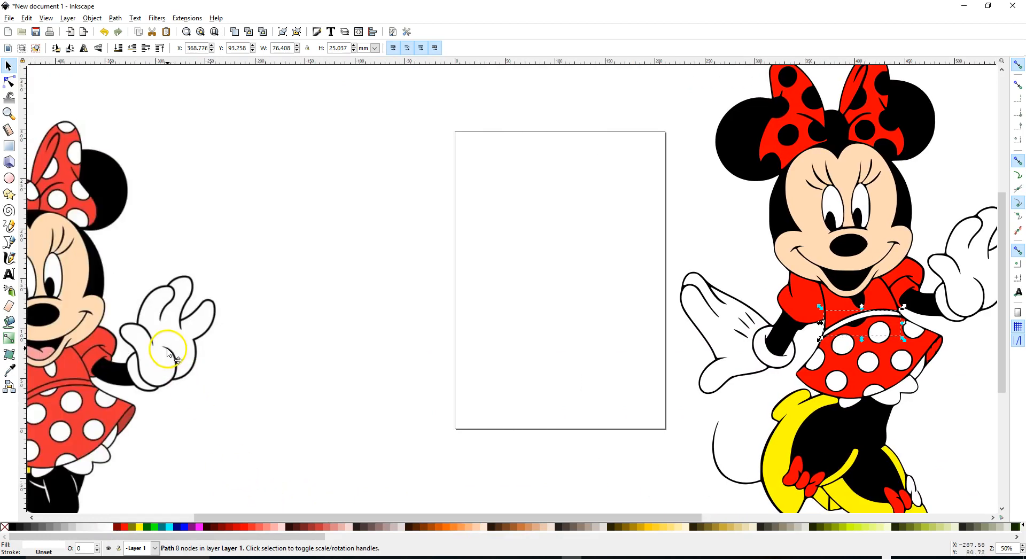
pyautogui.moveTo(166, 347); pyautogui.dragTo(605, 301)
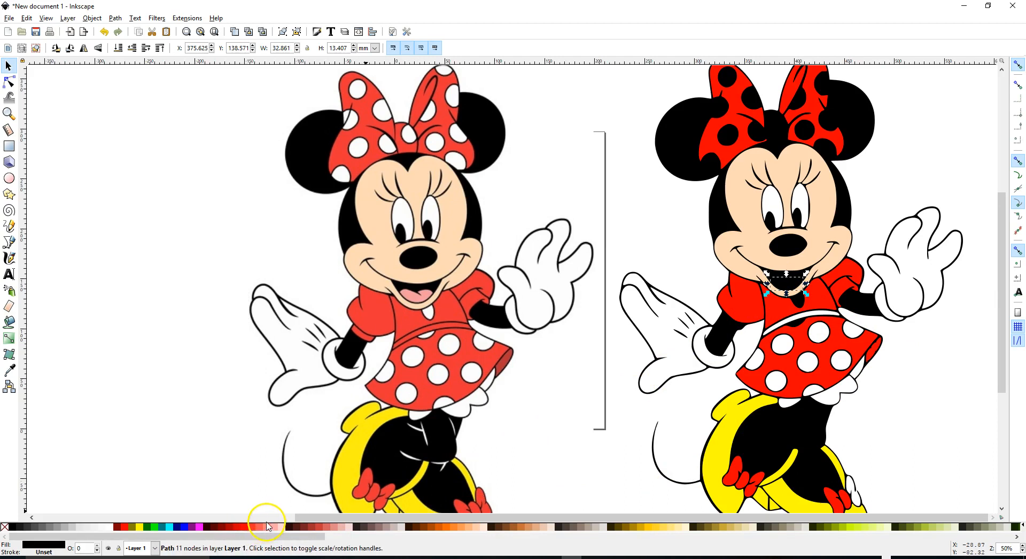
pyautogui.moveTo(268, 526)
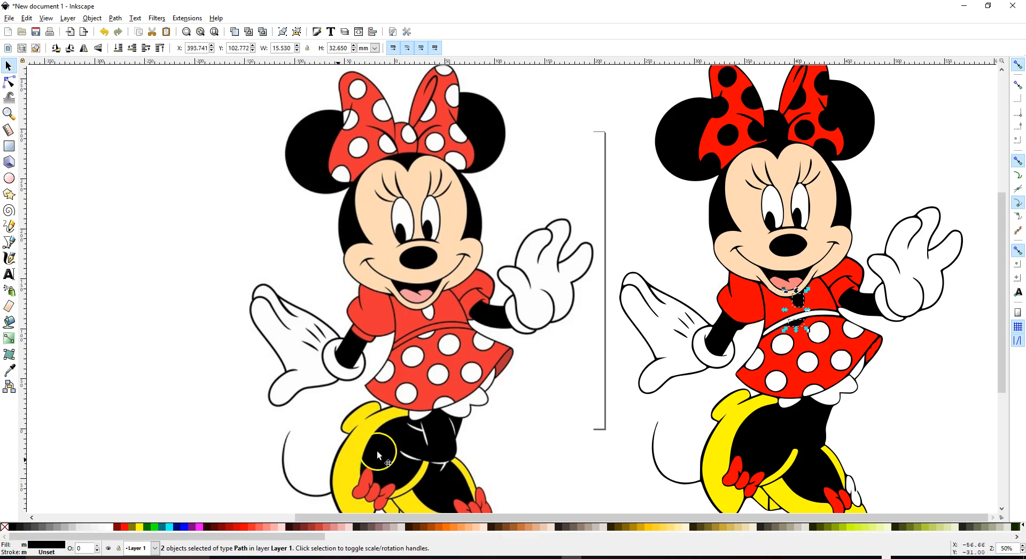
pyautogui.moveTo(678, 497)
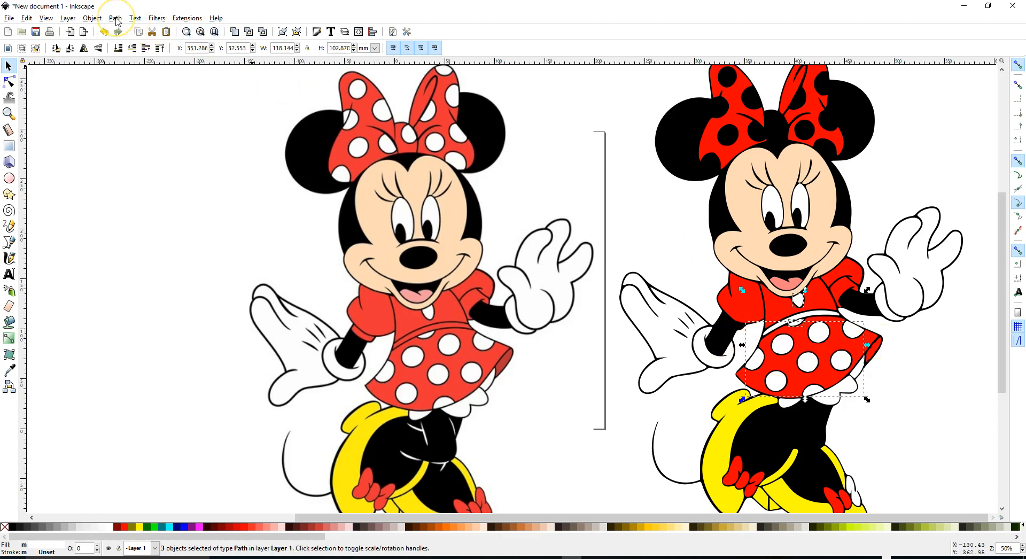
pyautogui.moveTo(838, 309)
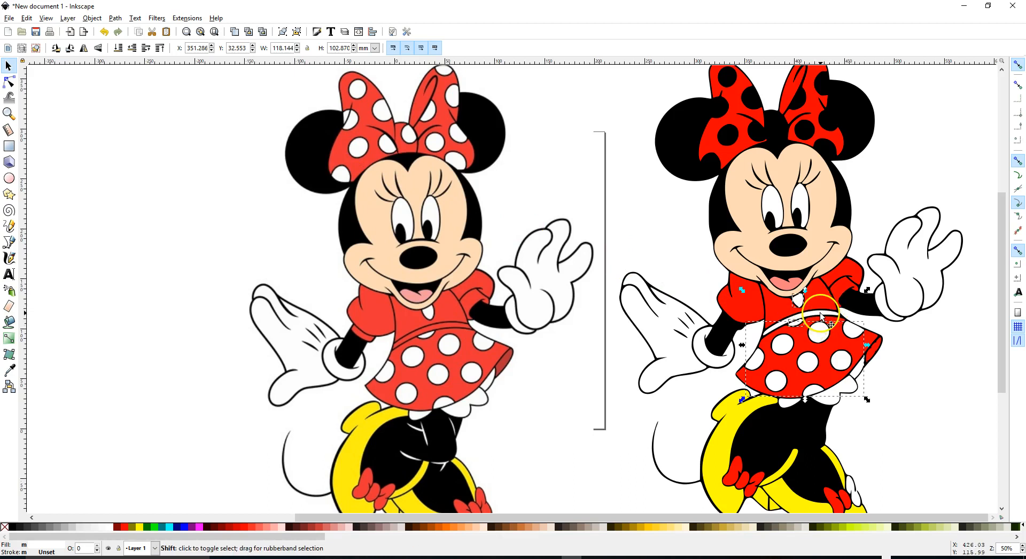
pyautogui.moveTo(837, 322)
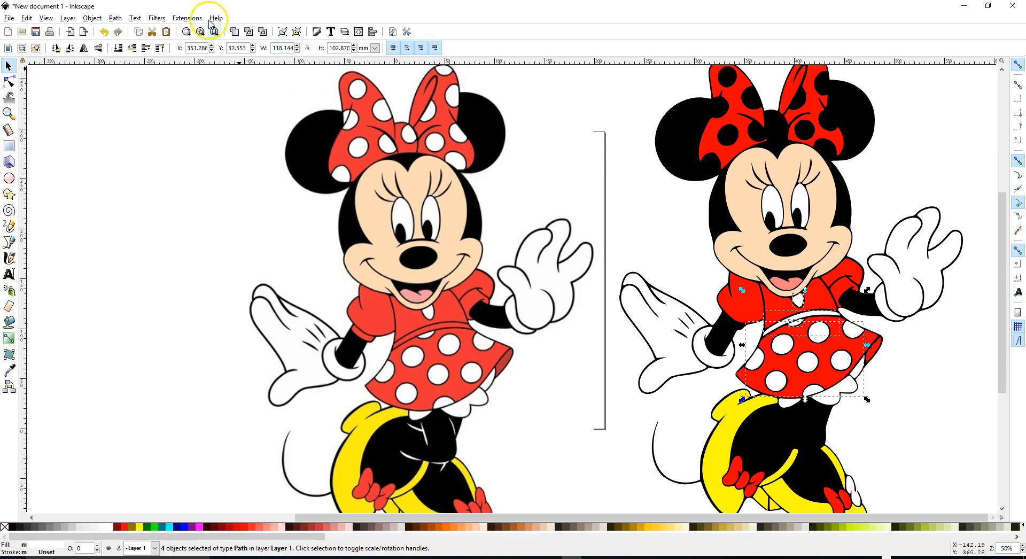
pyautogui.click(114, 18)
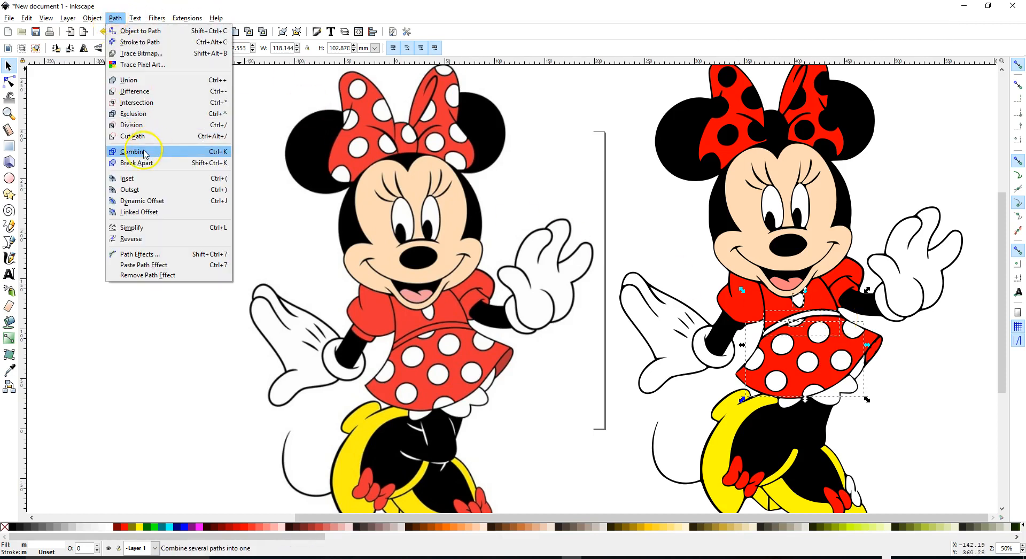
# Step: Combine the selected red dress pieces into one path, then pick a dark bow patch
pyautogui.click(135, 150)
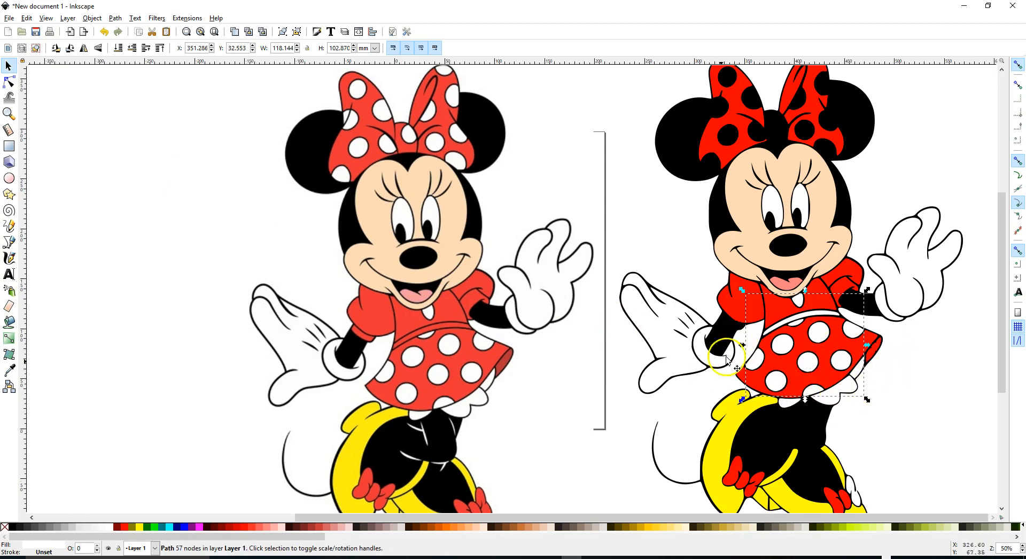
pyautogui.moveTo(716, 271)
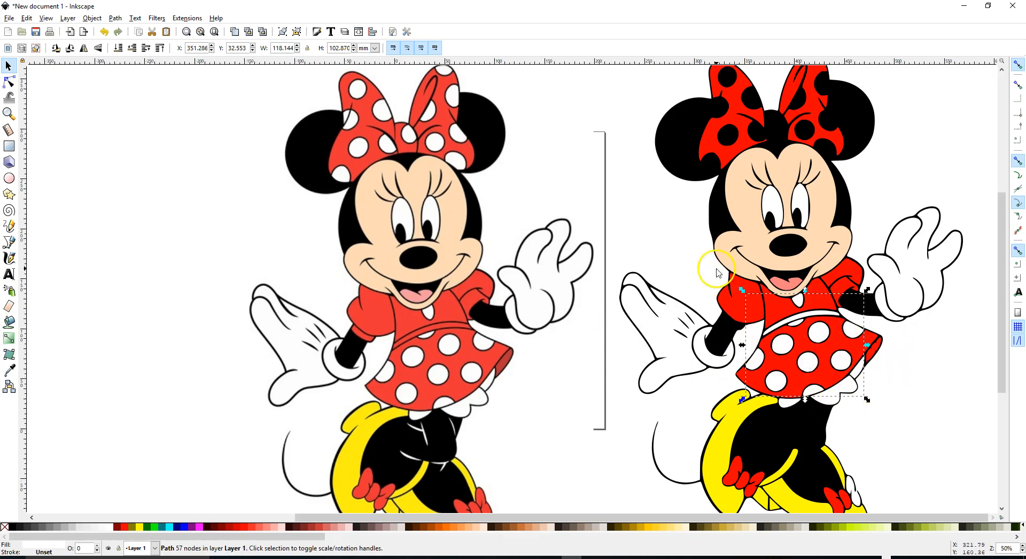
pyautogui.moveTo(776, 139)
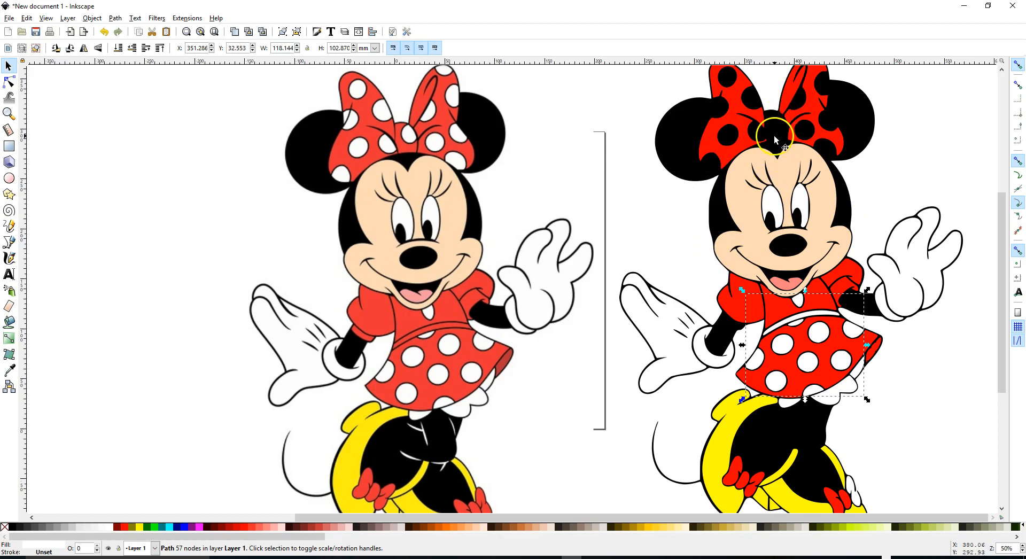
pyautogui.click(776, 128)
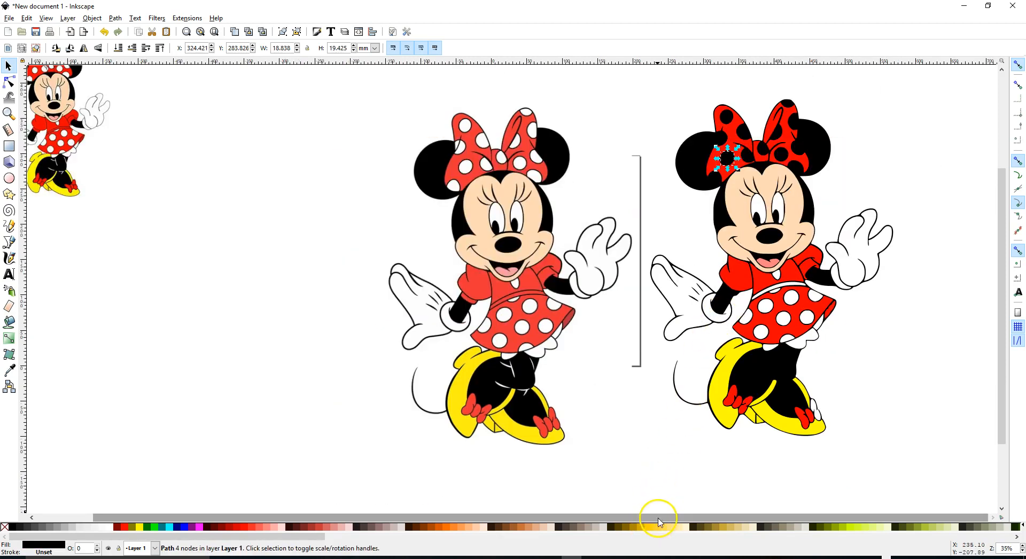
pyautogui.moveTo(920, 510)
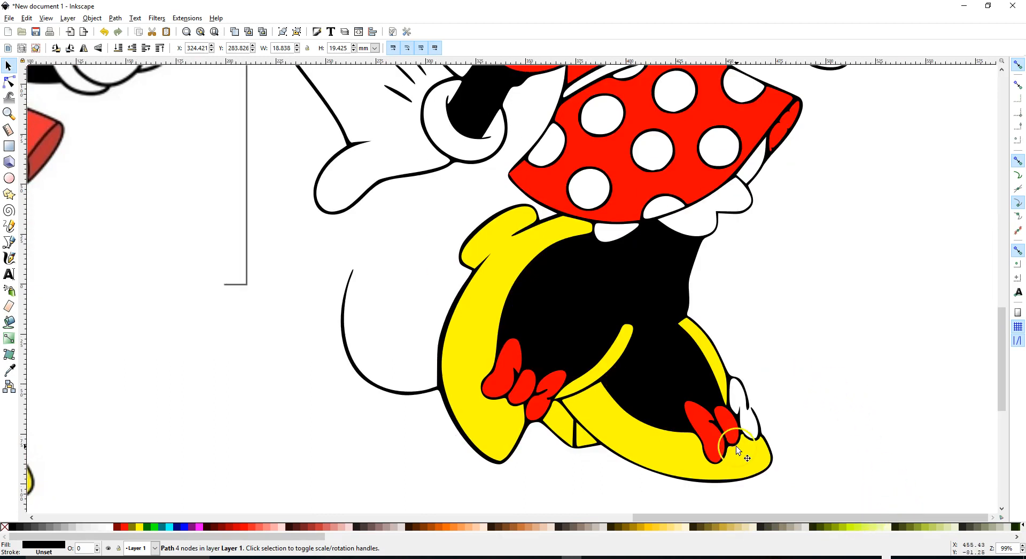
pyautogui.moveTo(739, 401)
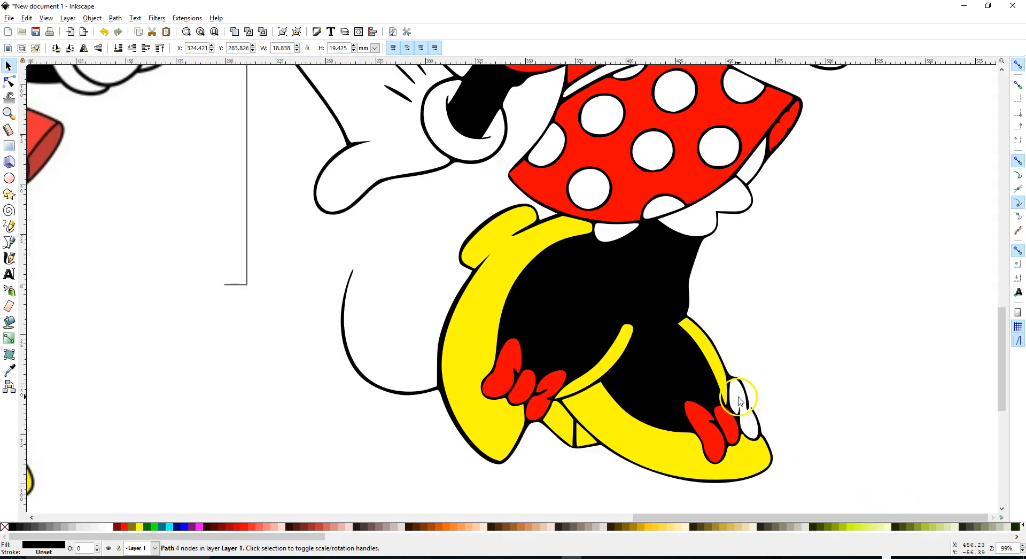
pyautogui.moveTo(753, 413)
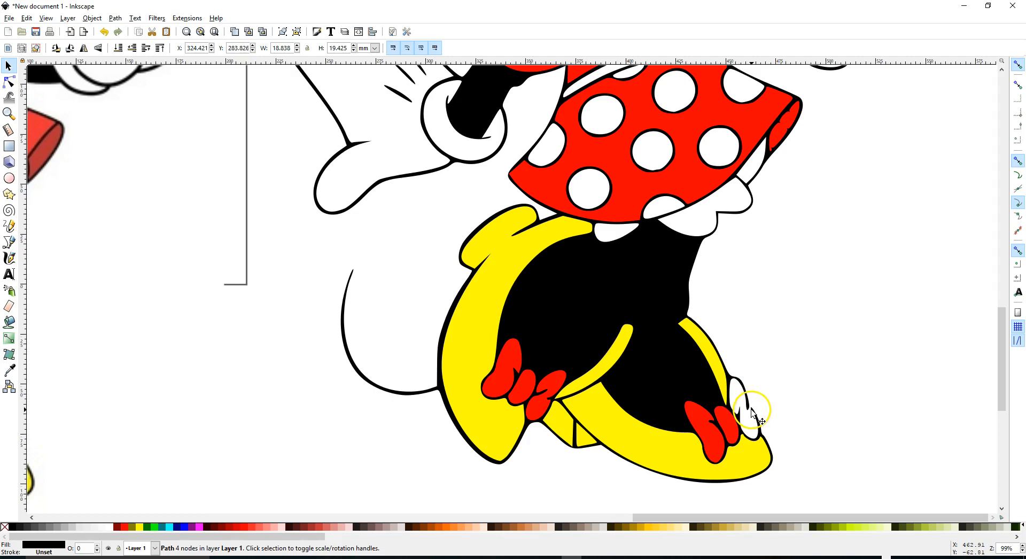
pyautogui.moveTo(16, 243)
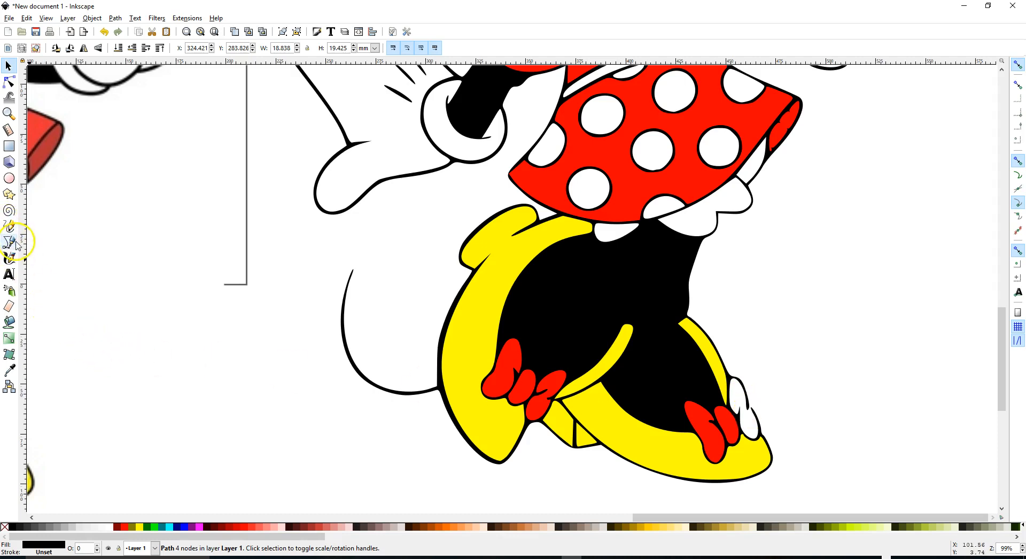
# Step: Switch to the Bezier (Pen) tool for patching the shoe gap
pyautogui.click(9, 242)
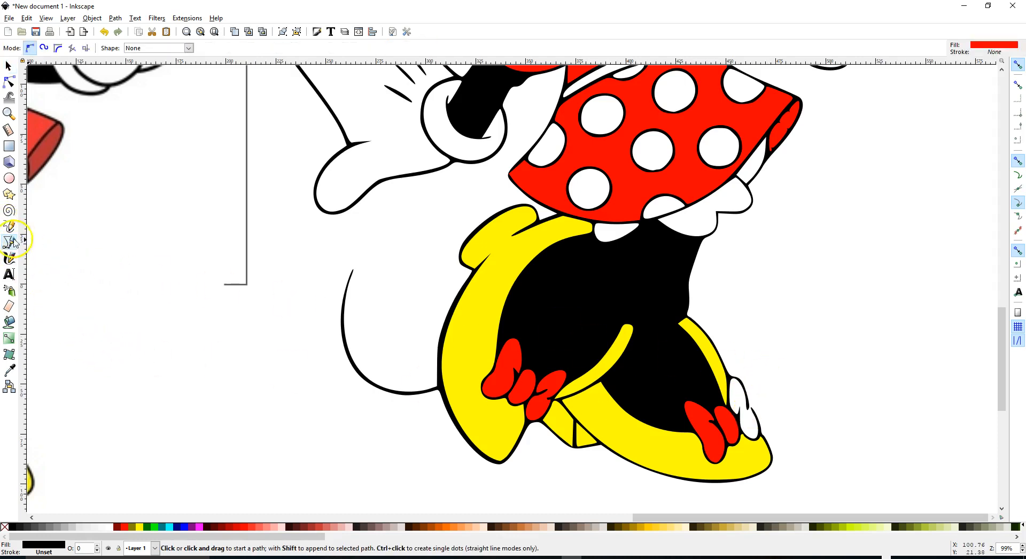
pyautogui.moveTo(999, 63)
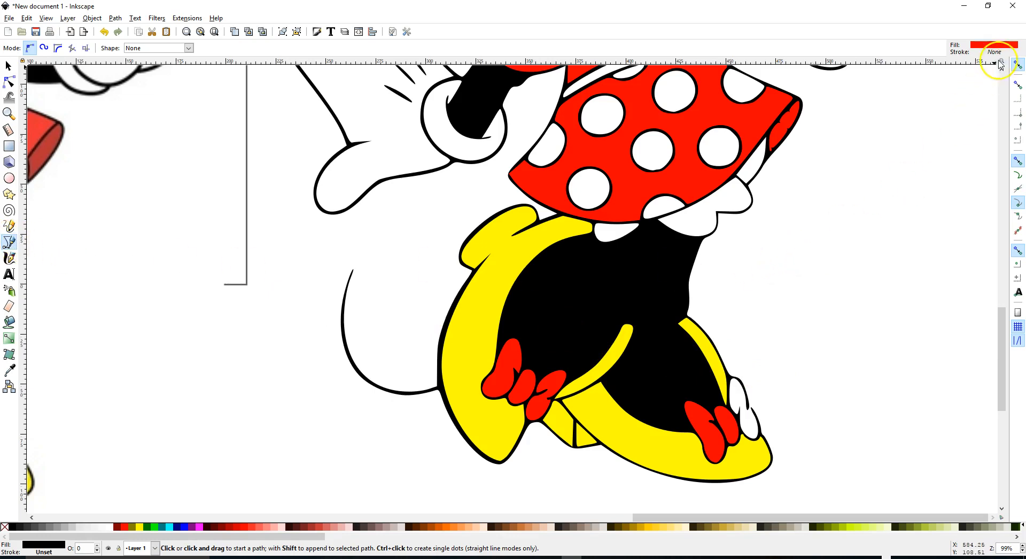
pyautogui.moveTo(978, 80)
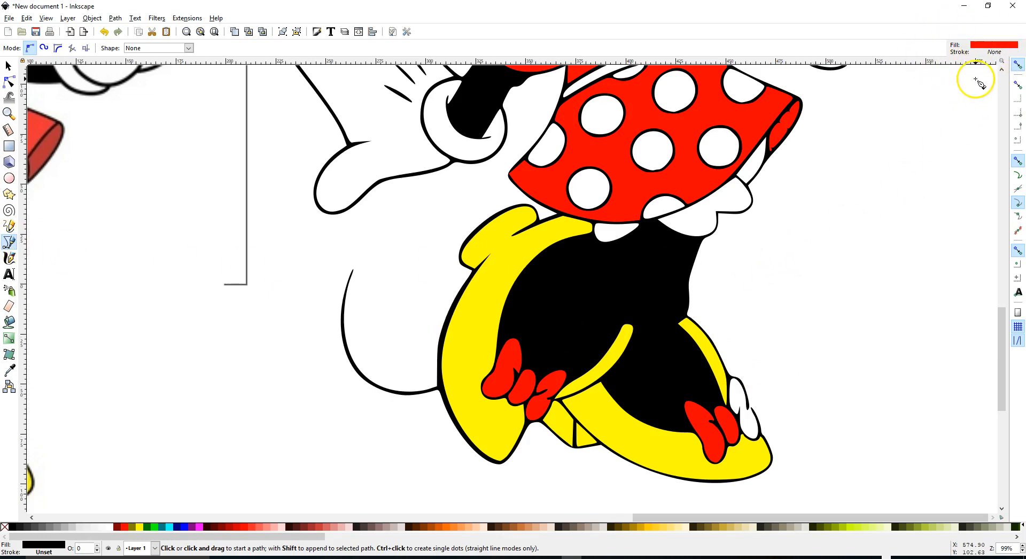
pyautogui.moveTo(703, 166)
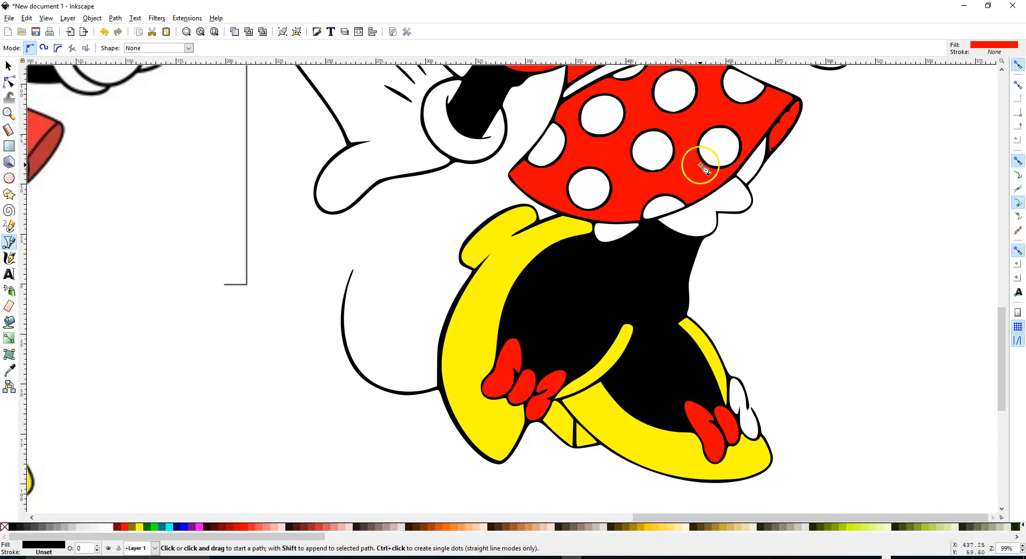
pyautogui.moveTo(618, 347)
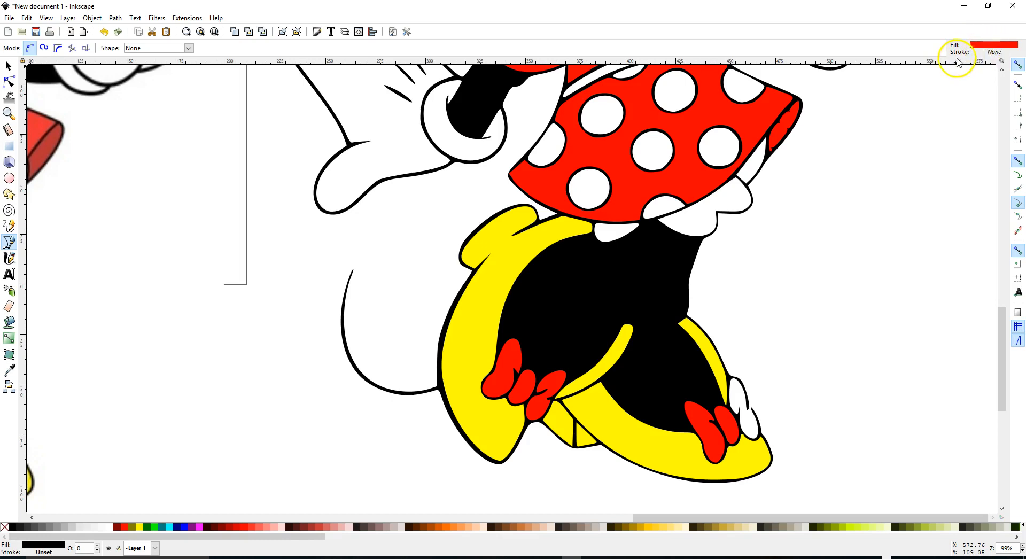
pyautogui.moveTo(222, 406)
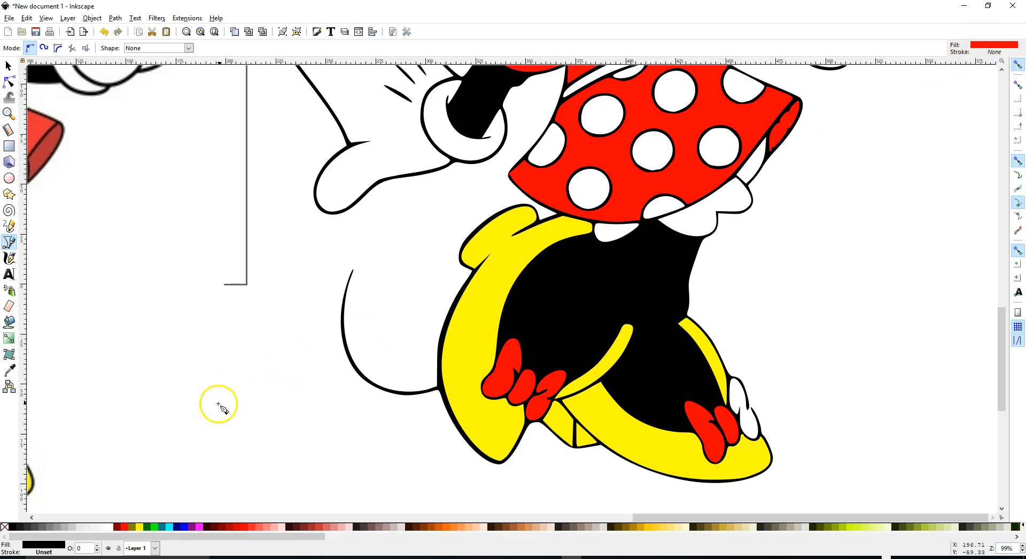
pyautogui.moveTo(46, 554)
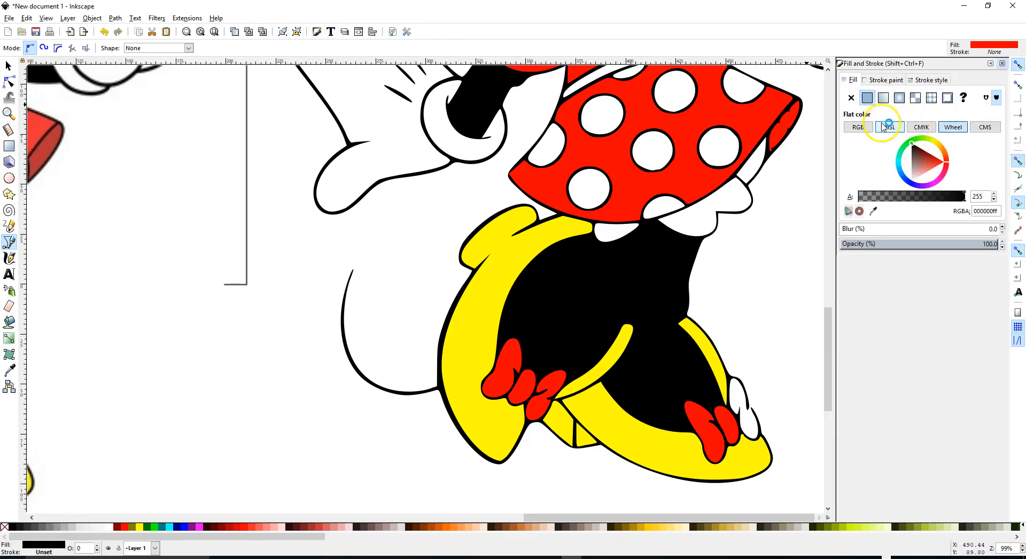
# Step: Set fill to none and draw an unfilled Bezier patch over the right shoe's gap
pyautogui.click(852, 97)
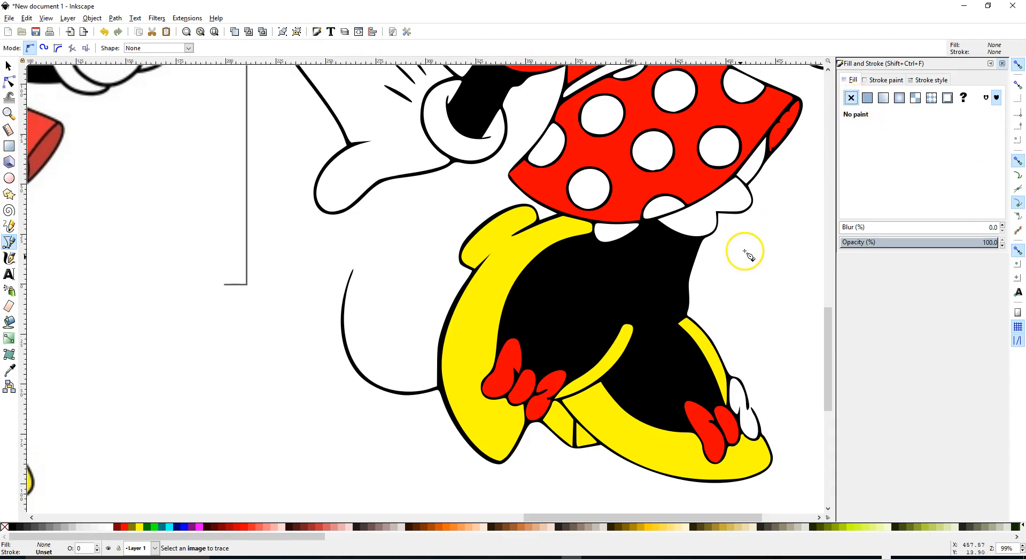
pyautogui.moveTo(777, 178)
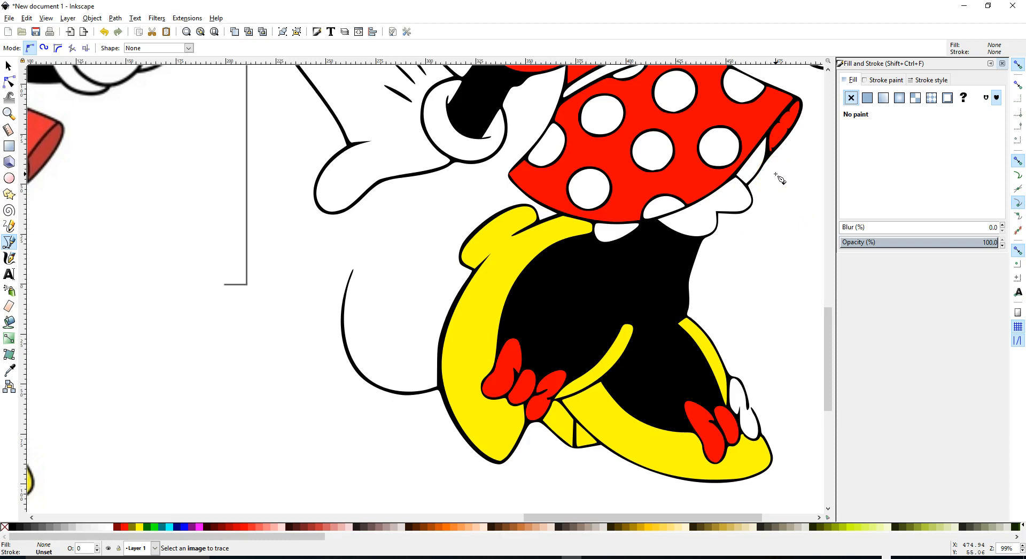
pyautogui.moveTo(751, 413)
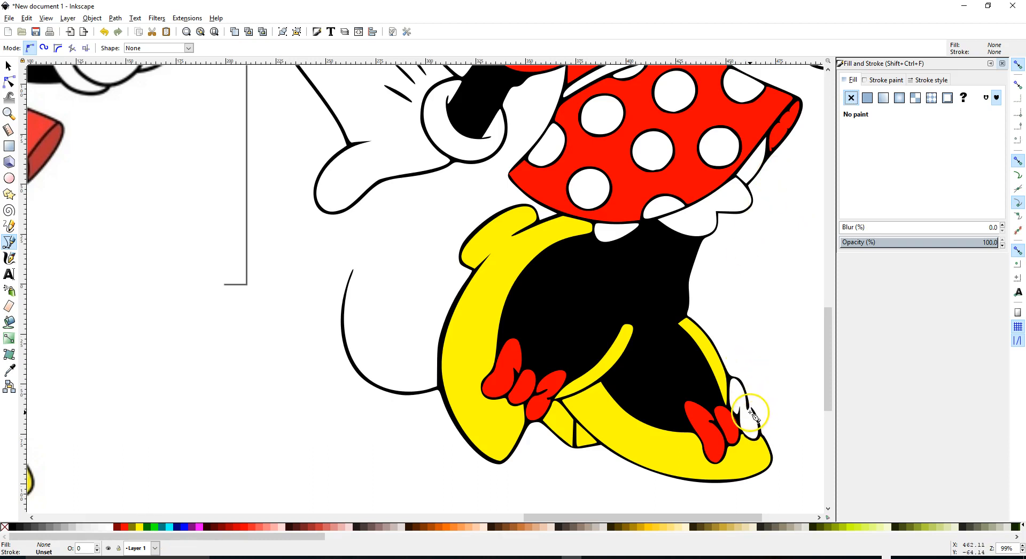
pyautogui.moveTo(746, 414)
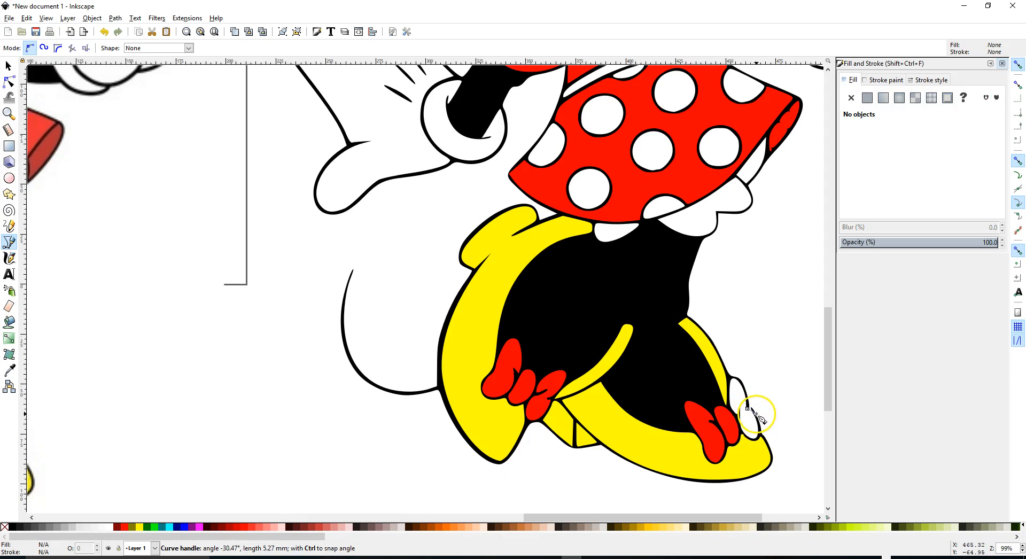
pyautogui.click(887, 79)
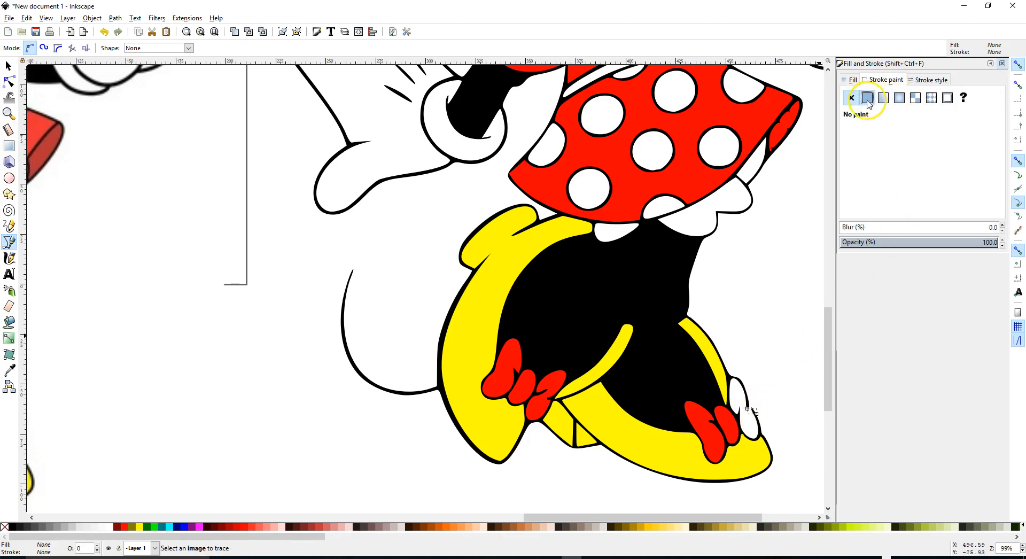
# Step: Give the patch flat paint and reduce its stroke width in pt to about 3.741
pyautogui.click(866, 97)
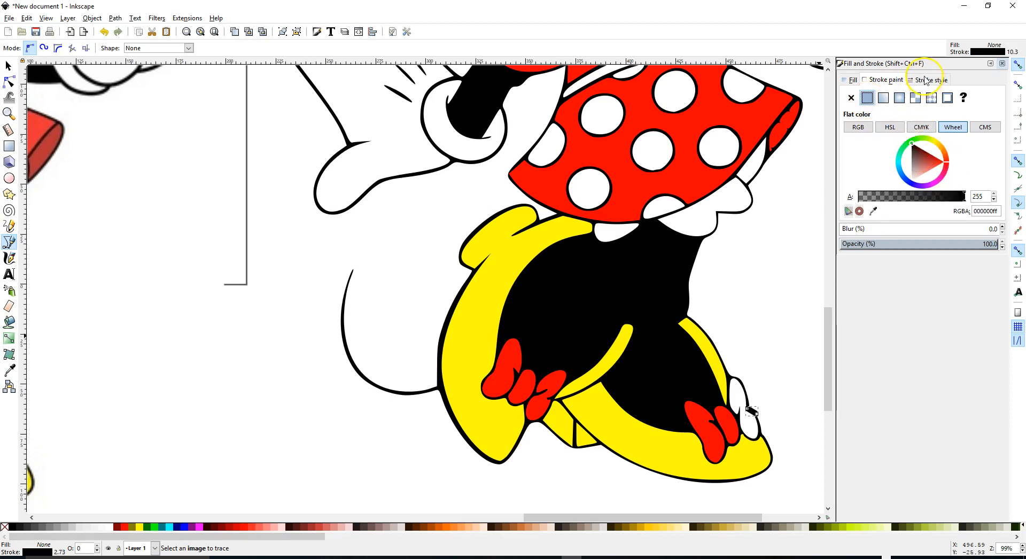
pyautogui.click(932, 79)
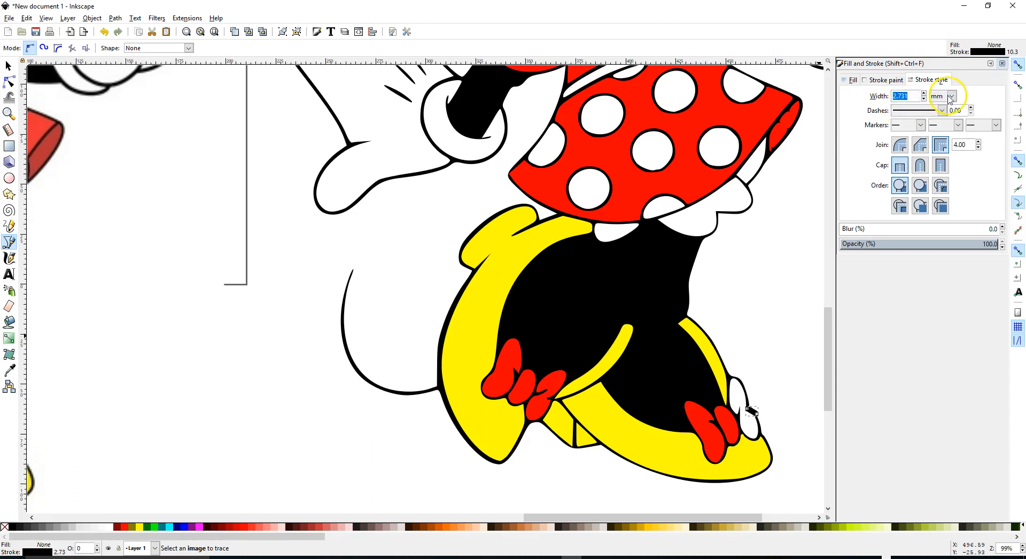
pyautogui.click(951, 96)
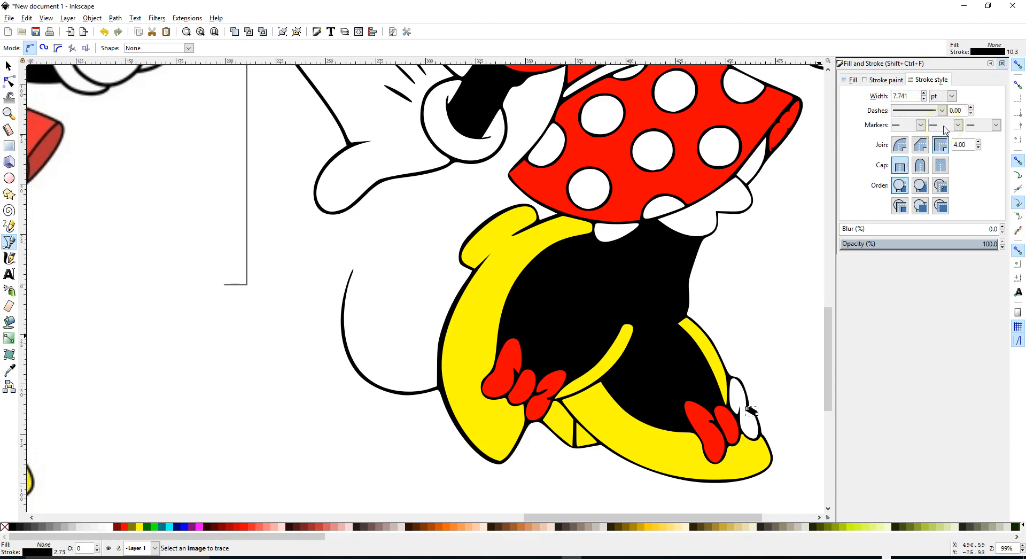
pyautogui.click(925, 98)
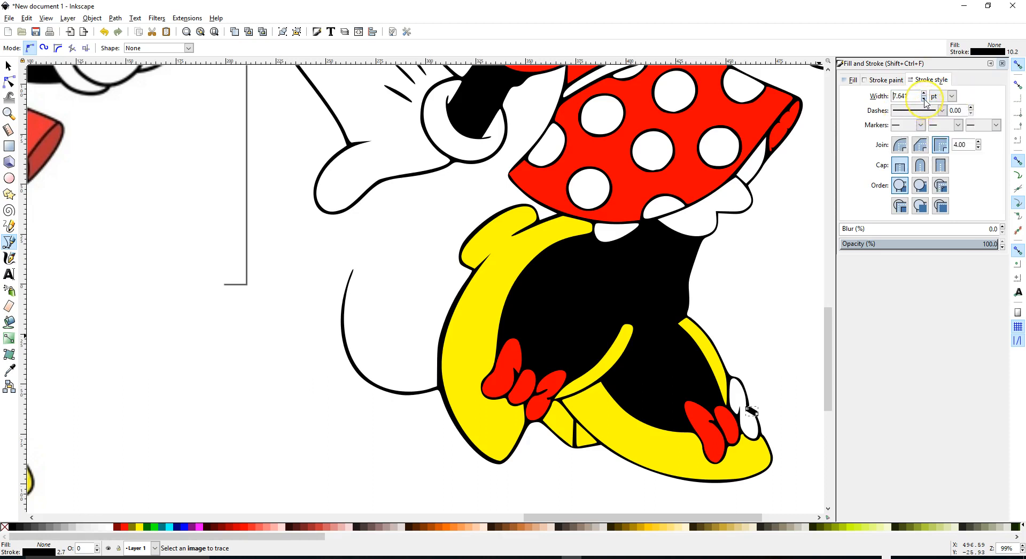
pyautogui.click(923, 99)
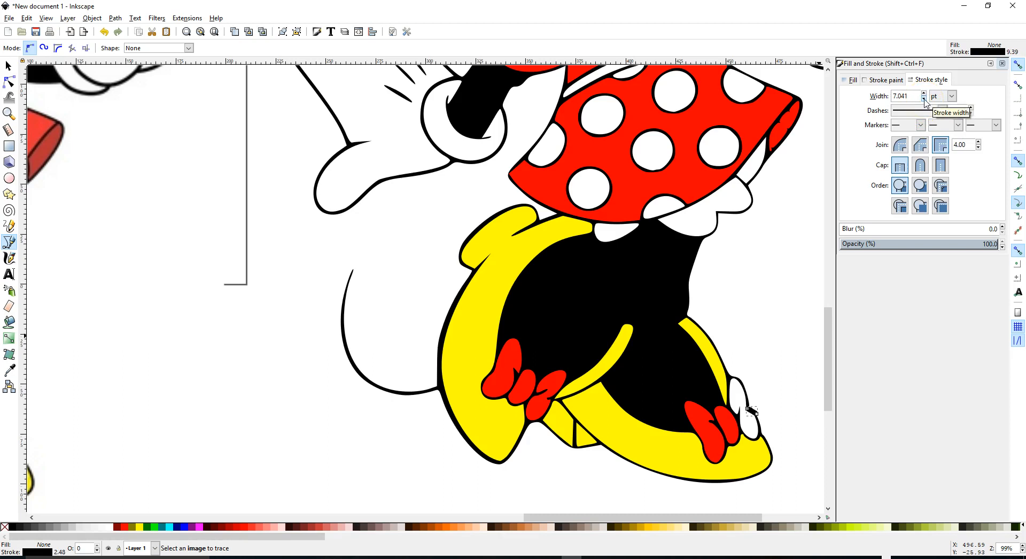
pyautogui.click(924, 98)
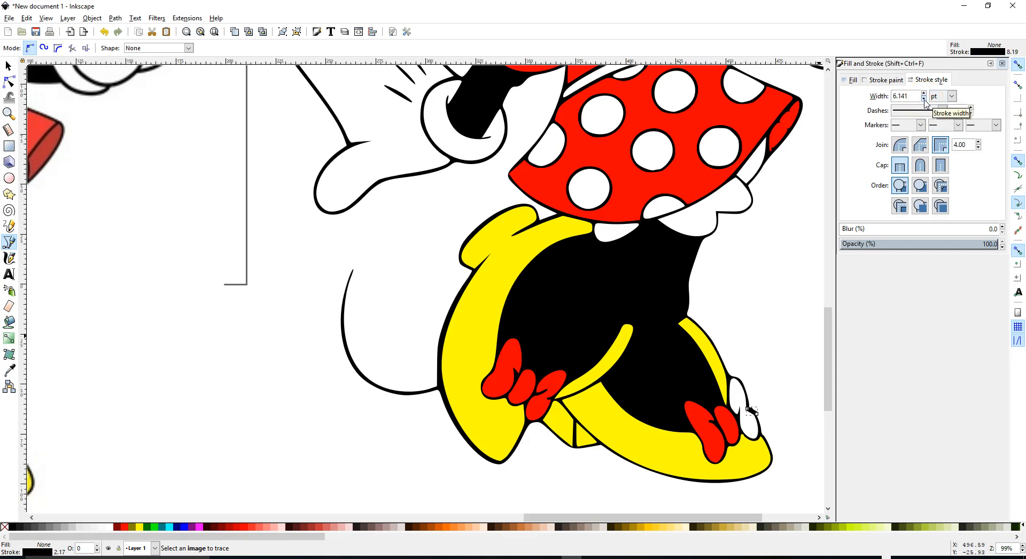
pyautogui.click(923, 98)
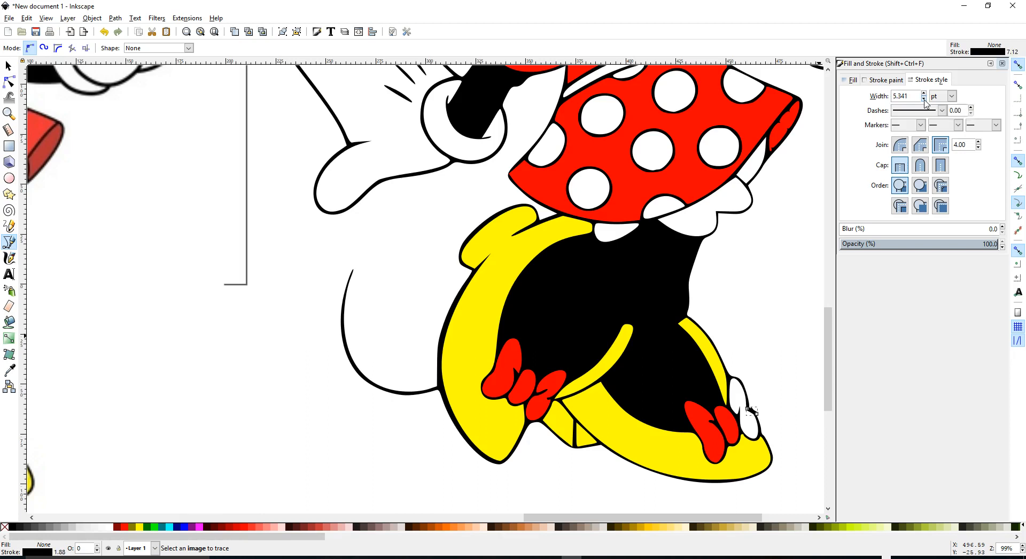
pyautogui.click(923, 98)
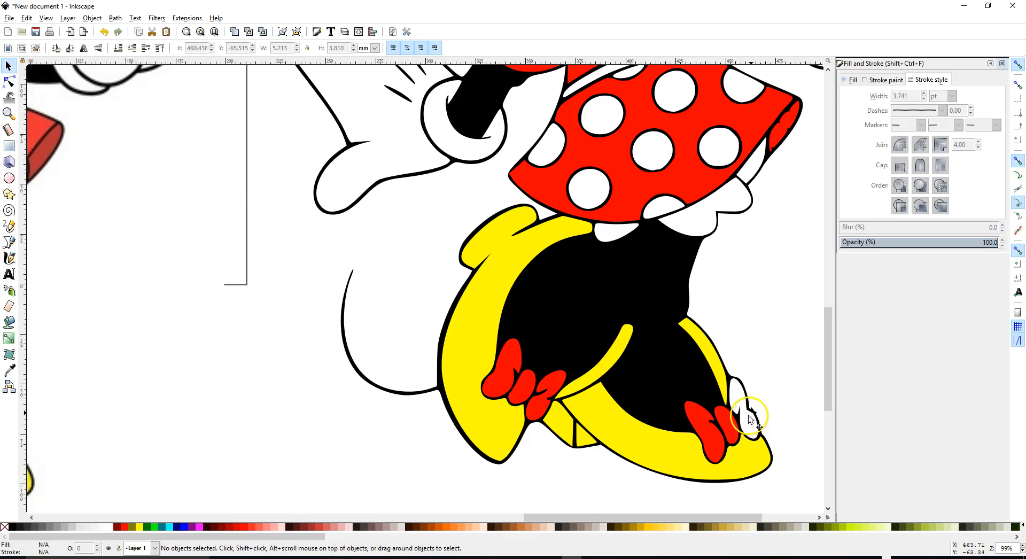
pyautogui.moveTo(1002, 68)
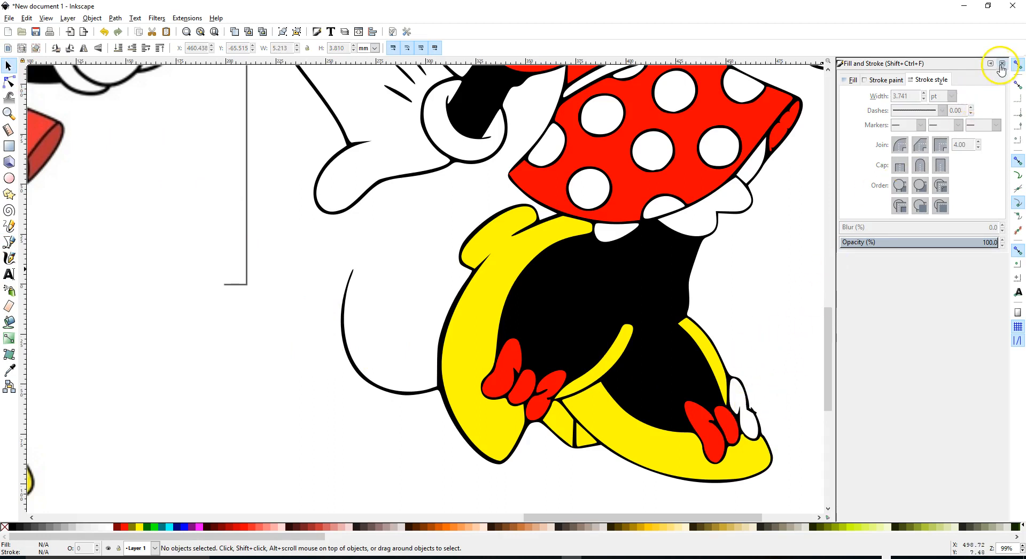
# Step: Close the Fill and Stroke docked dialog
pyautogui.click(1002, 63)
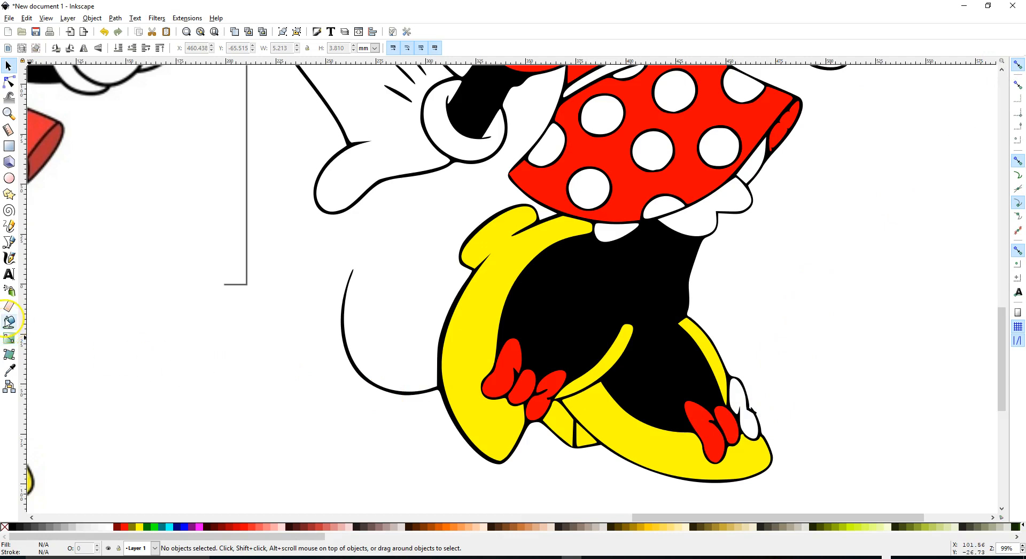
pyautogui.moveTo(272, 364)
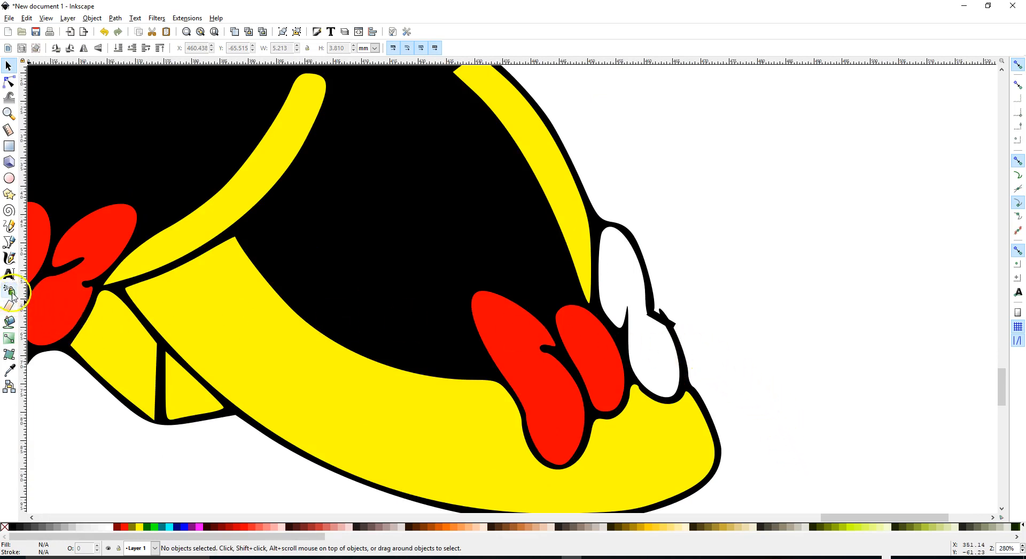
# Step: With the Paint Bucket set to no stroke, fill the white right-shoe gap red
pyautogui.click(10, 305)
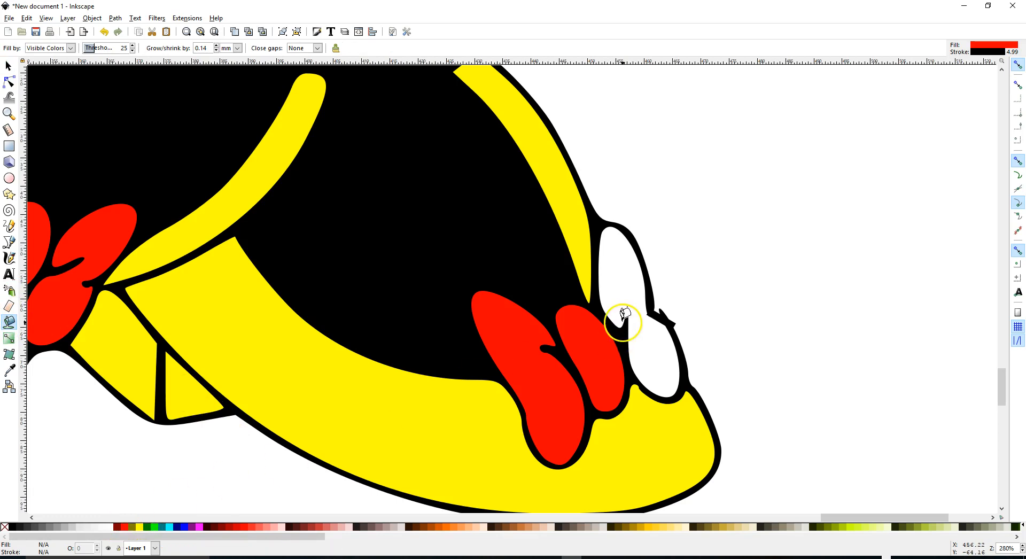
pyautogui.moveTo(287, 362)
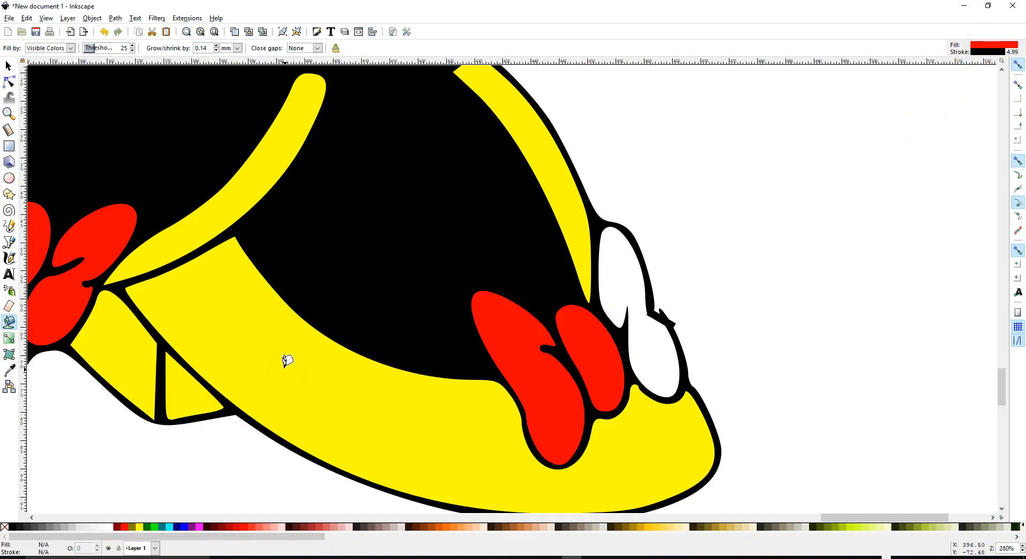
pyautogui.rightClick(7, 552)
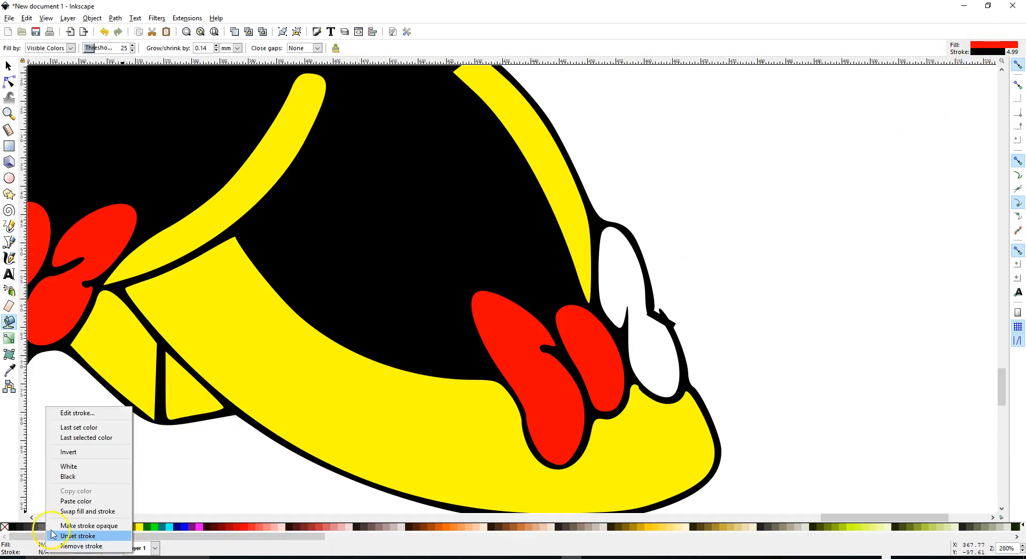
pyautogui.moveTo(80, 546)
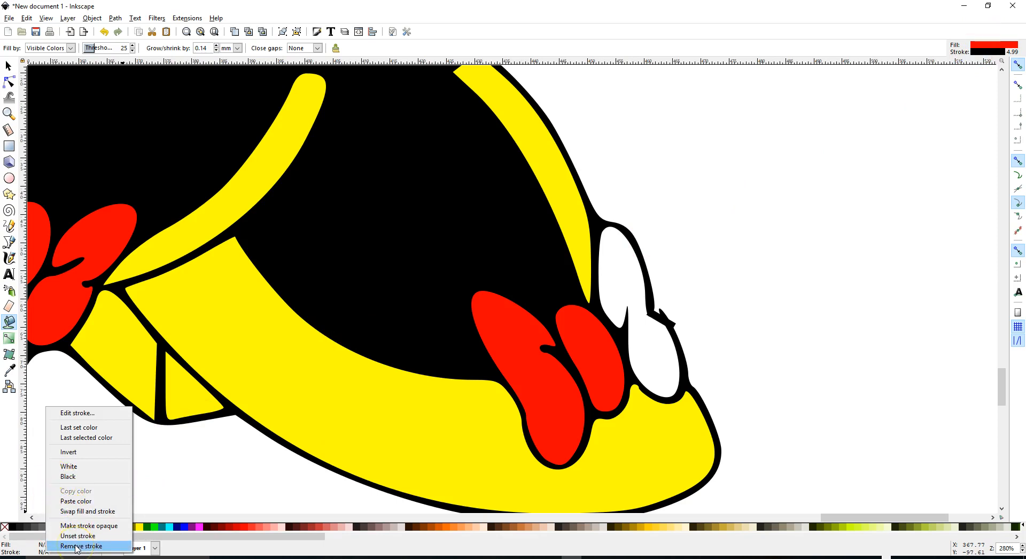
pyautogui.click(80, 546)
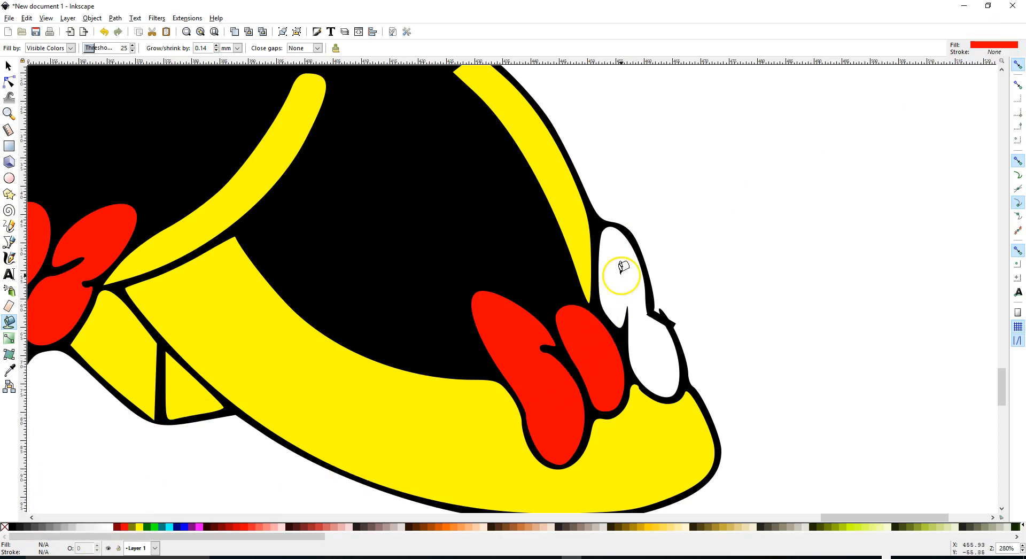
pyautogui.click(618, 267)
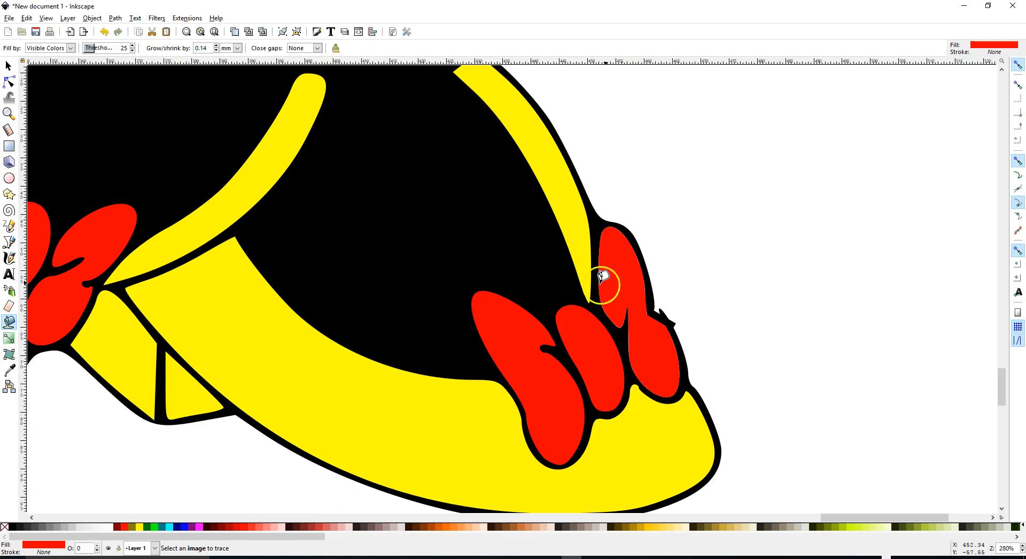
pyautogui.scroll(-3)
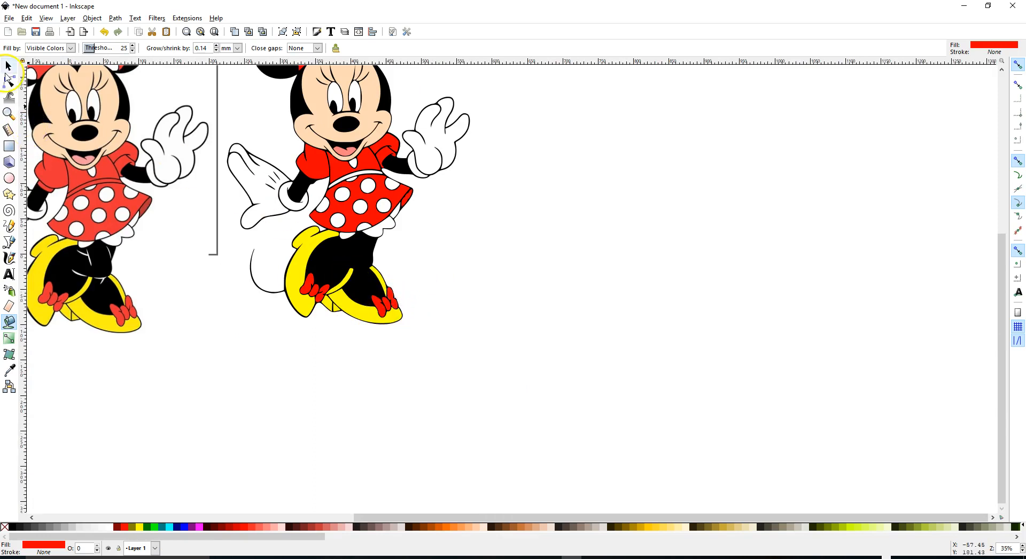
# Step: Return to the Selector, zoom out to show both Minnies, and review the Path operations without applying any
pyautogui.click(382, 311)
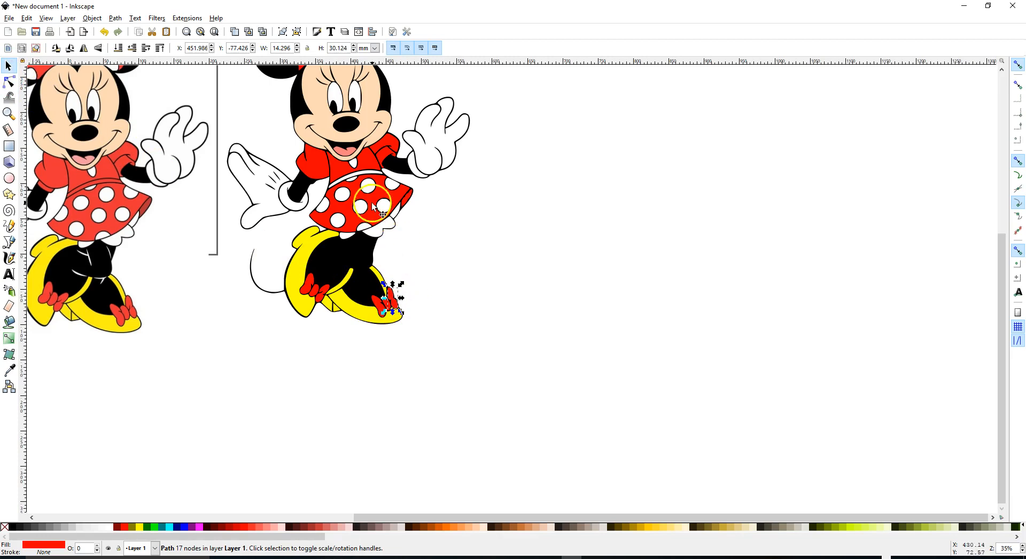
pyautogui.click(114, 19)
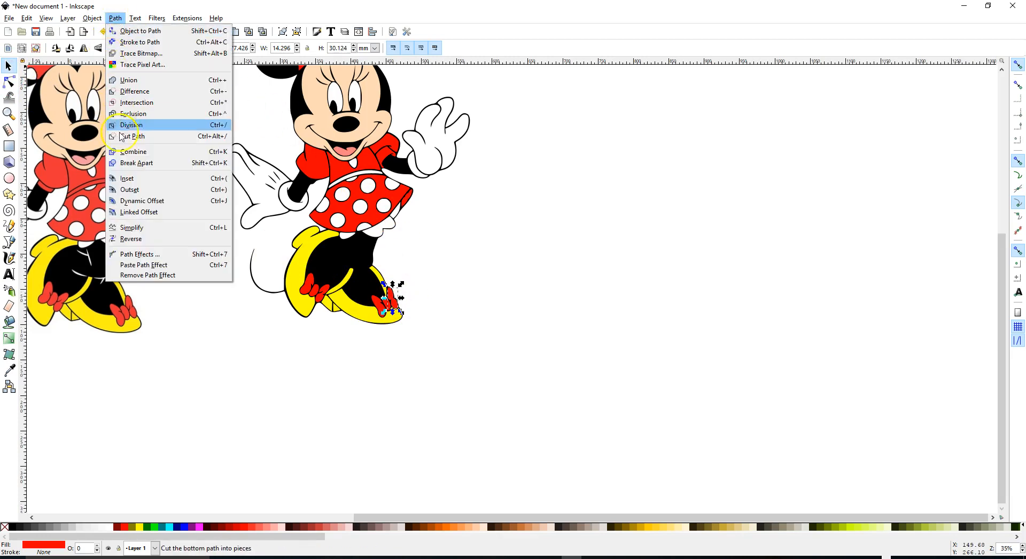
pyautogui.click(130, 124)
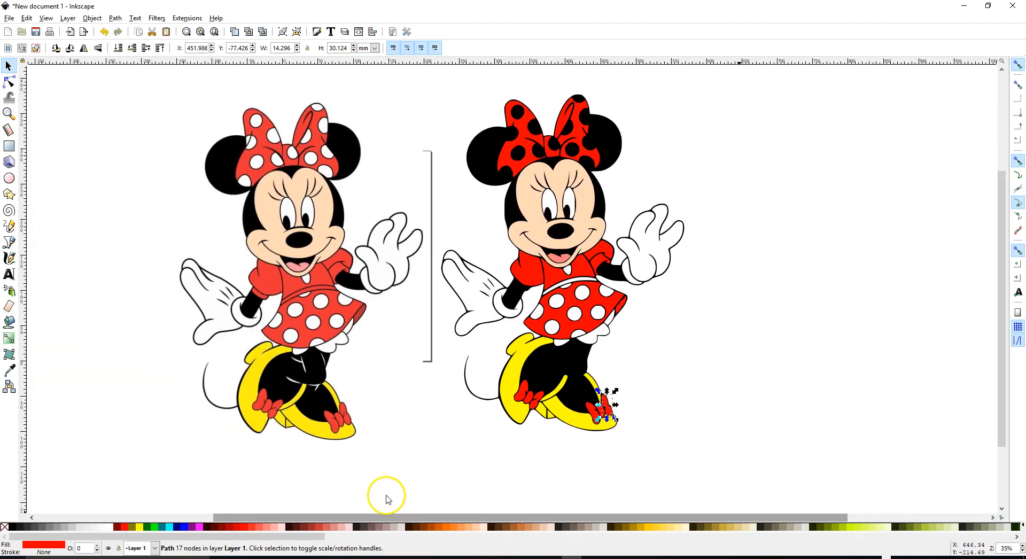
pyautogui.moveTo(441, 414)
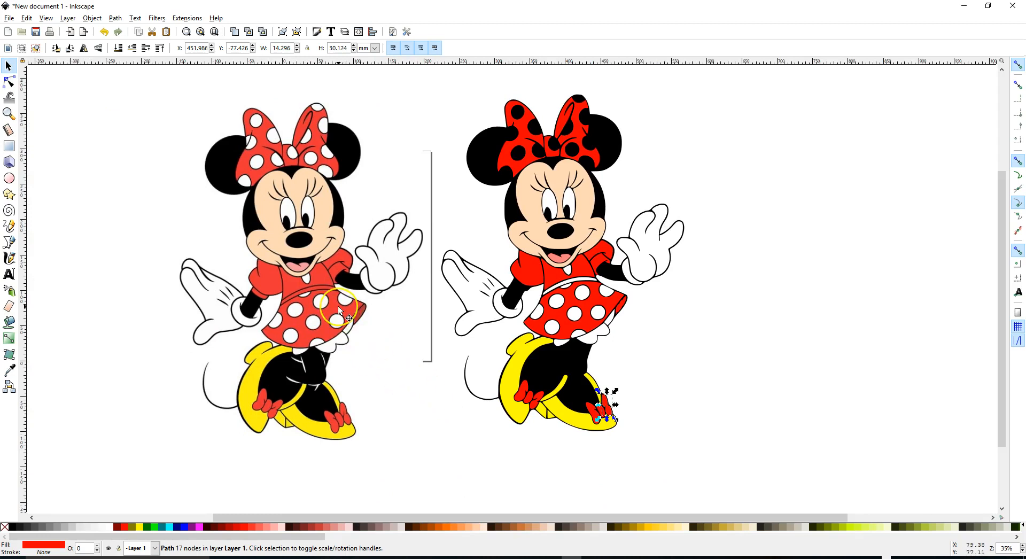
pyautogui.moveTo(210, 456)
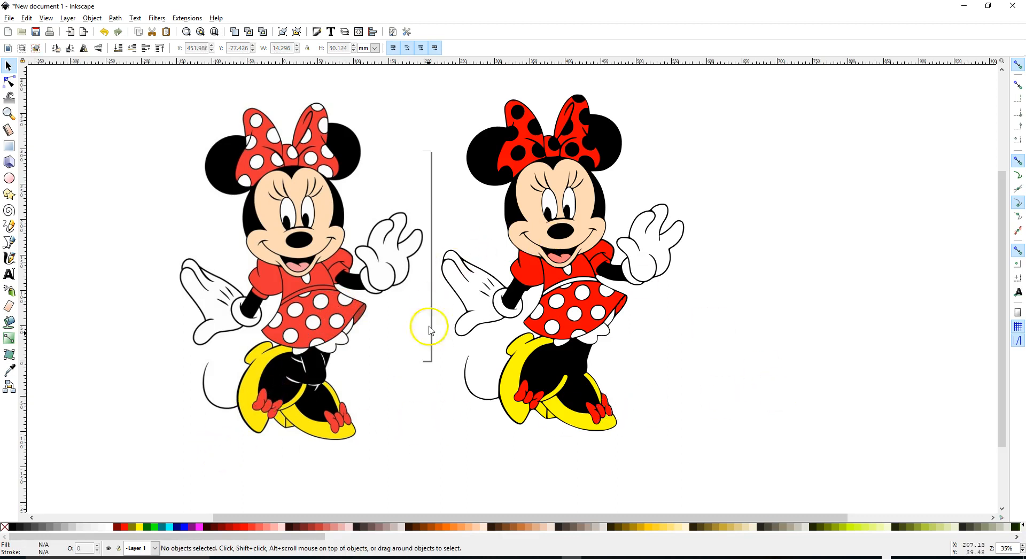
pyautogui.moveTo(430, 418)
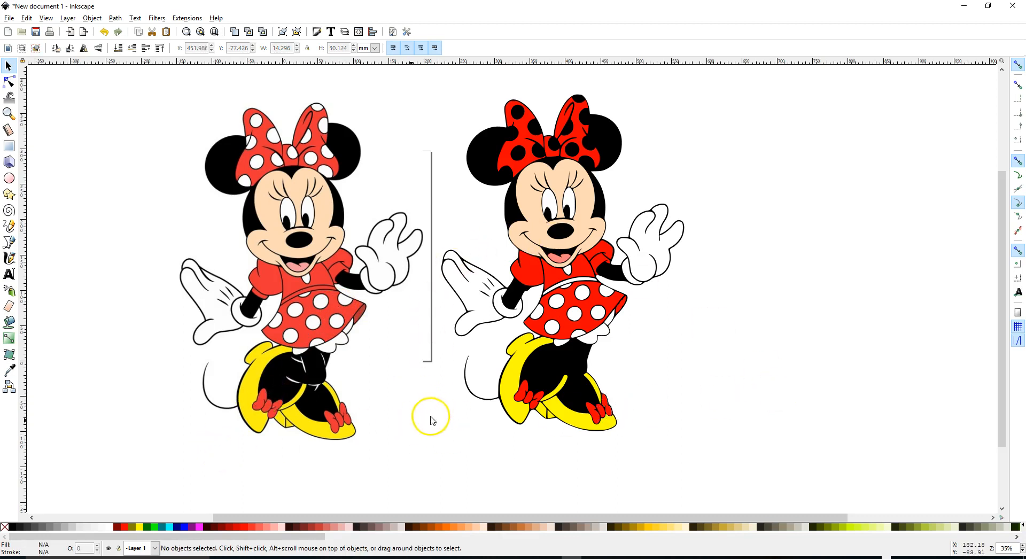
pyautogui.moveTo(267, 438)
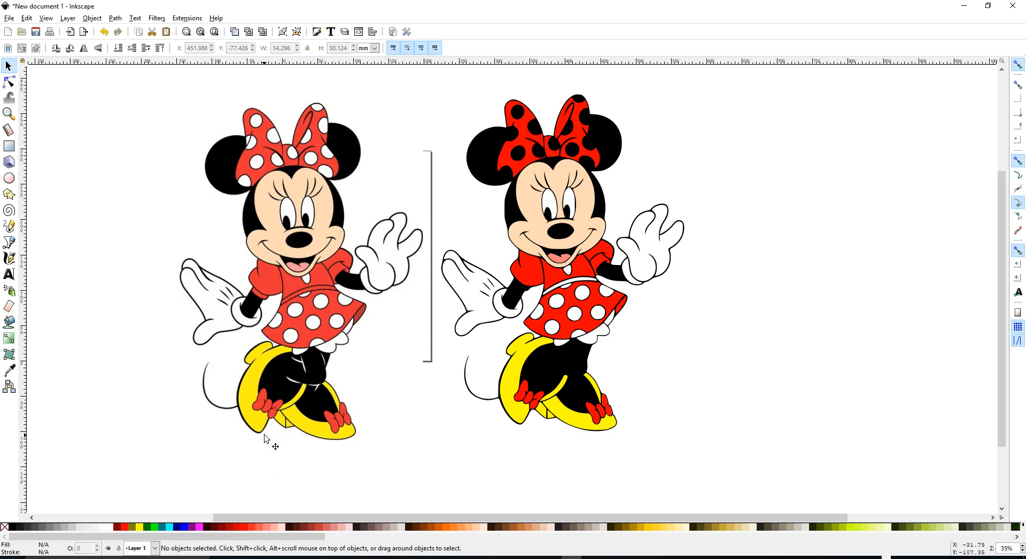
pyautogui.moveTo(207, 422)
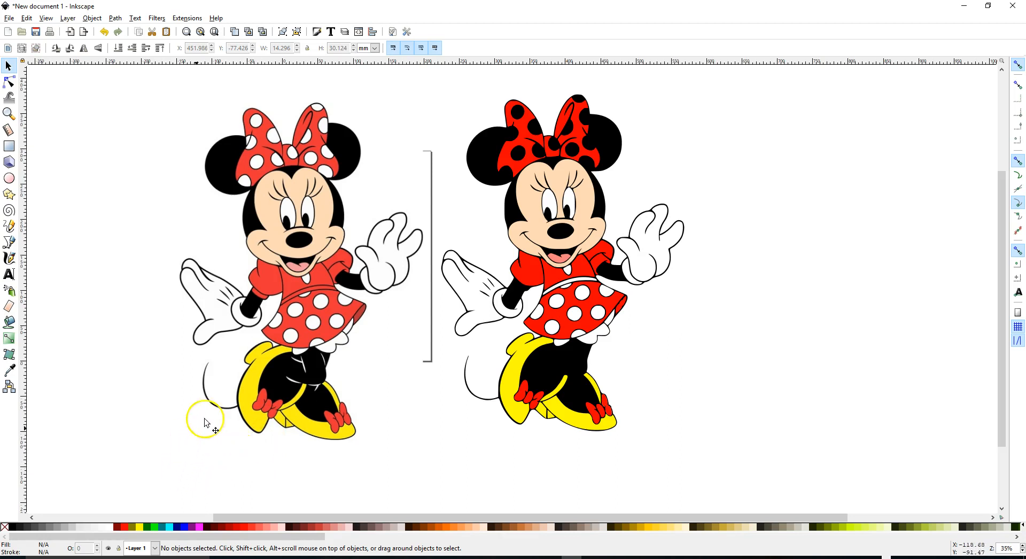
pyautogui.moveTo(247, 335)
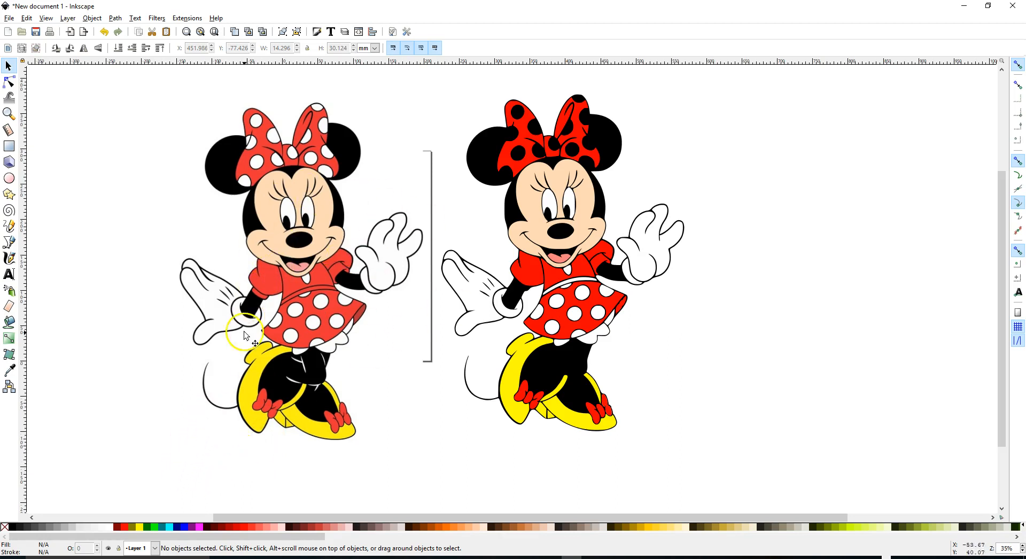
pyautogui.moveTo(82, 521)
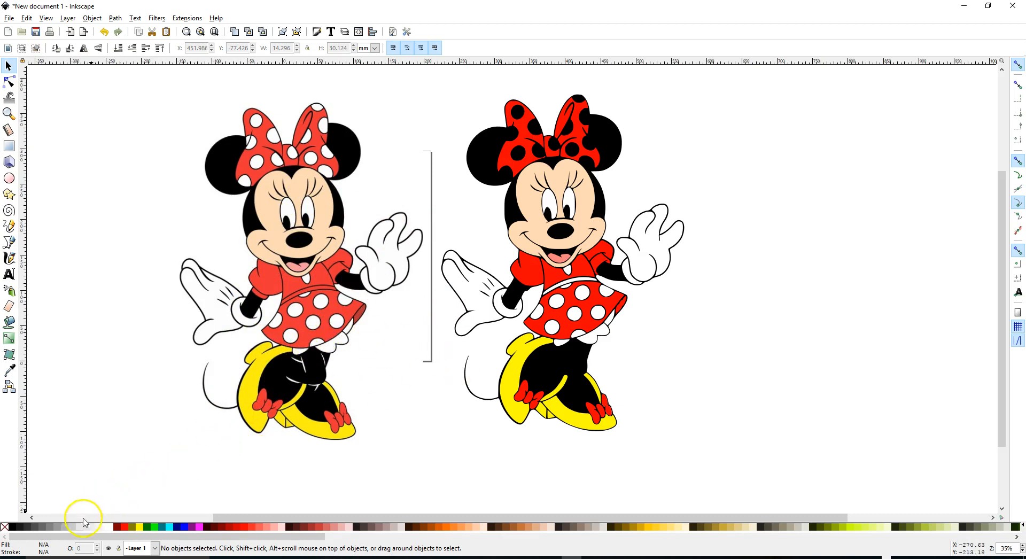
pyautogui.moveTo(22, 541)
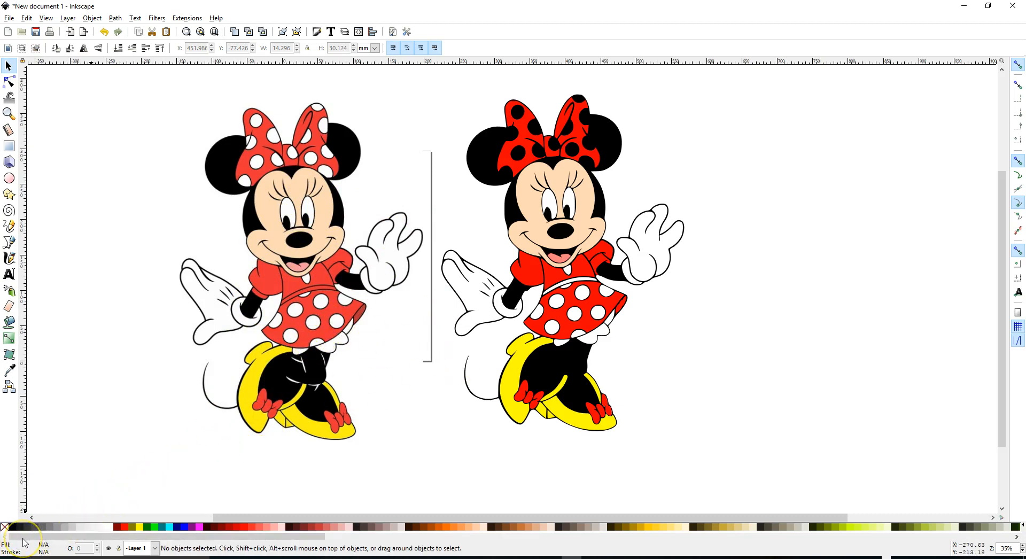